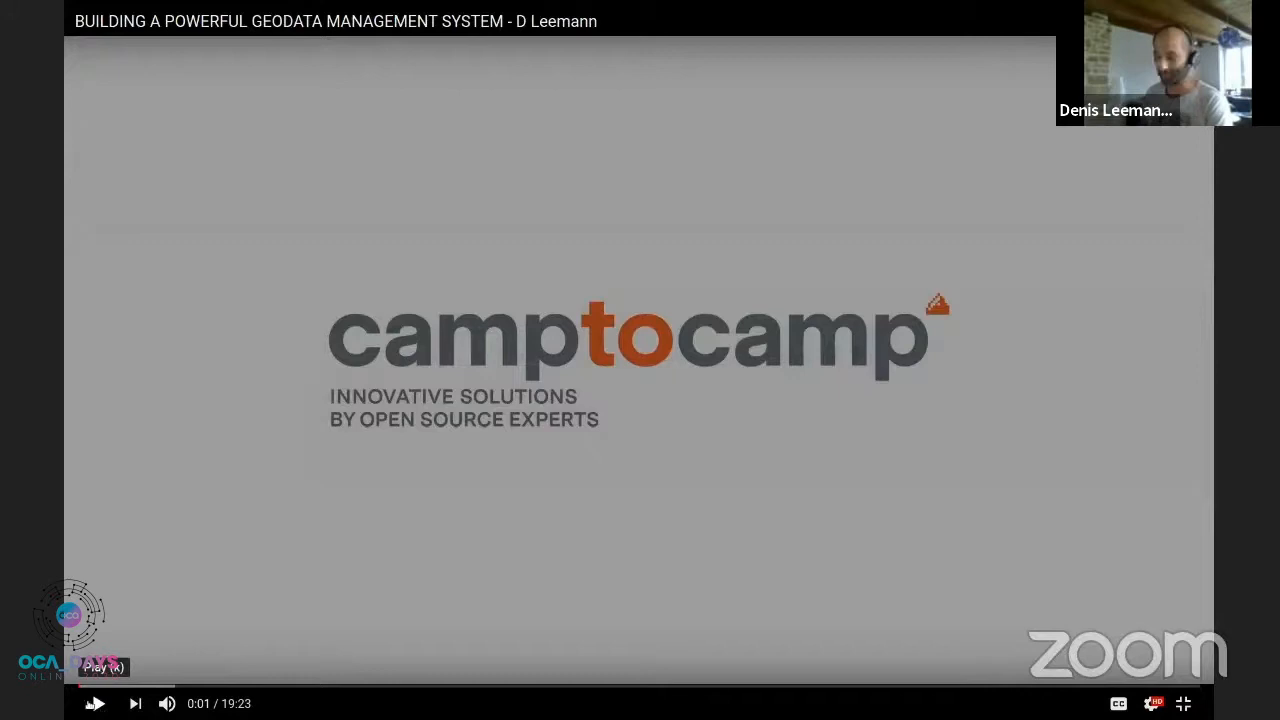
mouse_move(96, 704)
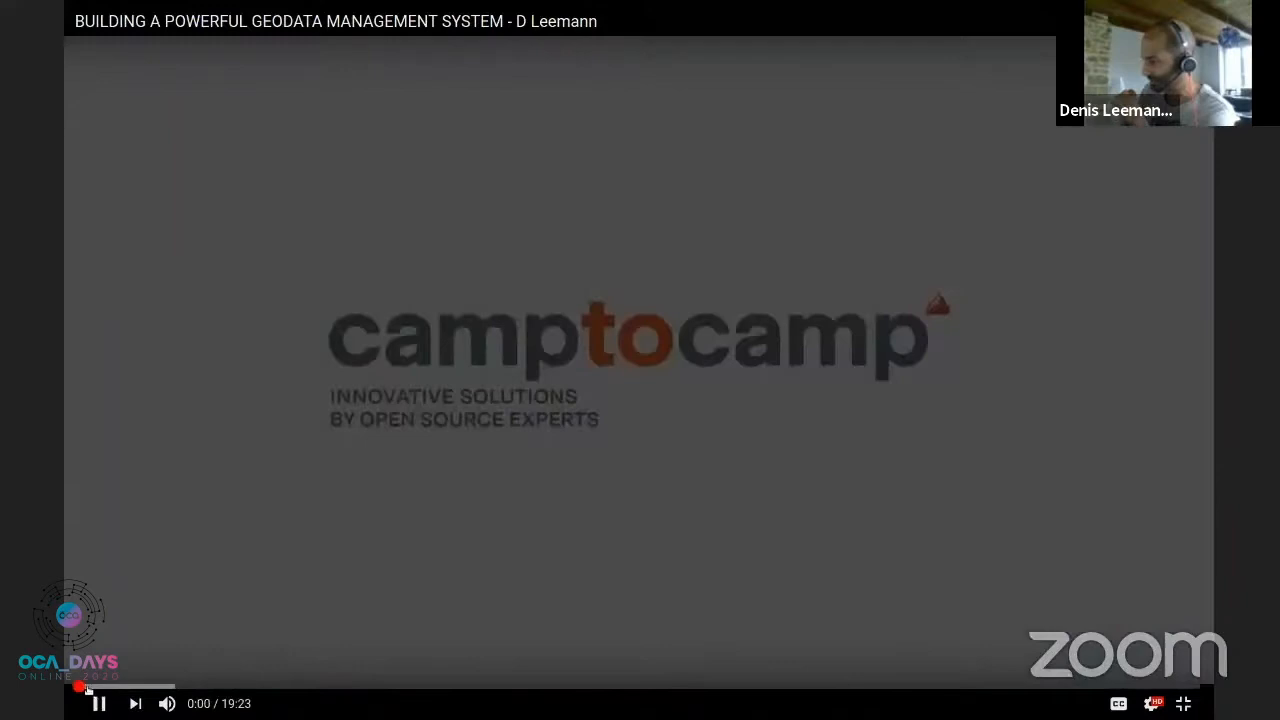
Step: Start the recorded Camptocamp talk and let it run to the Odoo Experience 2020 title slide
click(100, 704)
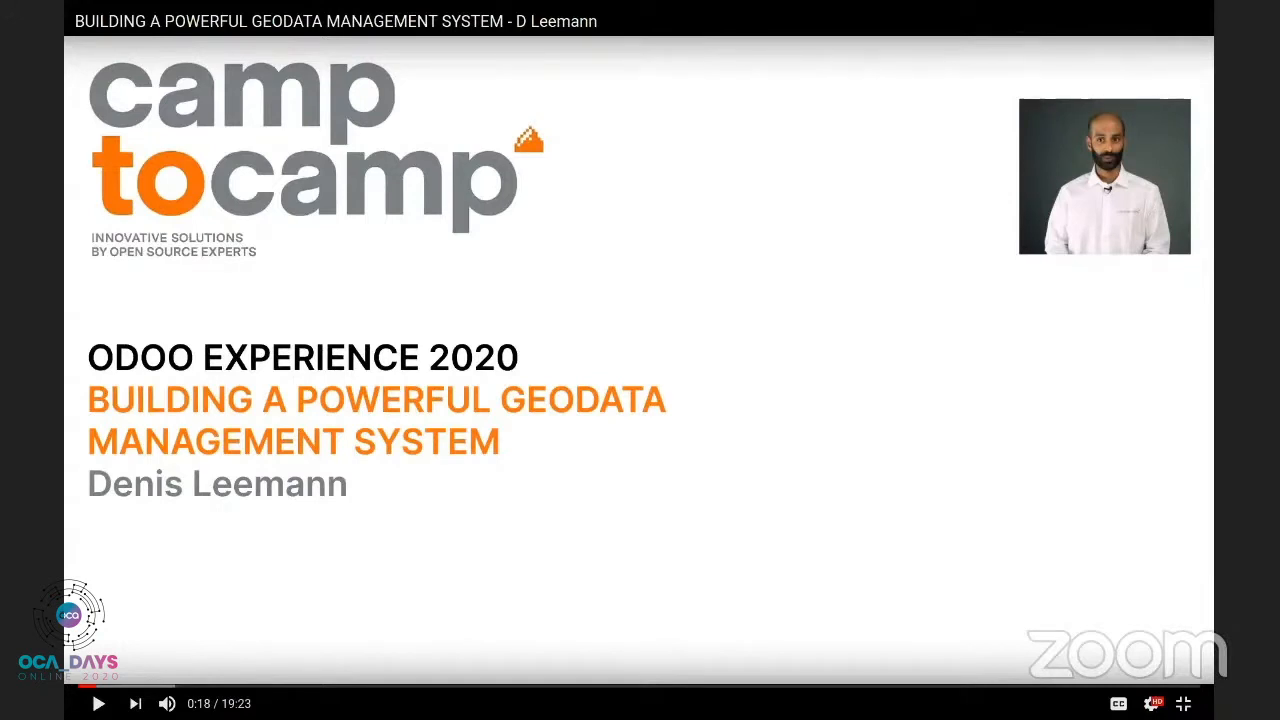
click(98, 704)
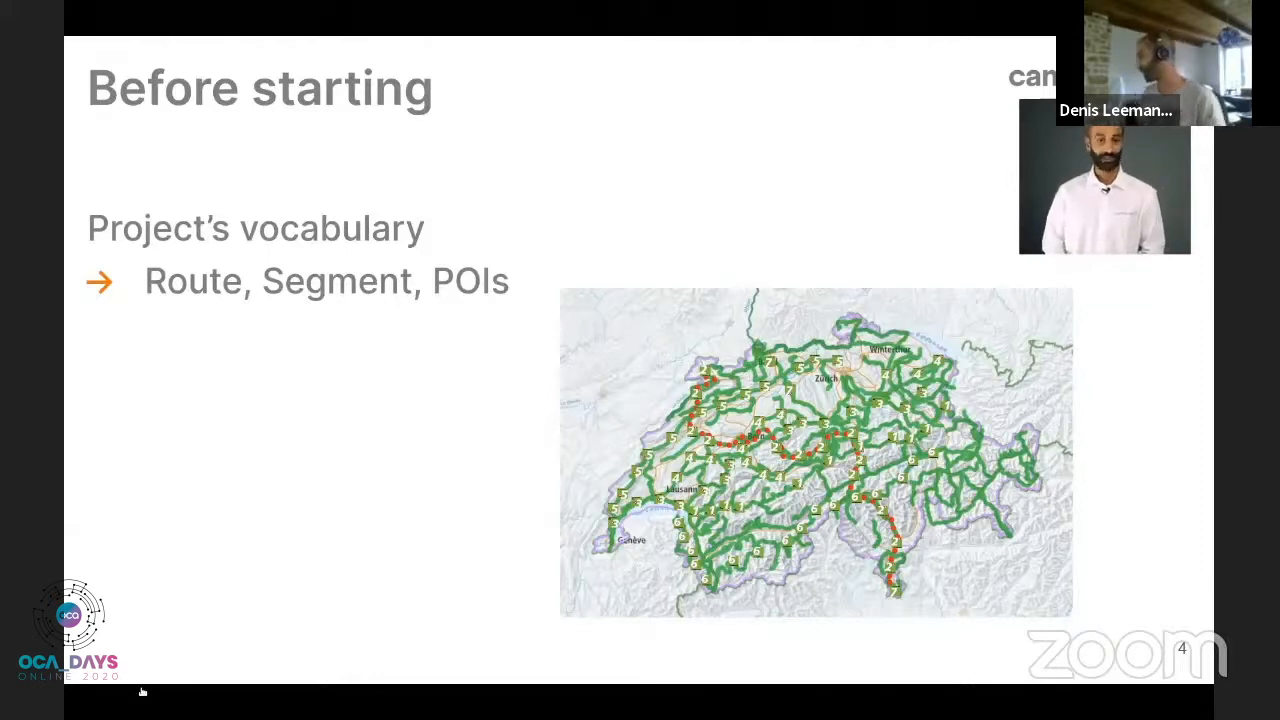
mouse_move(468, 376)
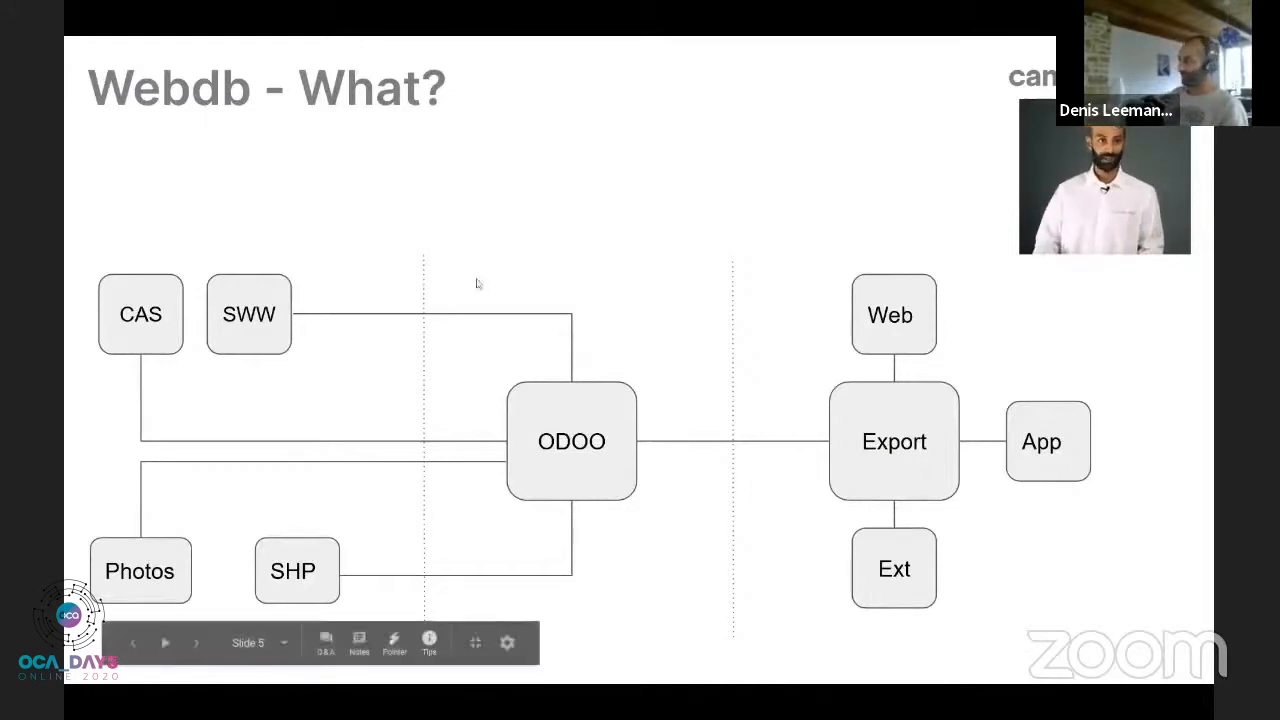
mouse_move(992, 156)
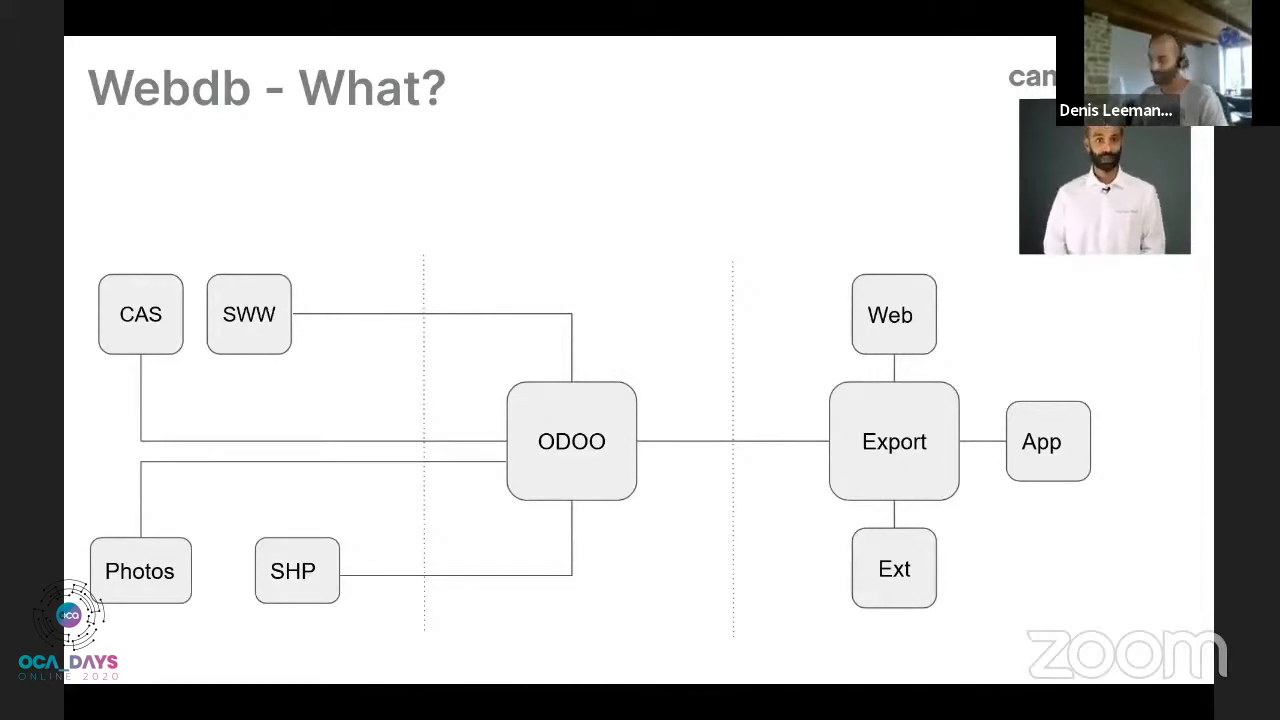
mouse_move(558, 6)
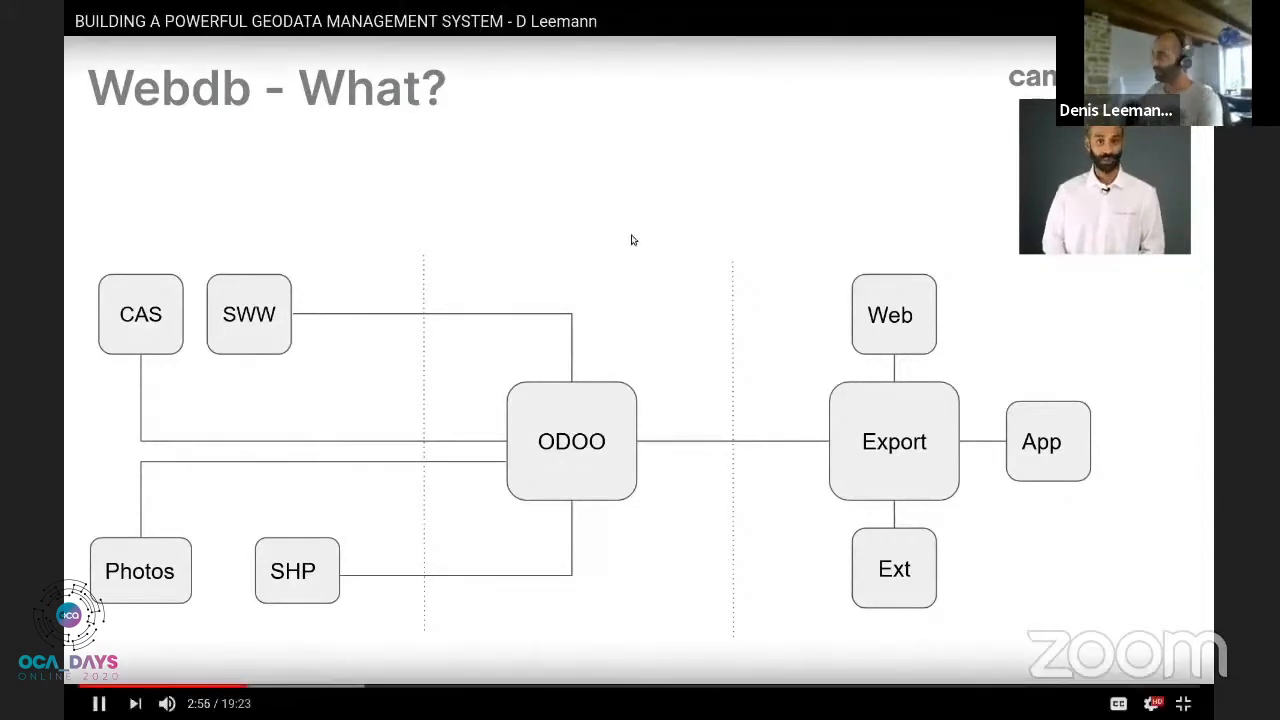
Step: Resume the talk video and switch the player to full screen
click(1184, 704)
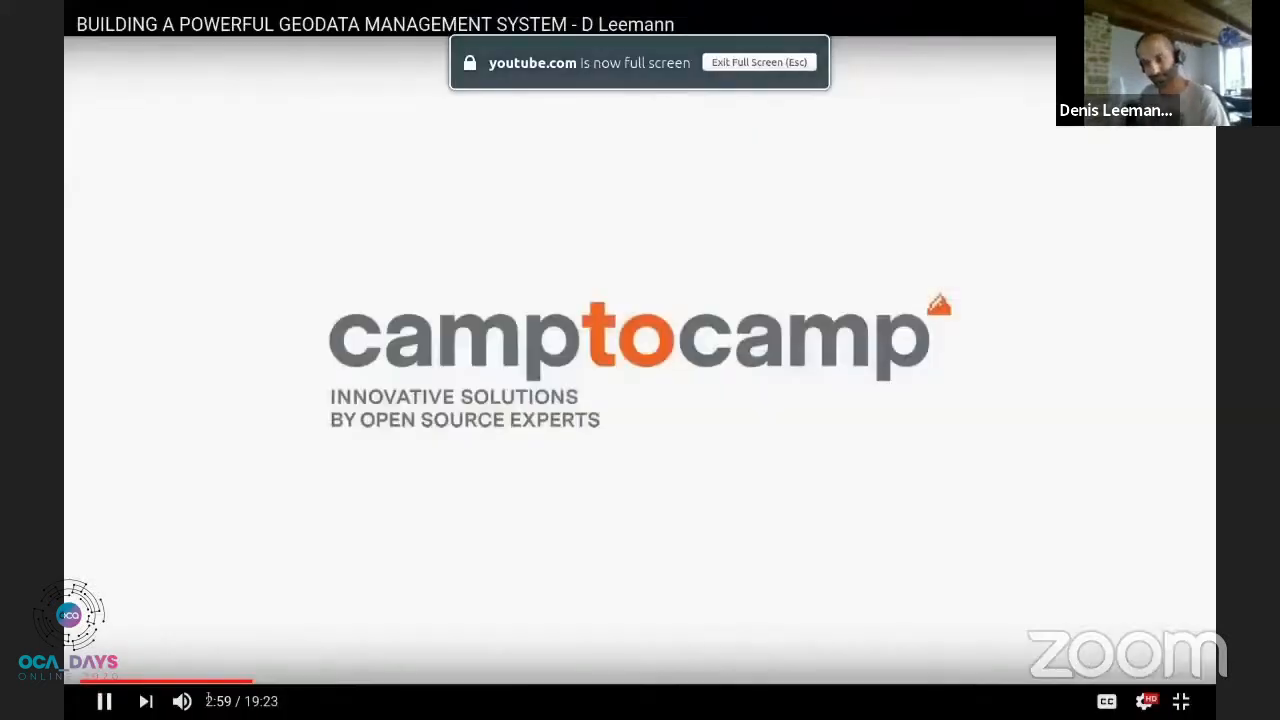
mouse_move(146, 700)
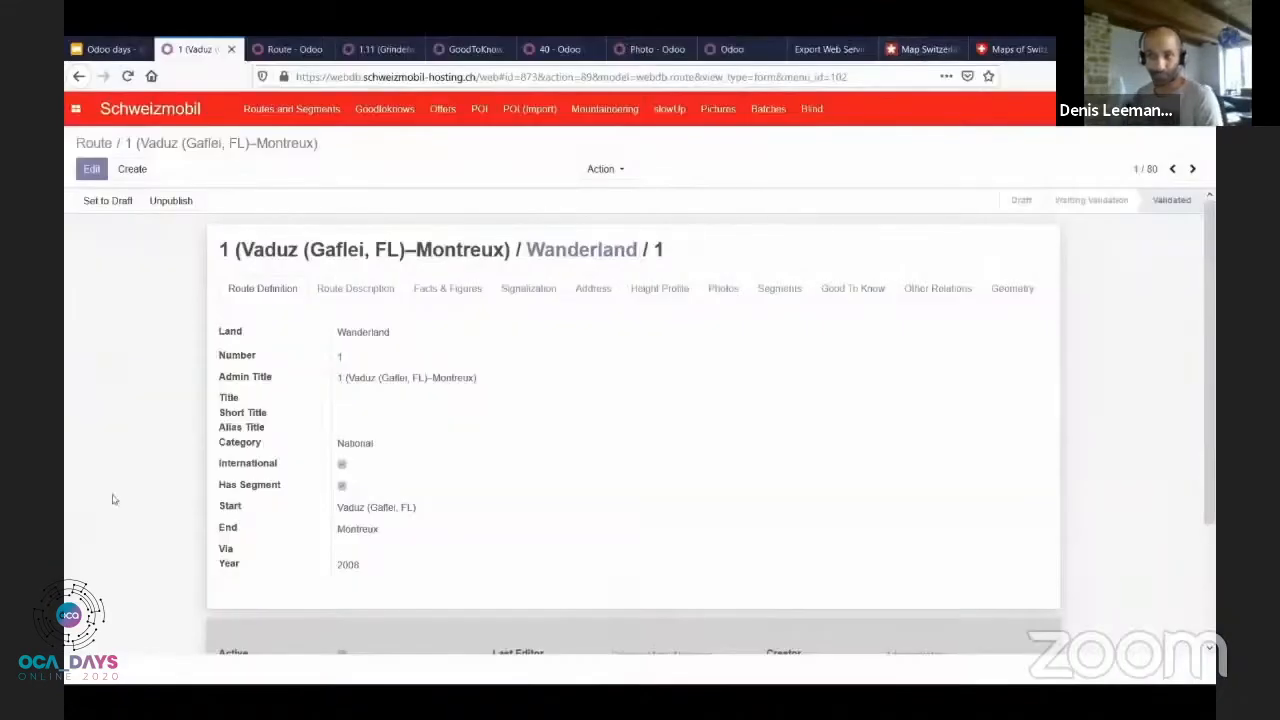
mouse_move(124, 440)
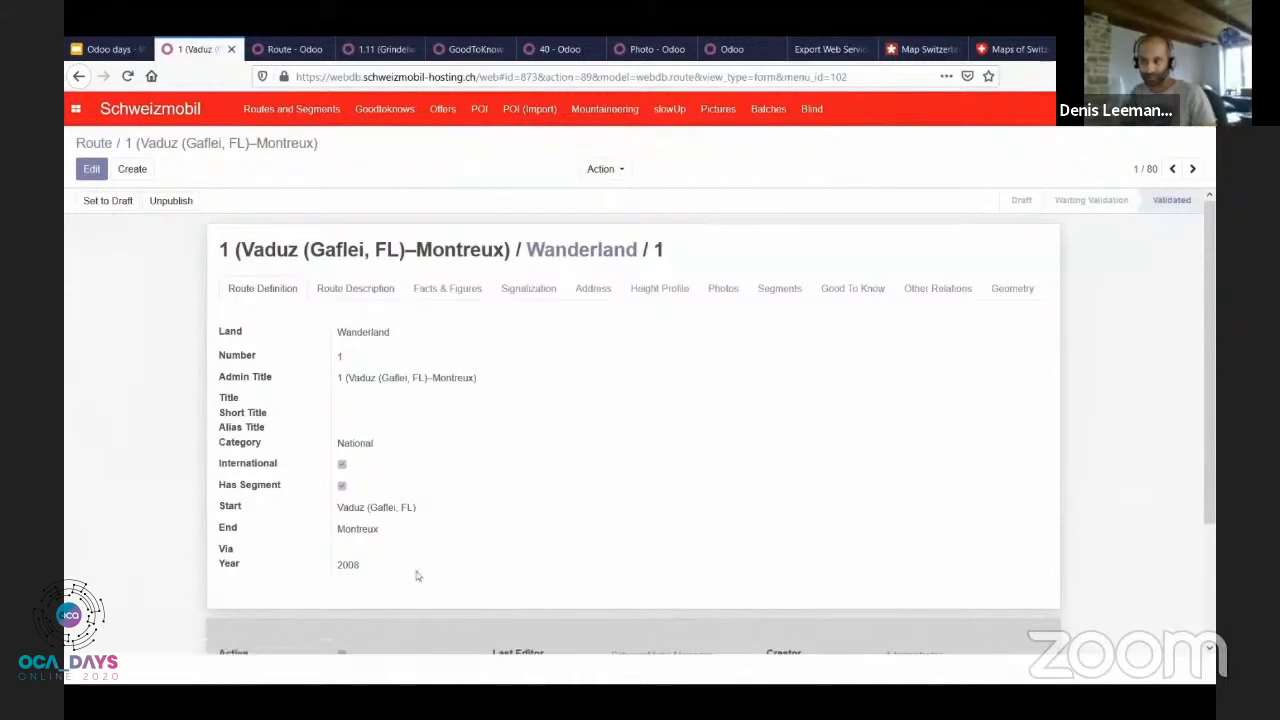
Step: Edit the Vaduz–Montreux route and review its title and abstract translations in every language
click(356, 288)
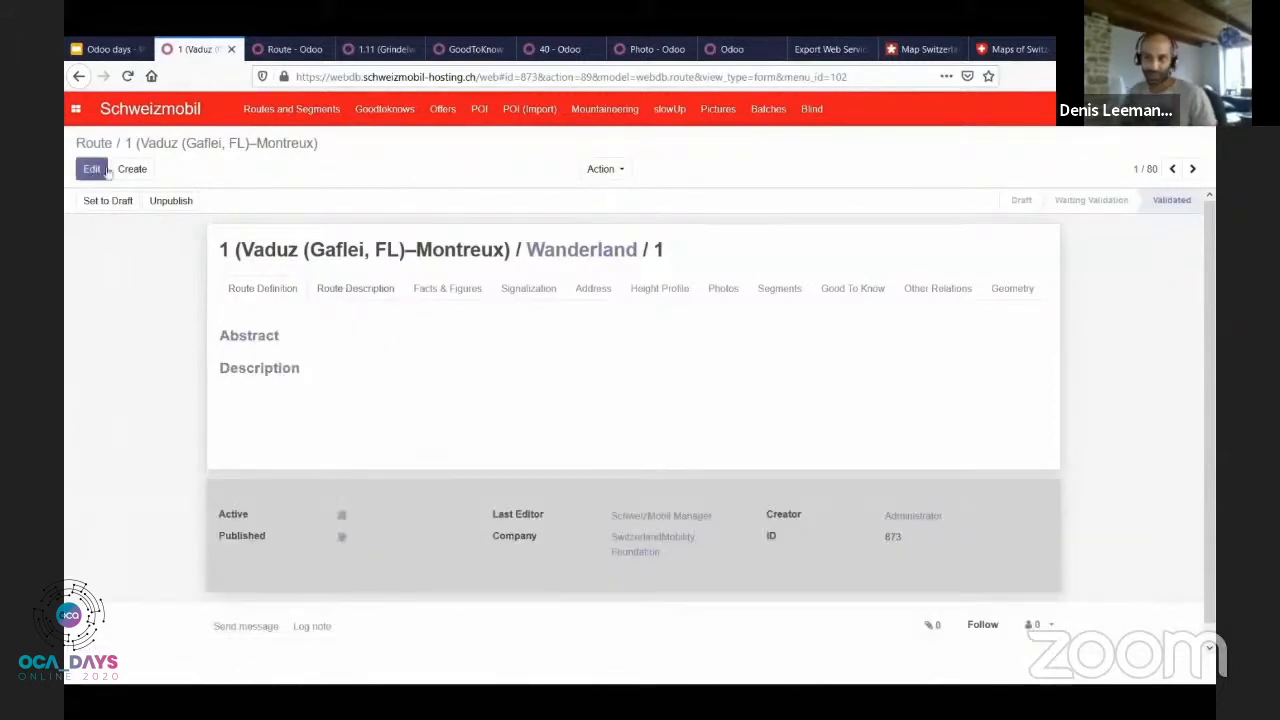
click(92, 168)
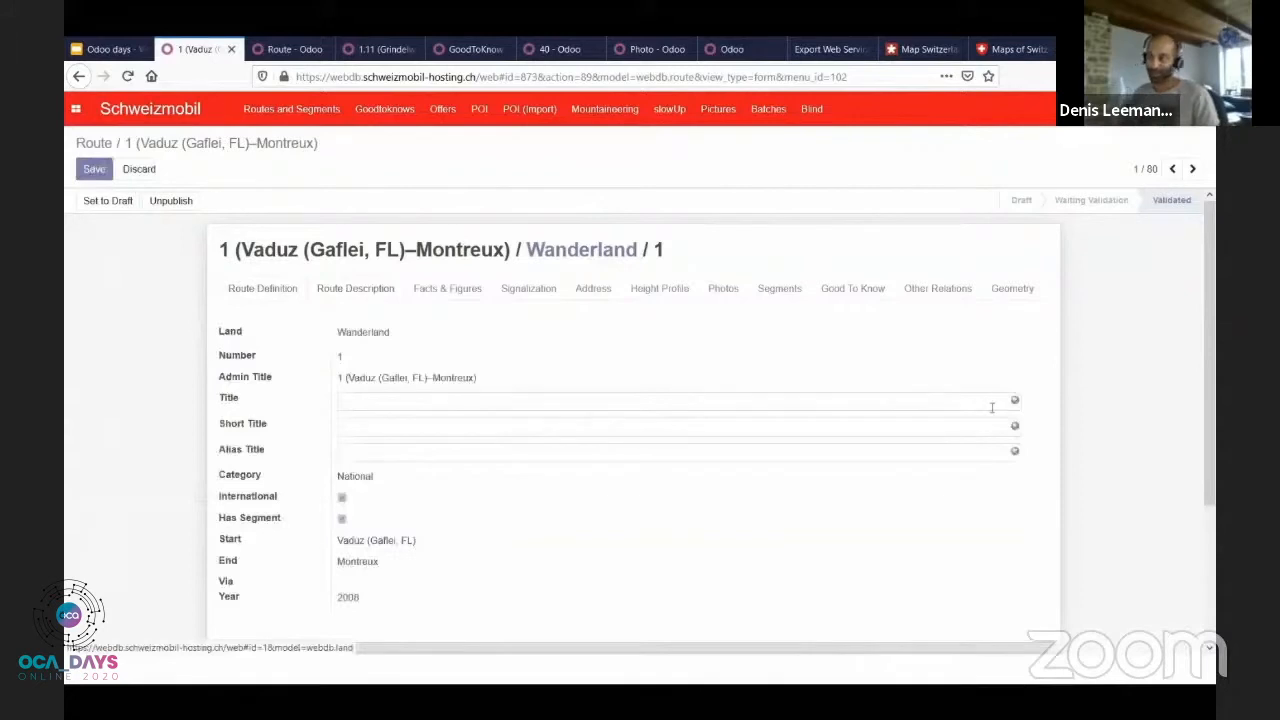
click(1014, 400)
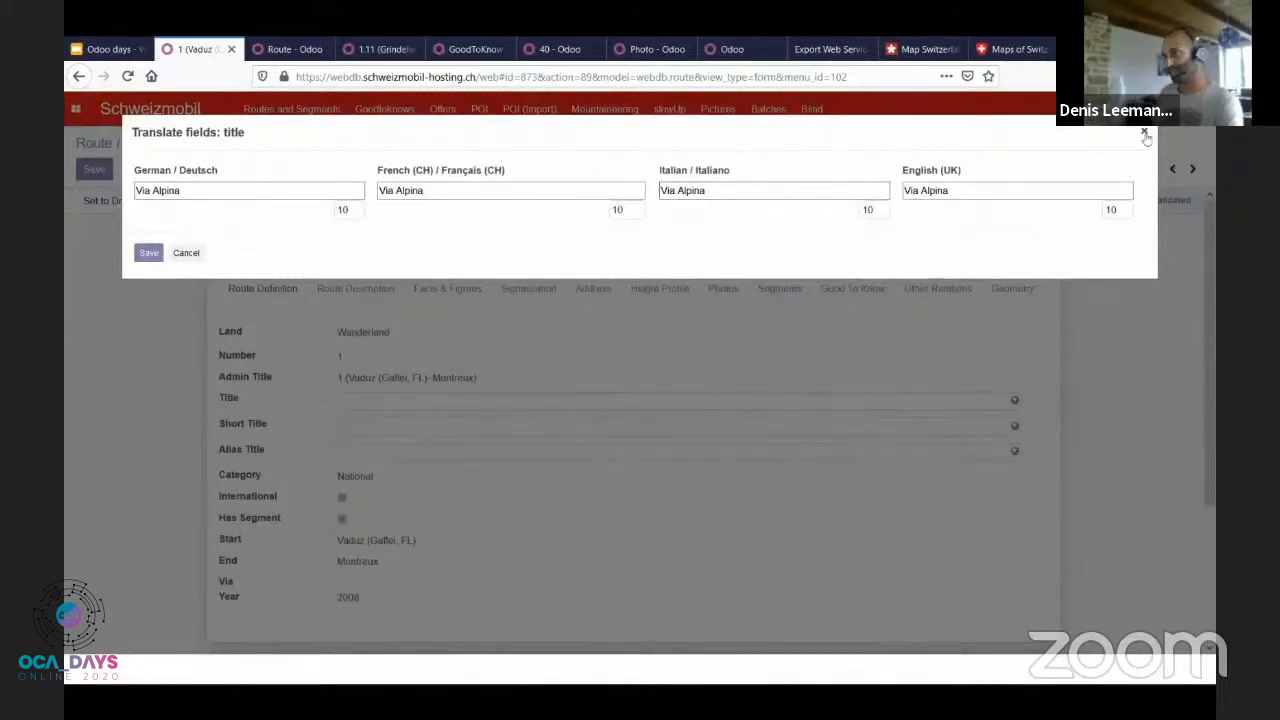
click(1144, 132)
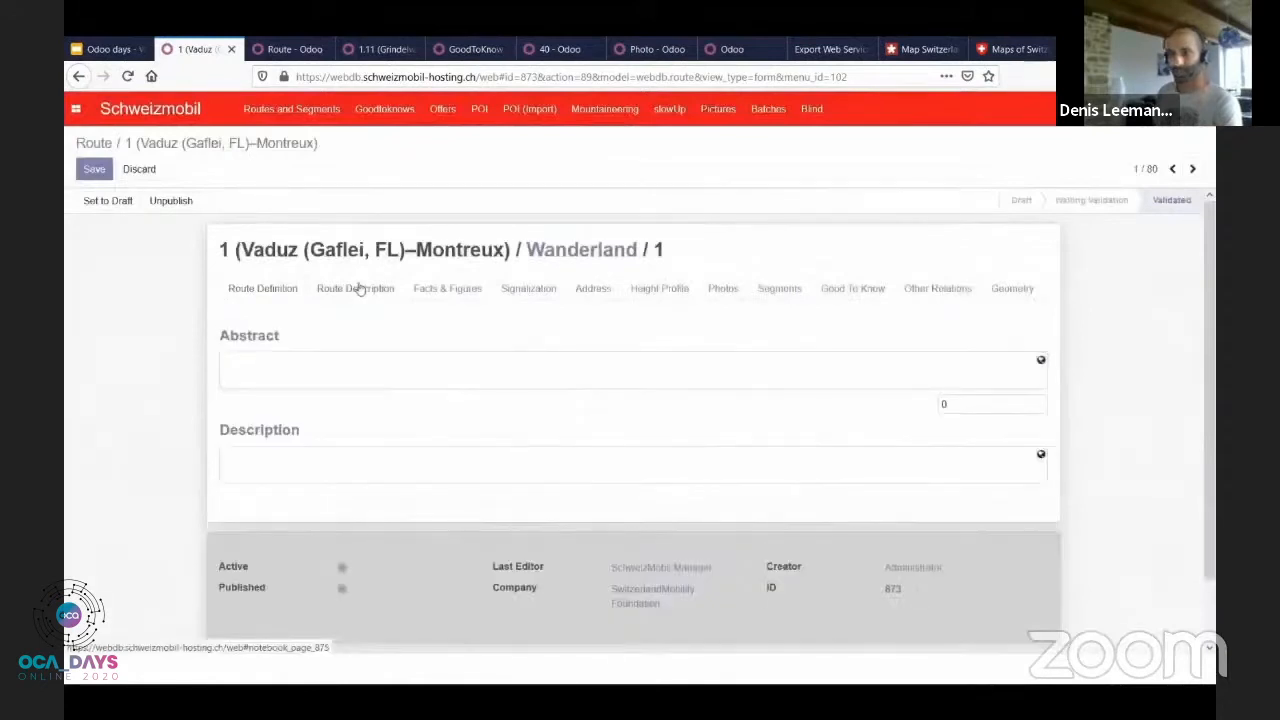
click(1040, 360)
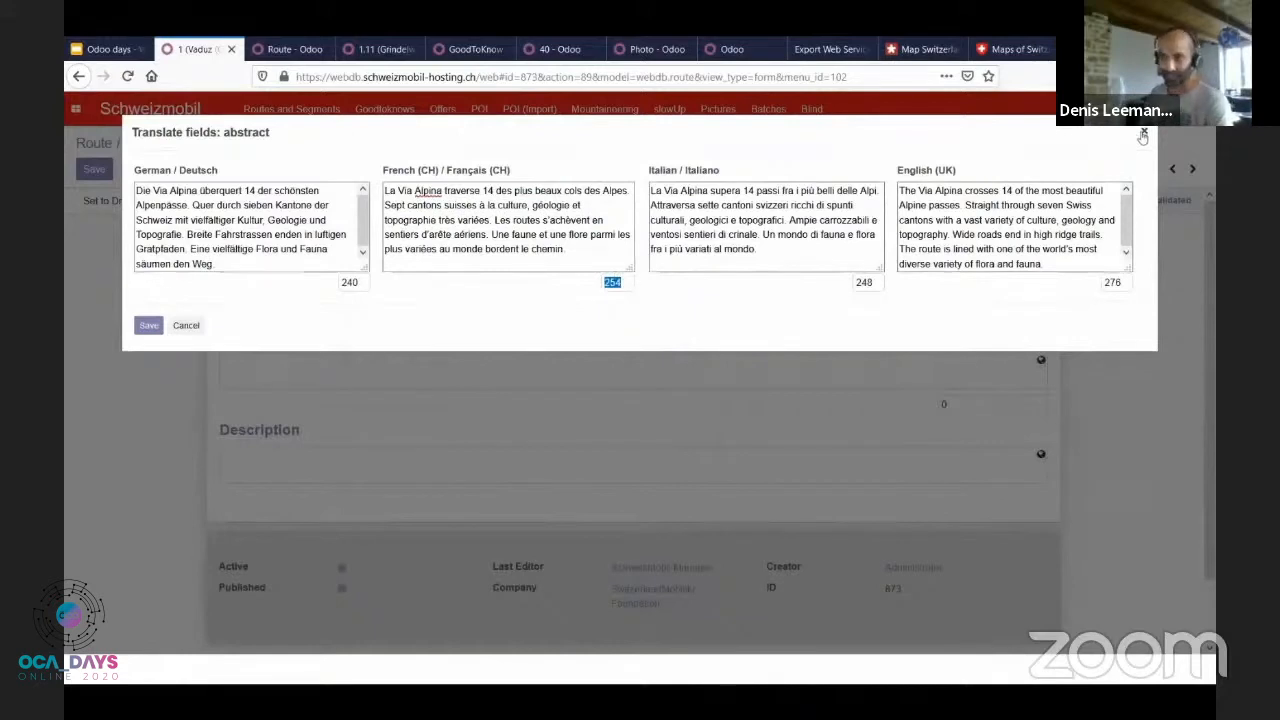
click(1142, 134)
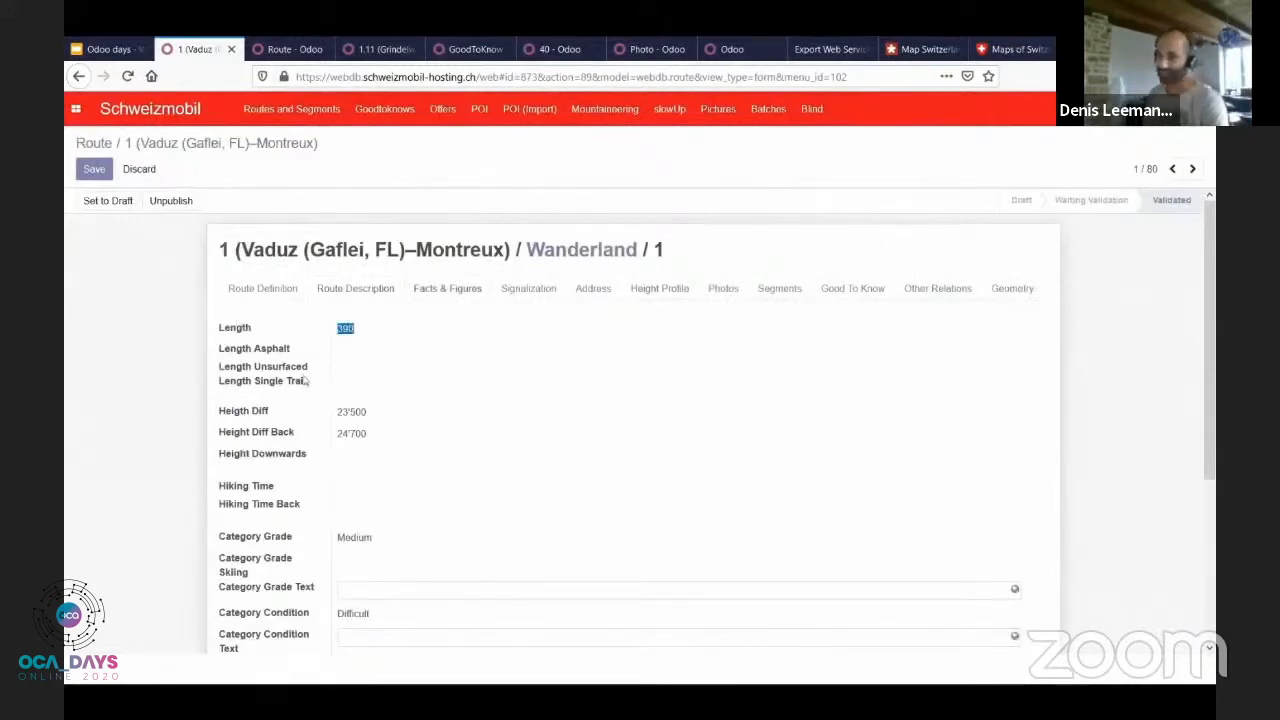
Step: Step through the route's Signalization and Height Profile sections to reach its photo list
scroll(down, 3)
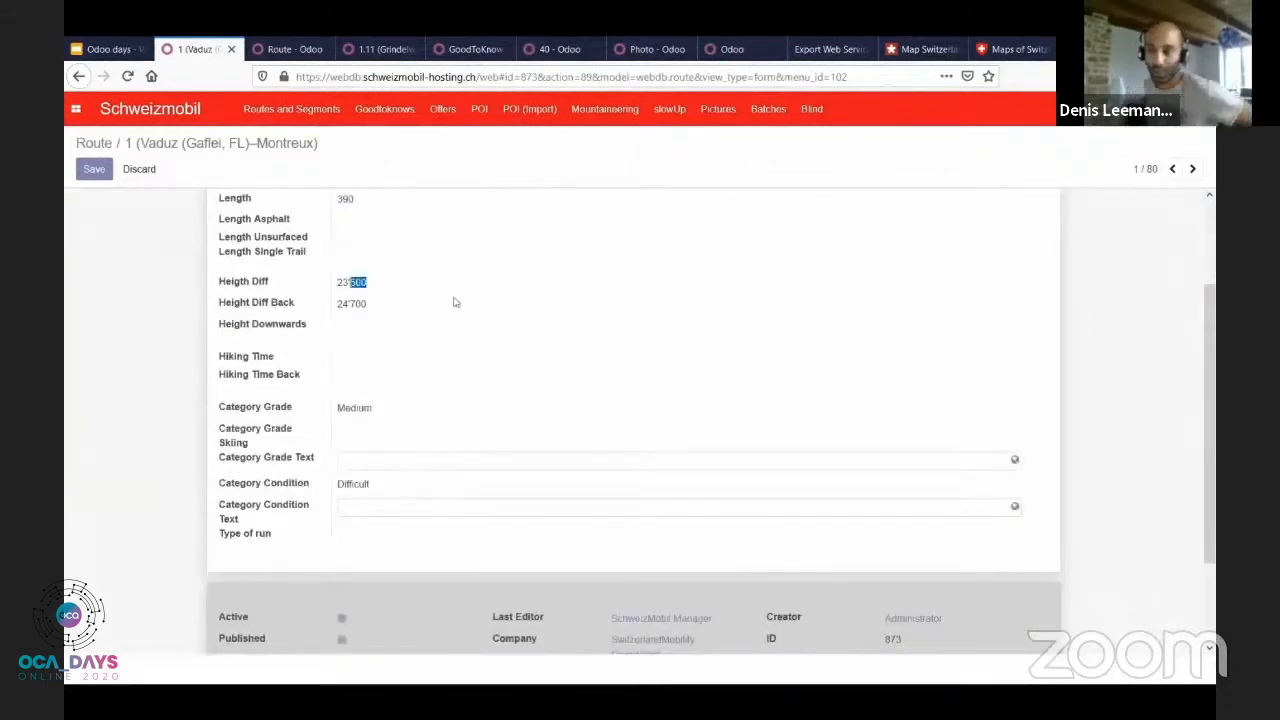
mouse_move(450, 378)
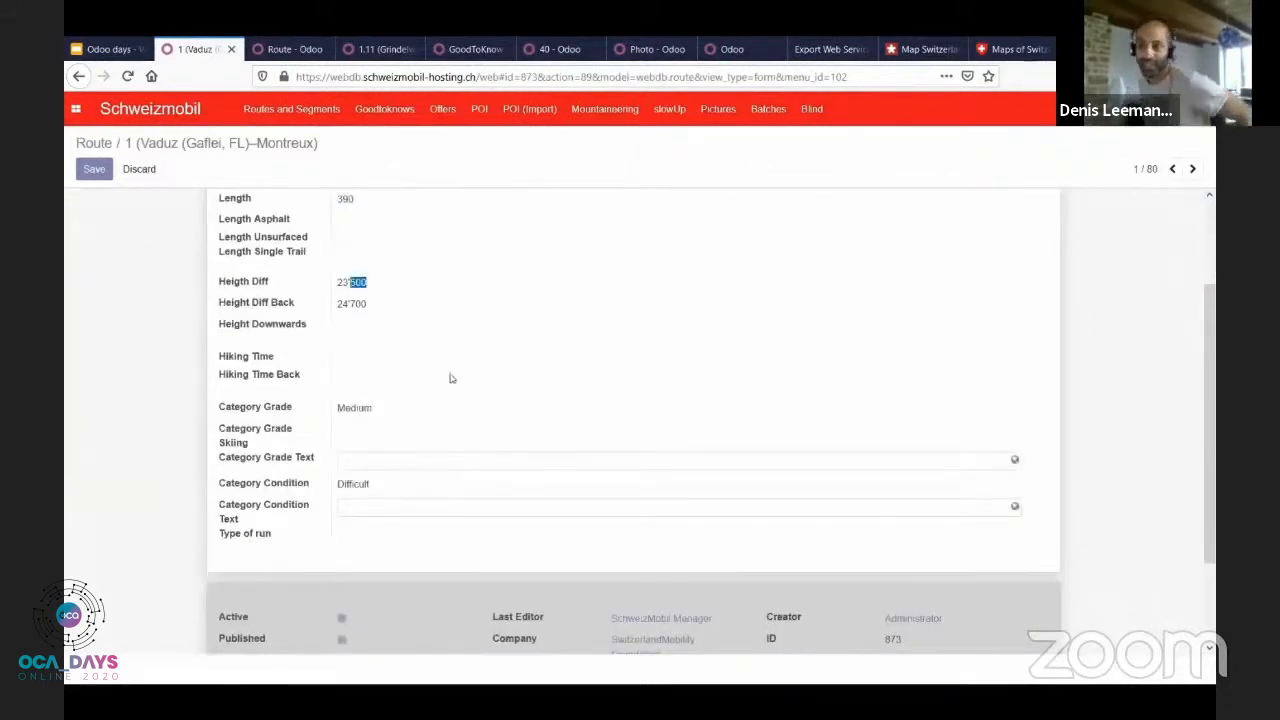
scroll(up, 3)
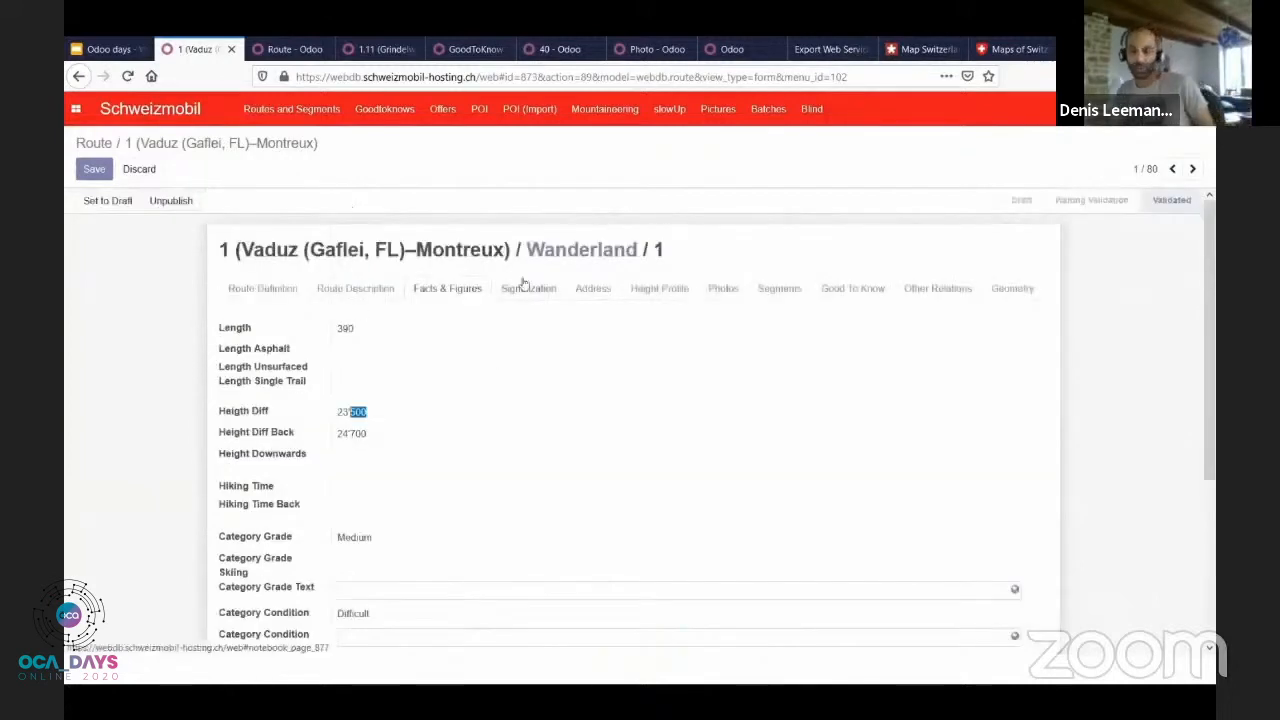
click(528, 288)
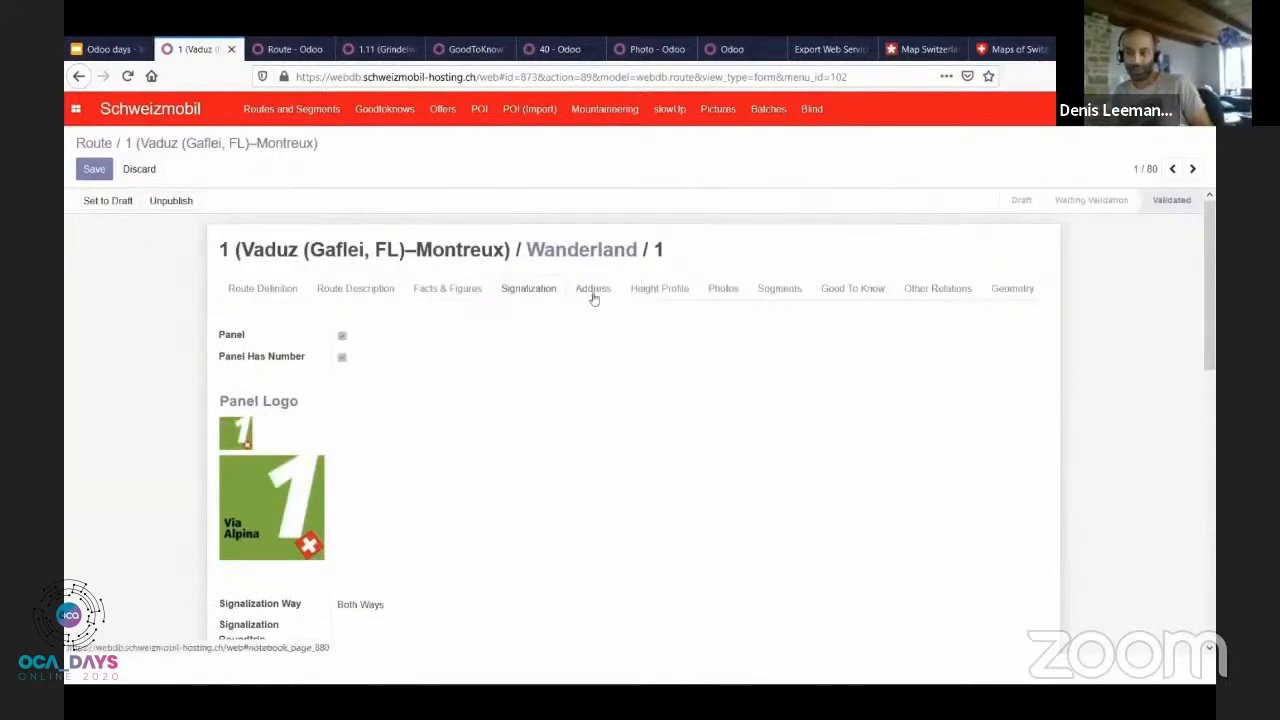
click(660, 288)
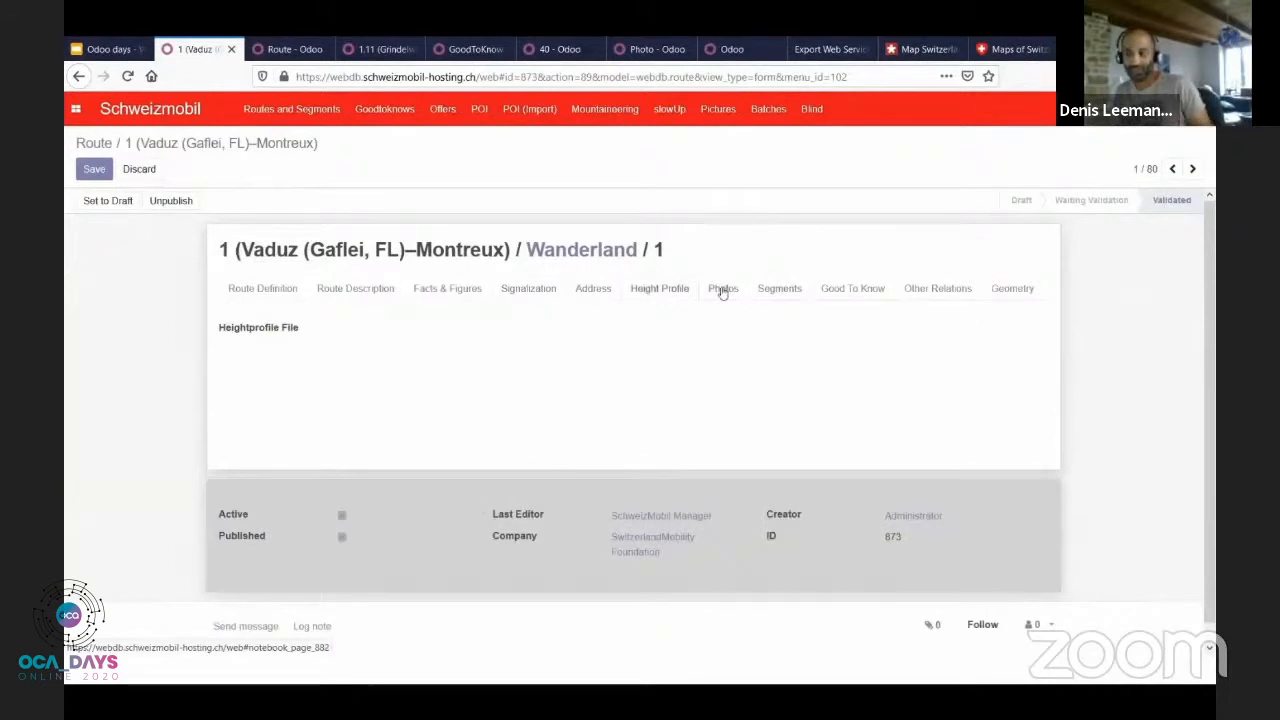
click(722, 288)
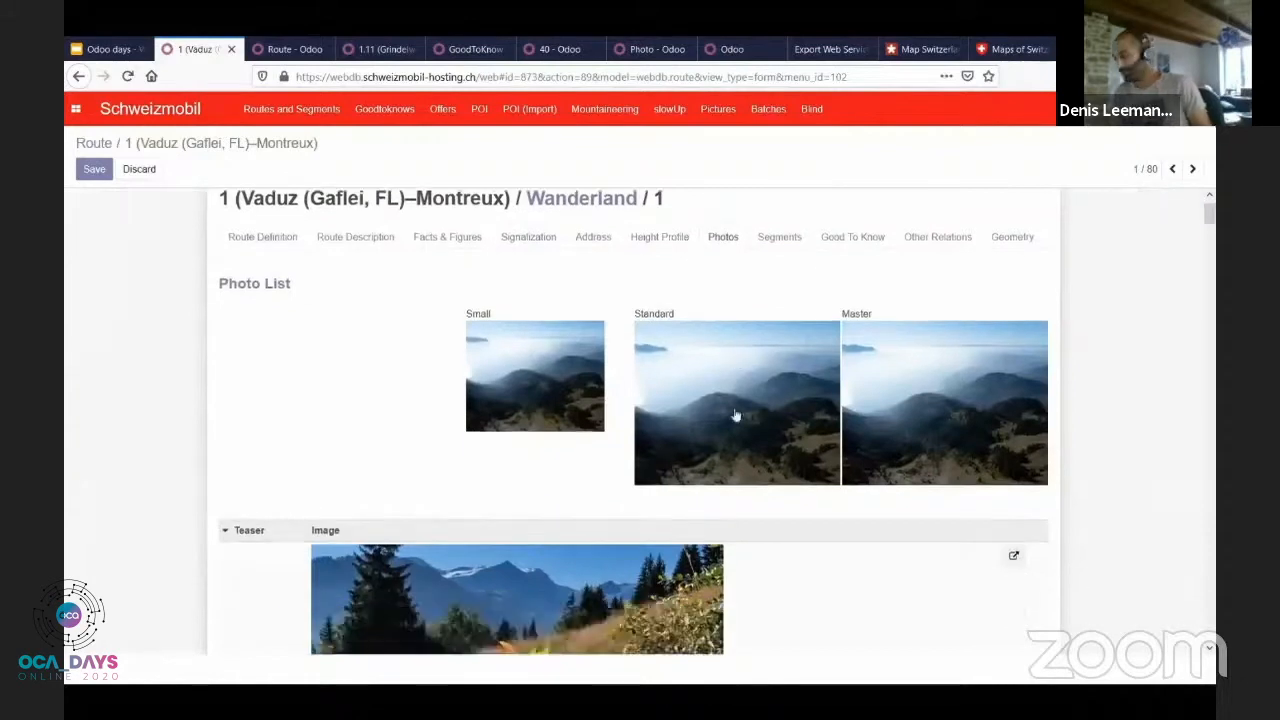
Step: Scroll through route 1's photo lists, then show the map of all Schweizmobil routes
scroll(down, 3)
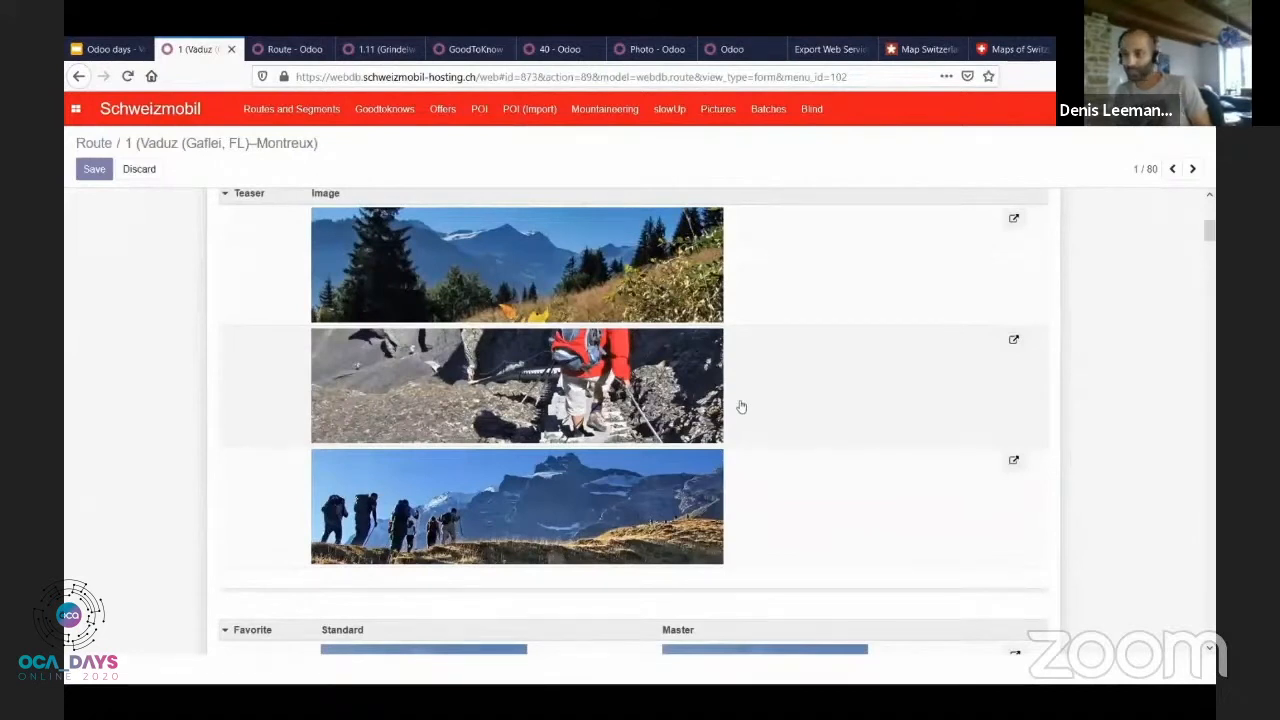
mouse_move(580, 516)
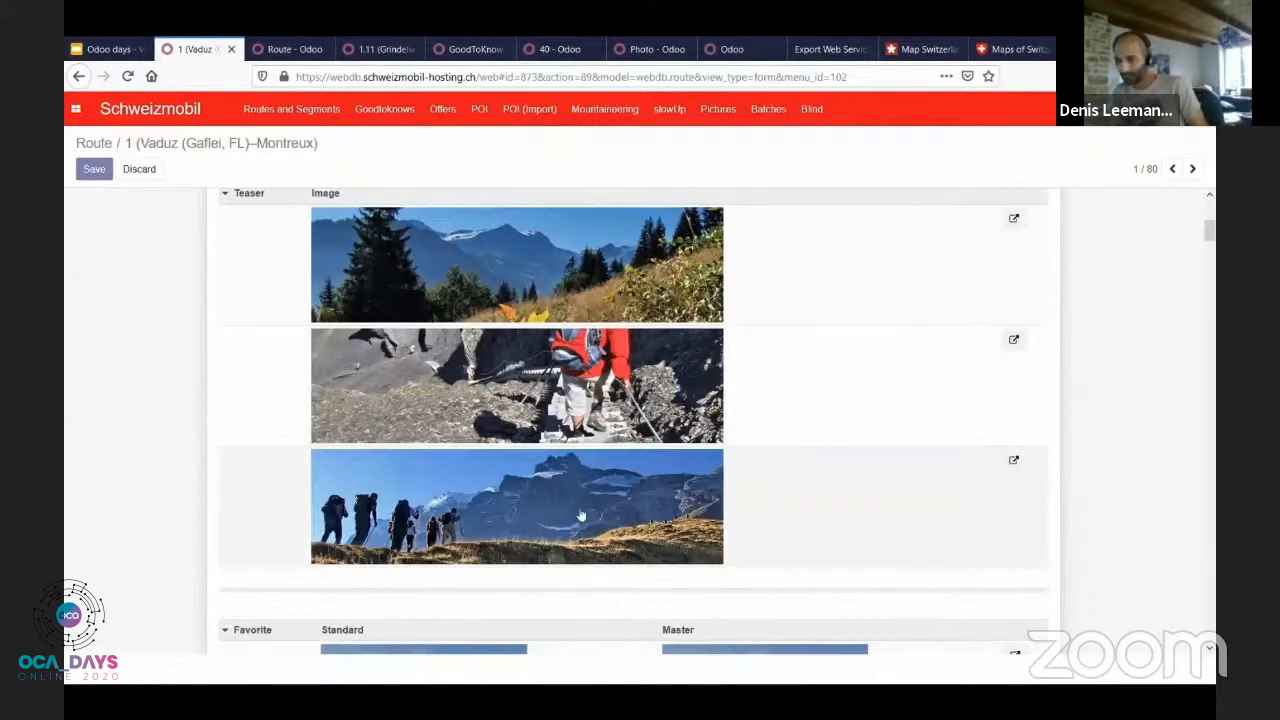
mouse_move(988, 478)
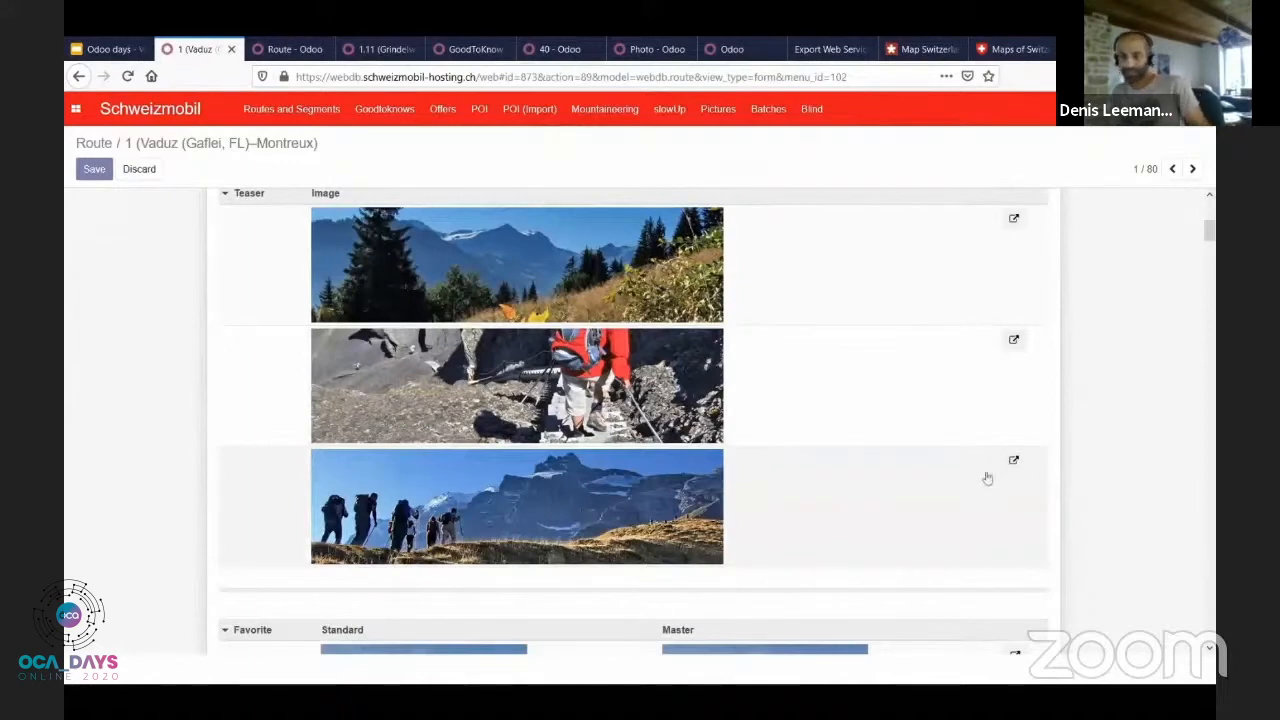
scroll(down, 3)
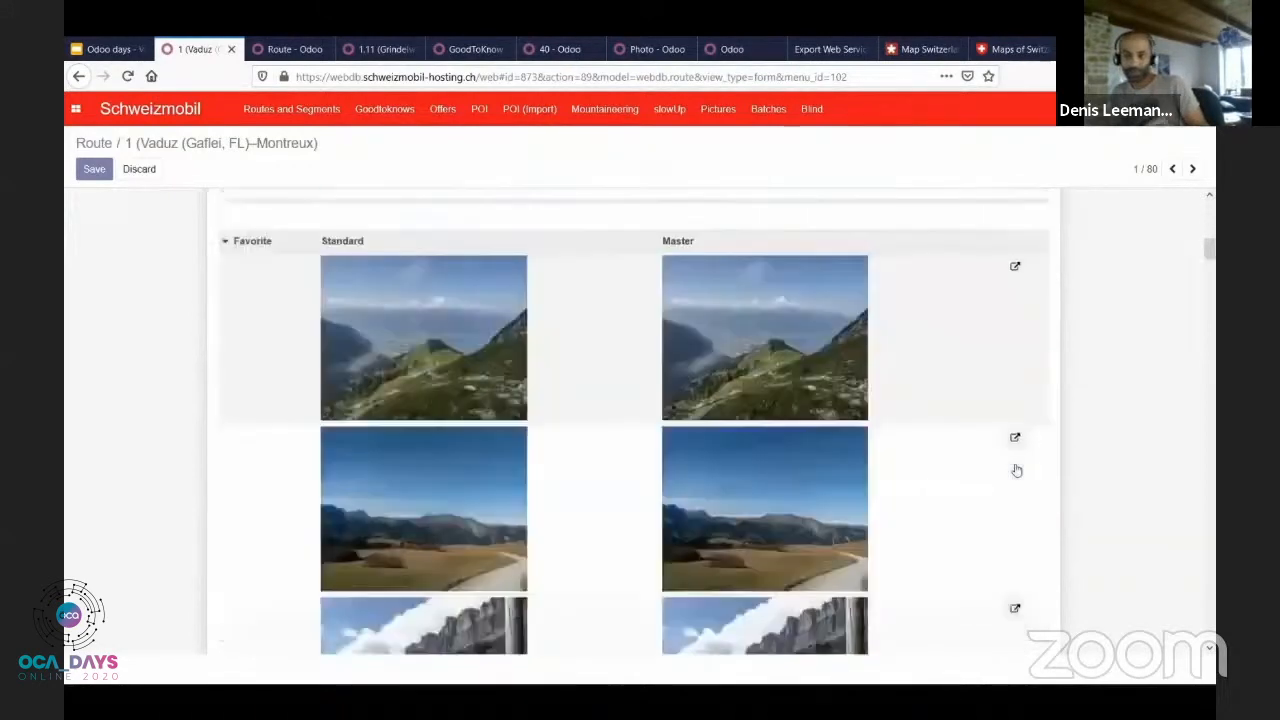
scroll(down, 3)
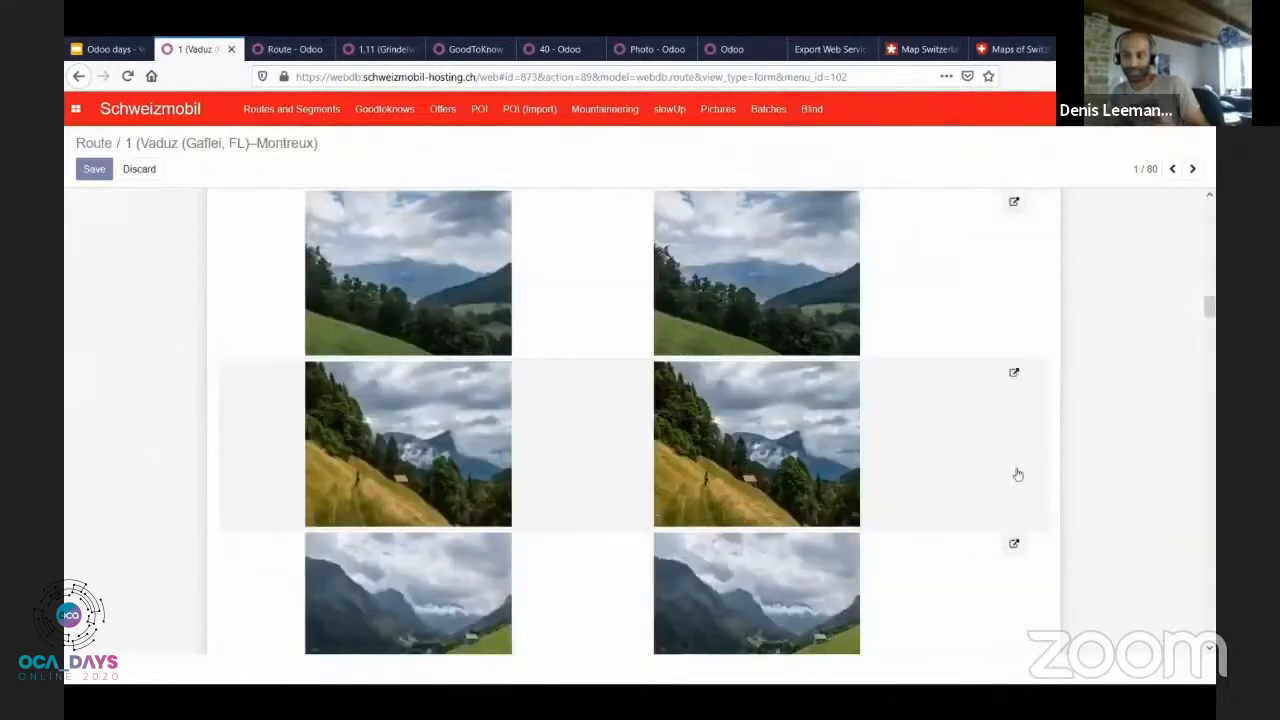
scroll(down, 3)
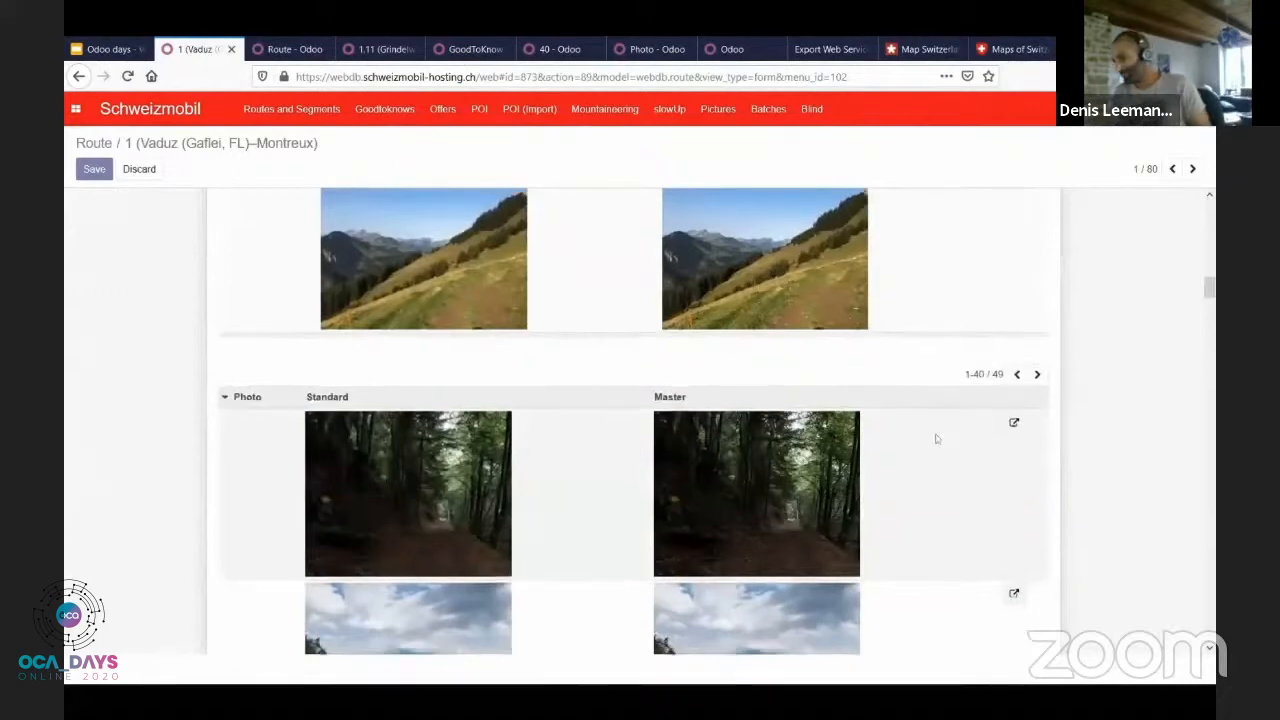
scroll(up, 3)
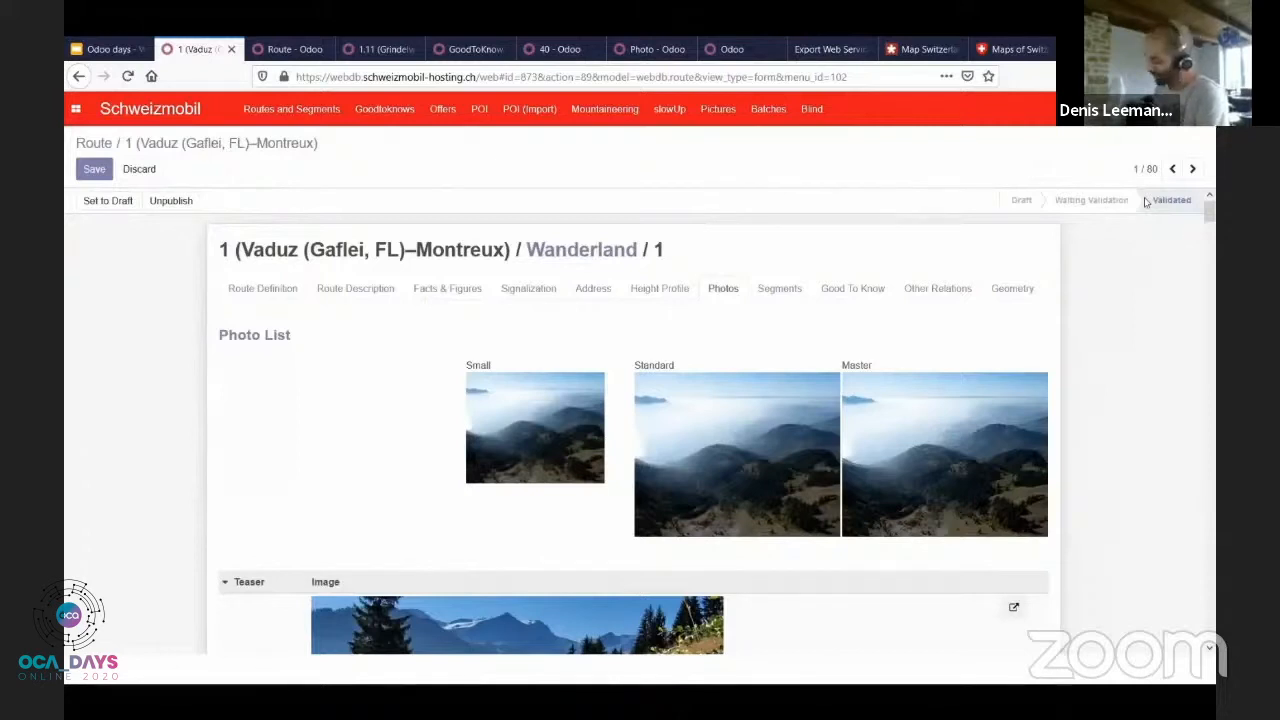
mouse_move(824, 260)
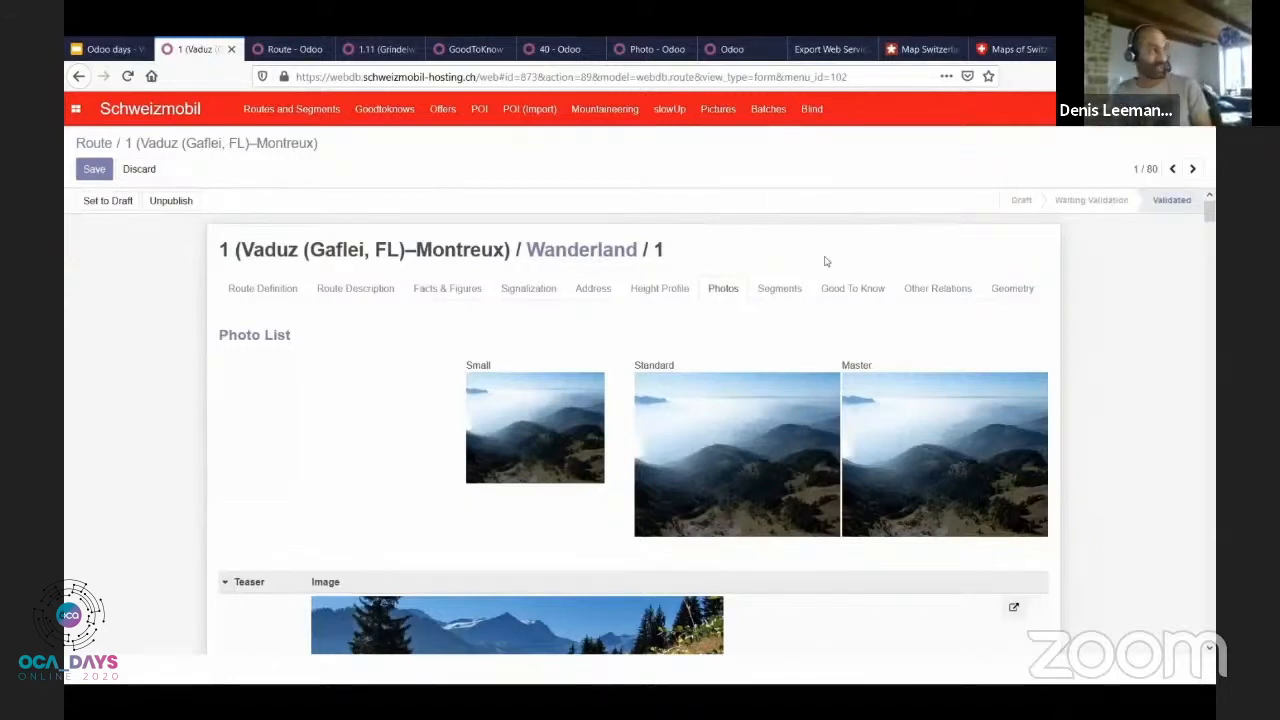
mouse_move(1090, 184)
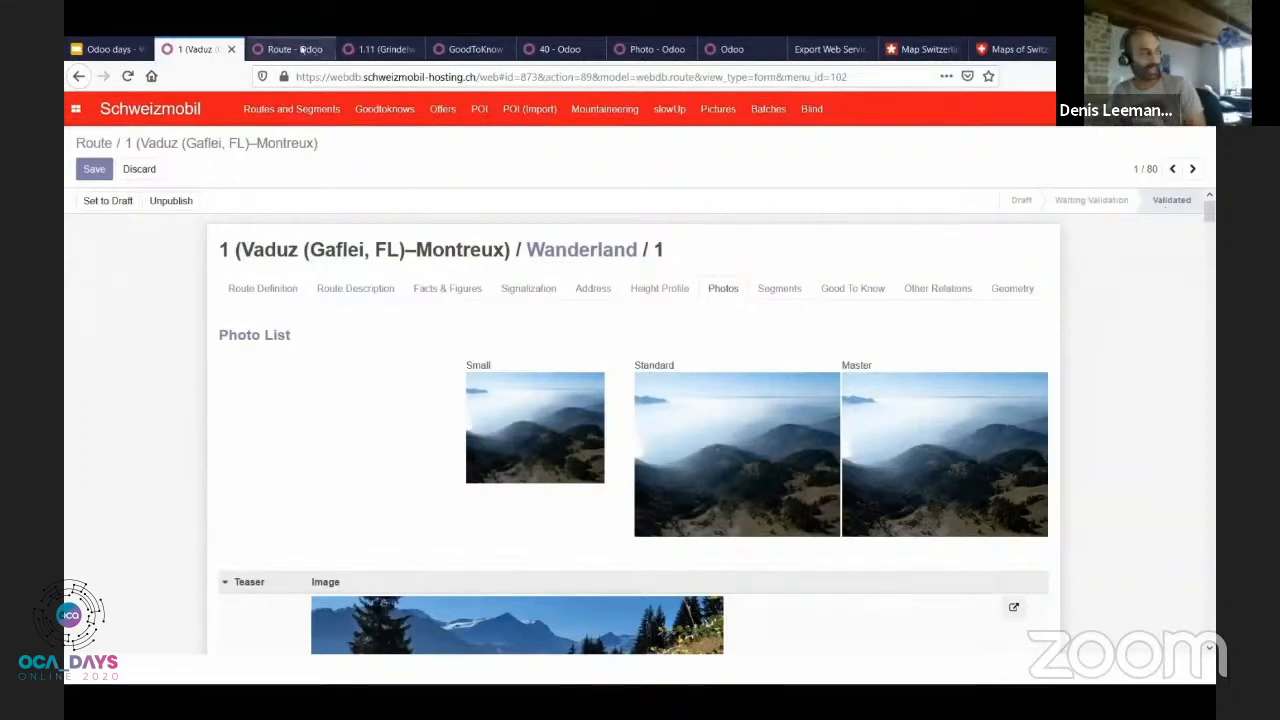
click(288, 48)
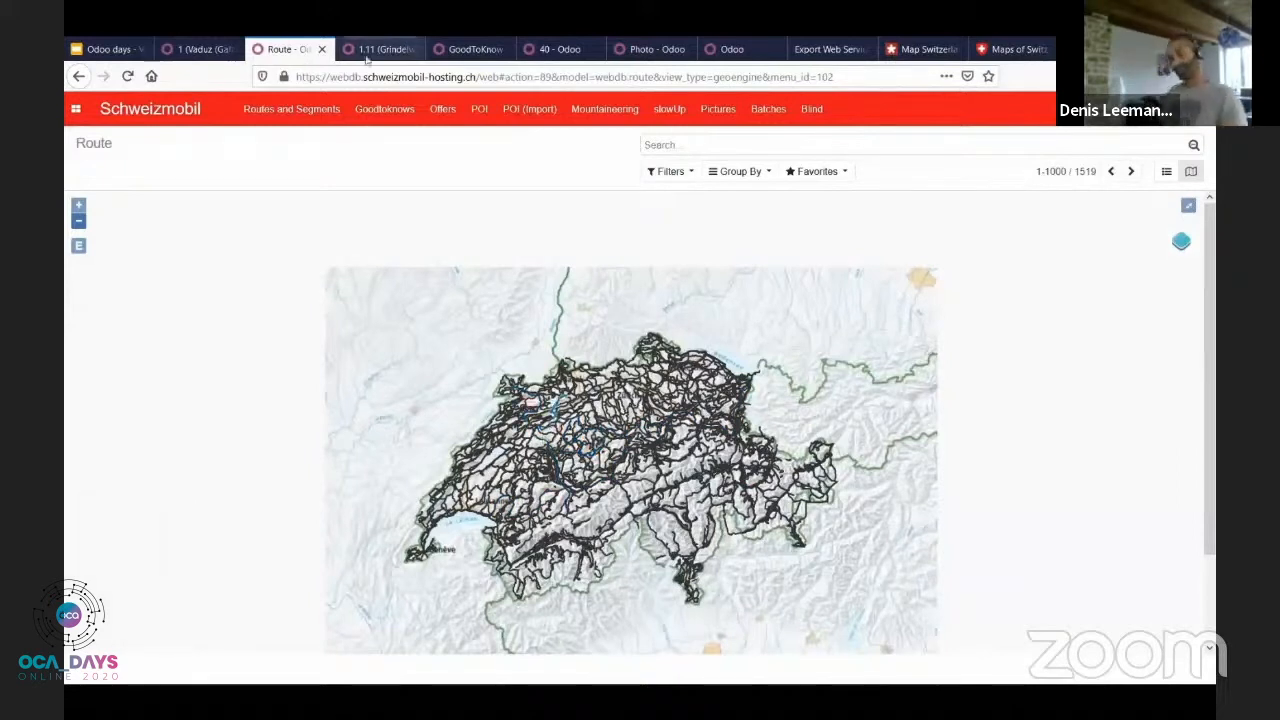
Step: Edit segment 1.11 Grindelwald–Lauterbrunnen and inspect its English abstract in the translation dialog
click(378, 48)
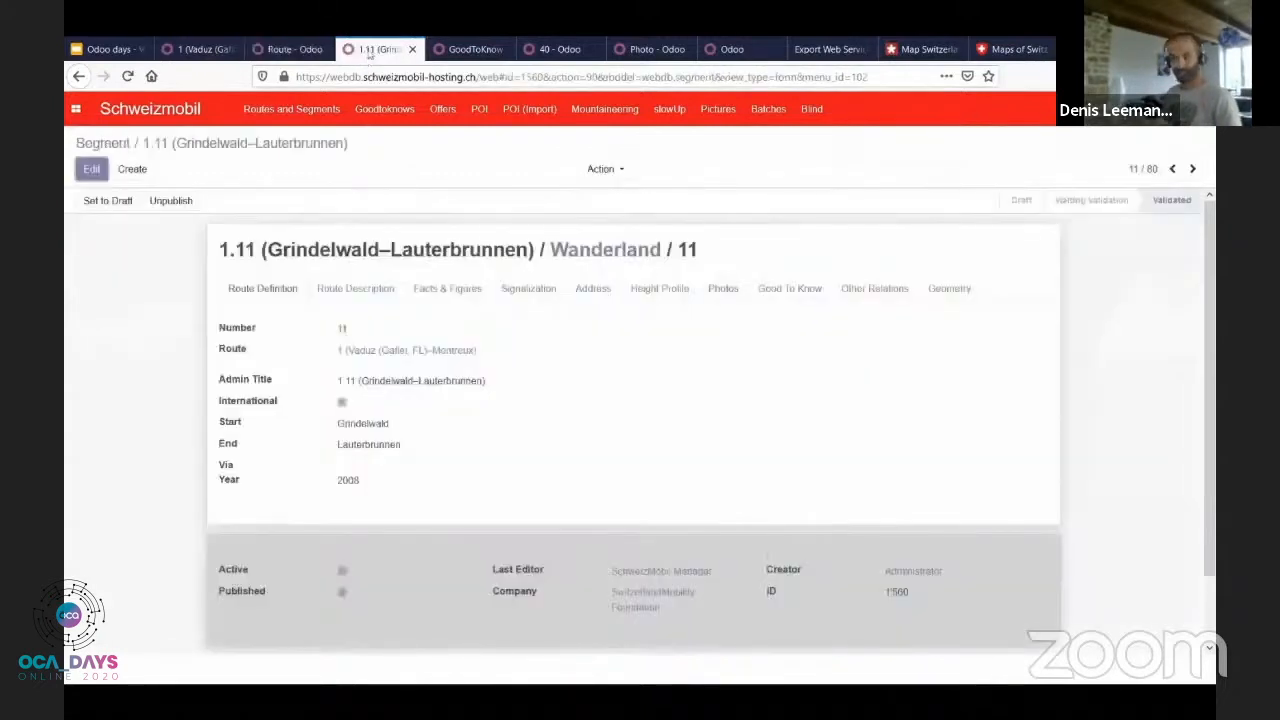
mouse_move(376, 48)
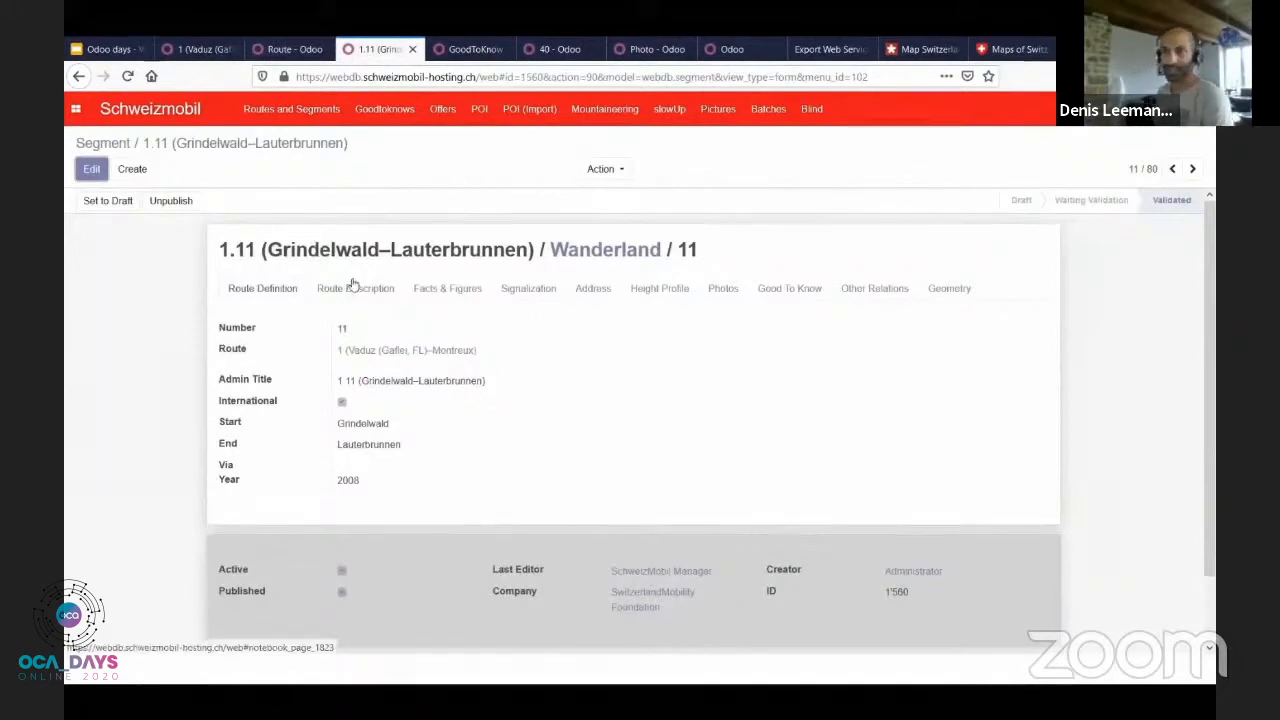
click(356, 288)
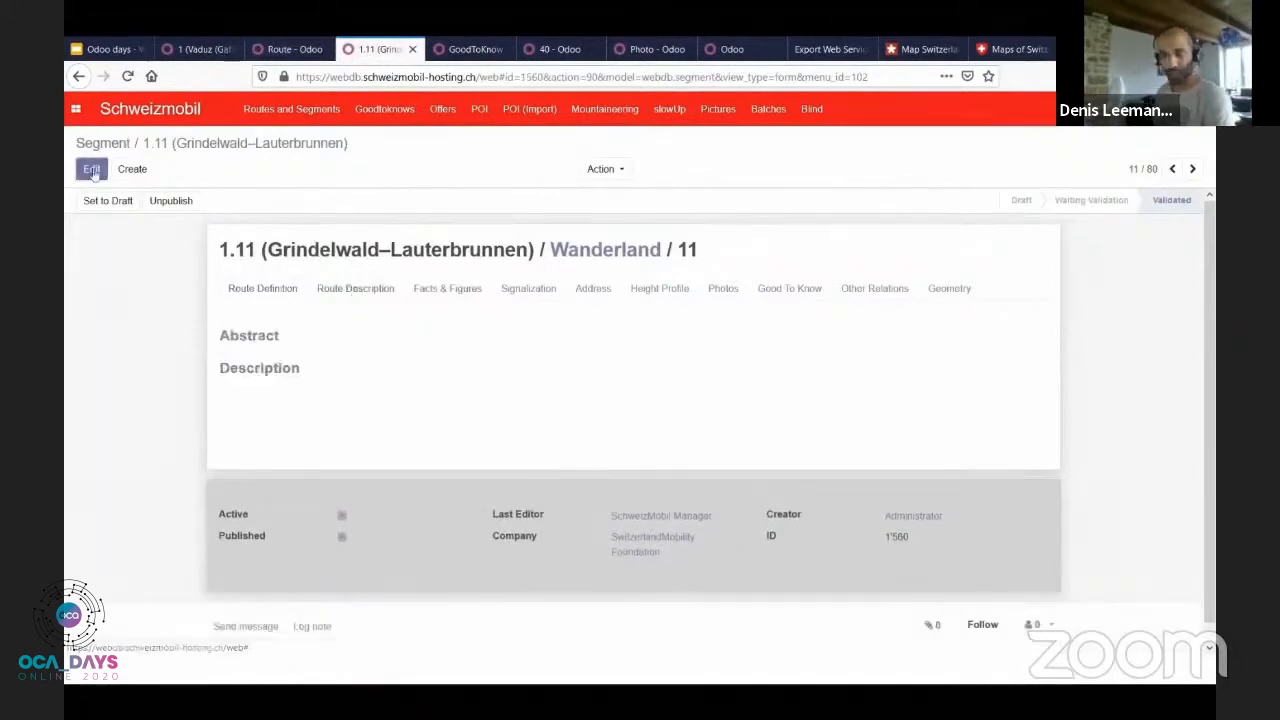
click(92, 168)
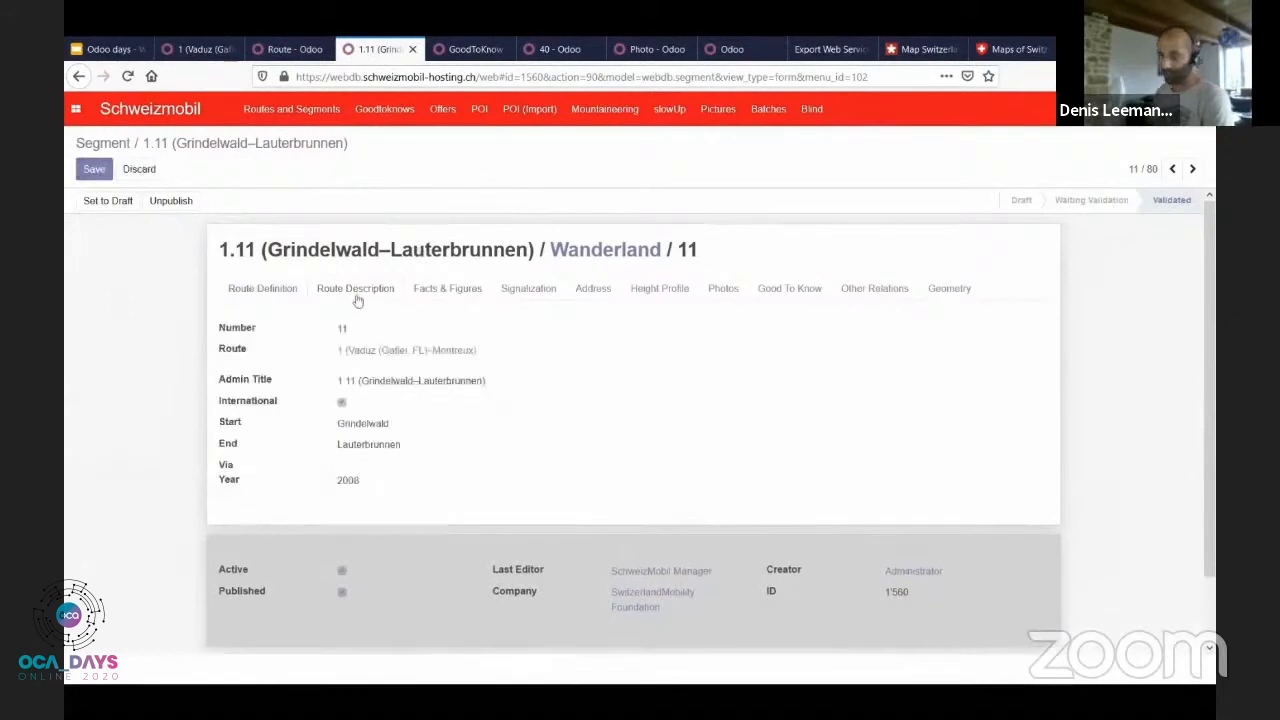
click(356, 288)
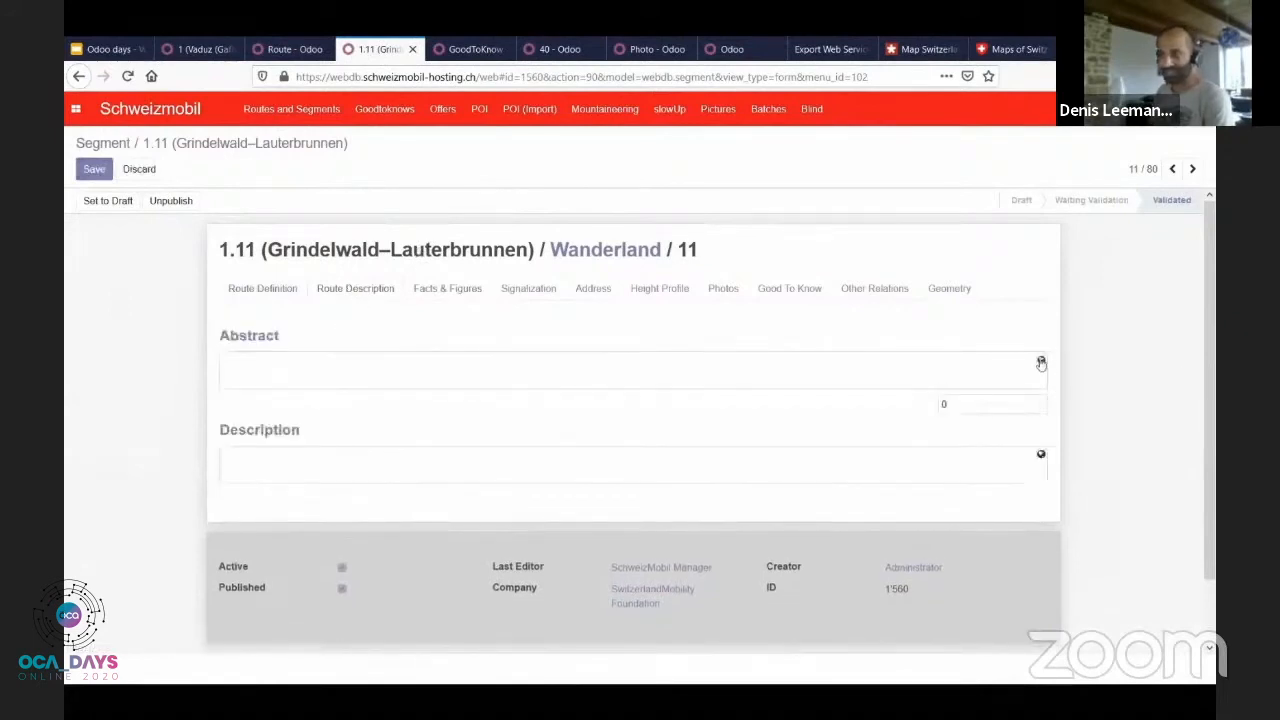
click(1040, 364)
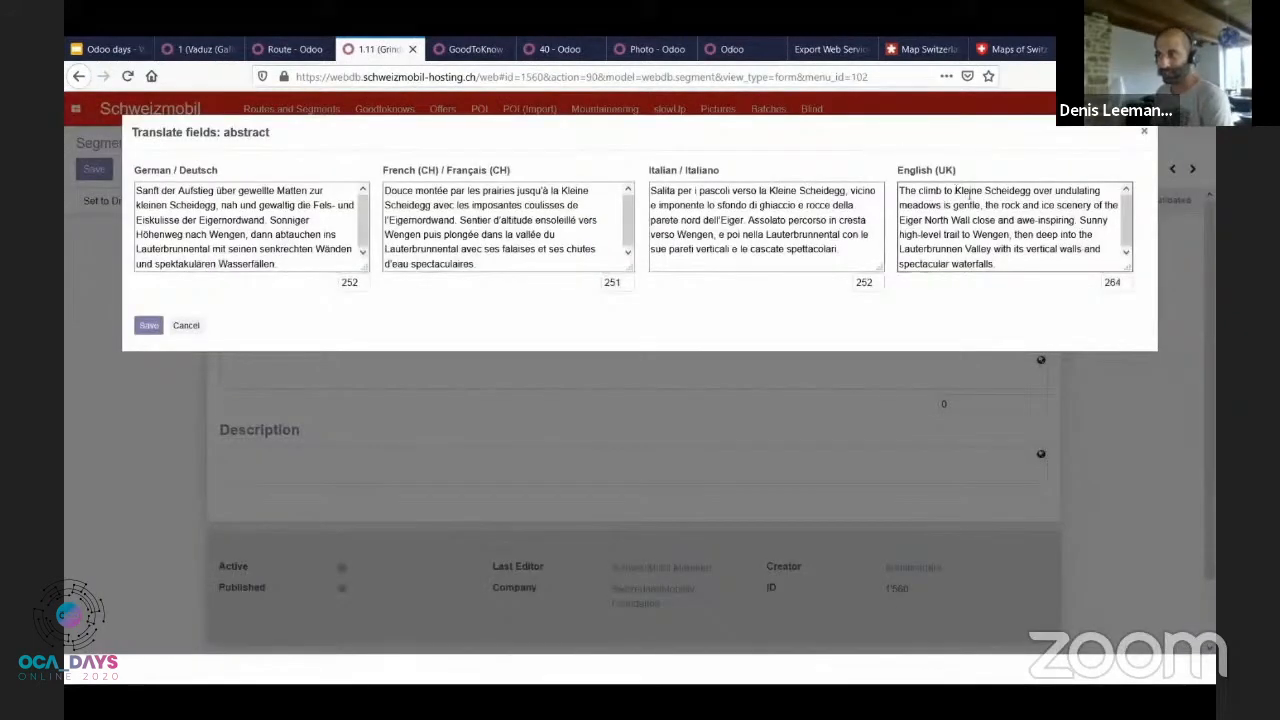
drag(980, 204, 1080, 248)
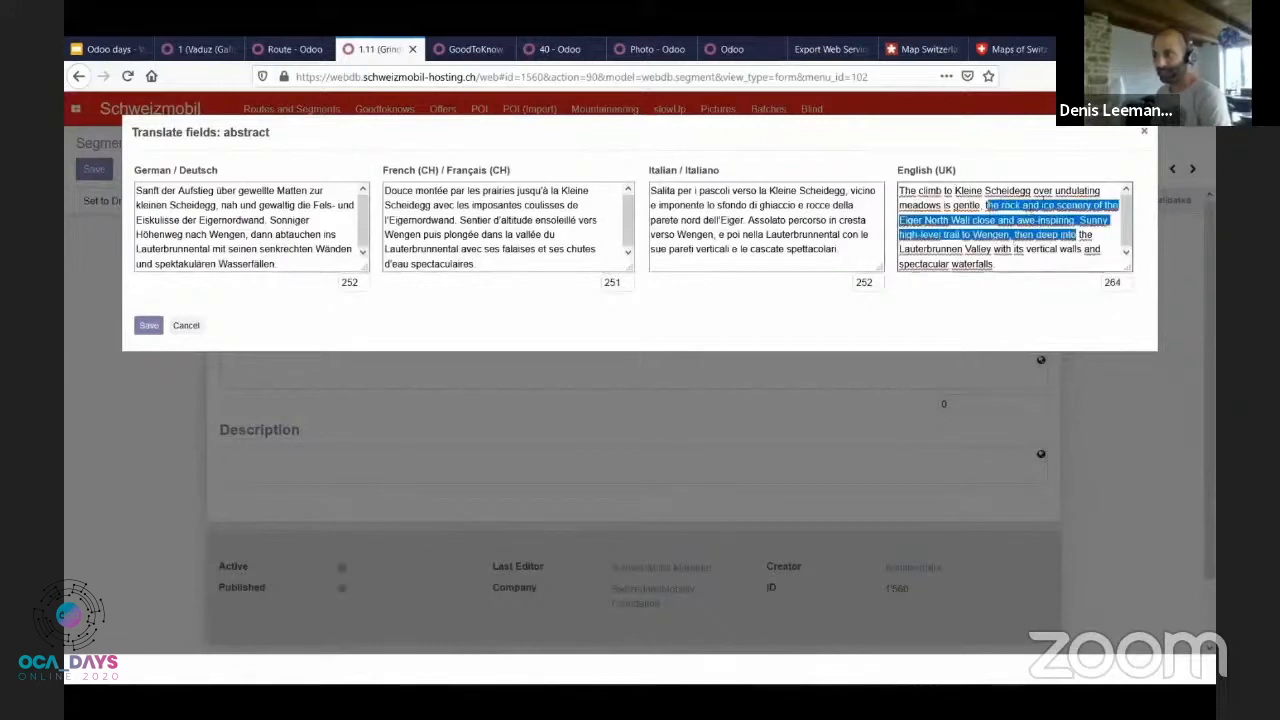
double_click(1008, 190)
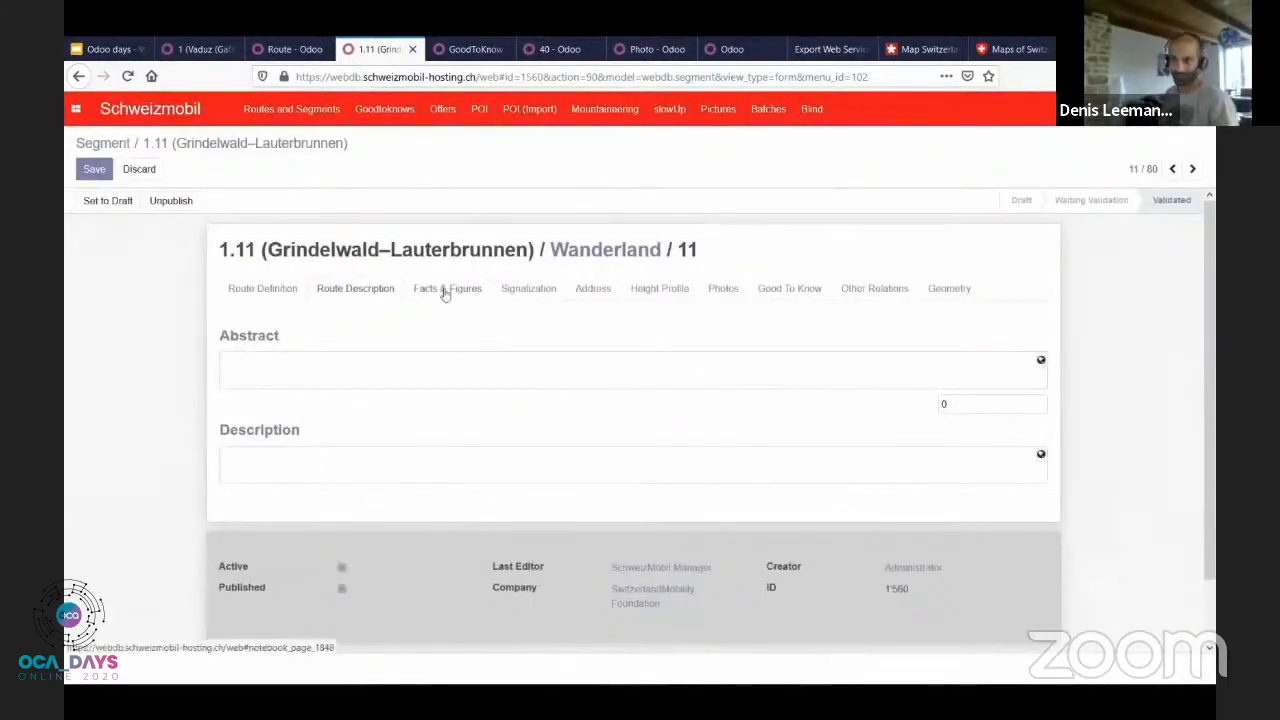
Step: Go through the segment's facts, signalization and photo lists down to the hikers teaser picture
click(448, 288)
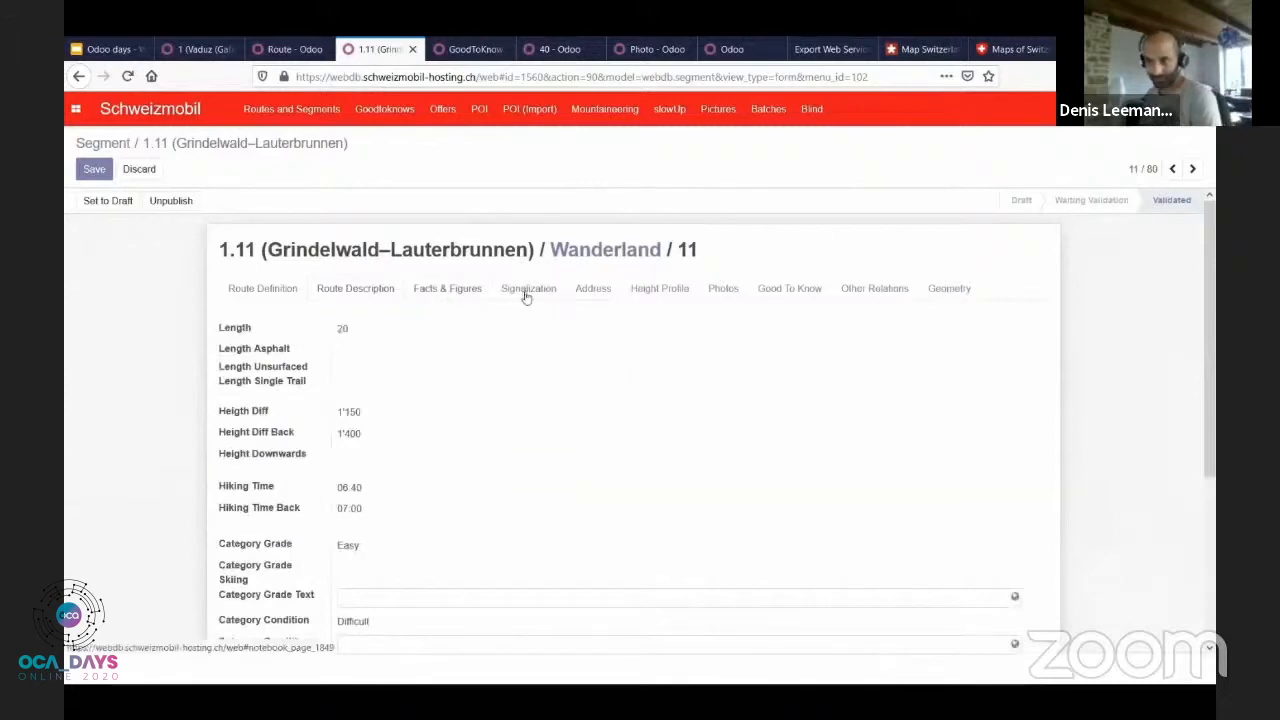
click(528, 288)
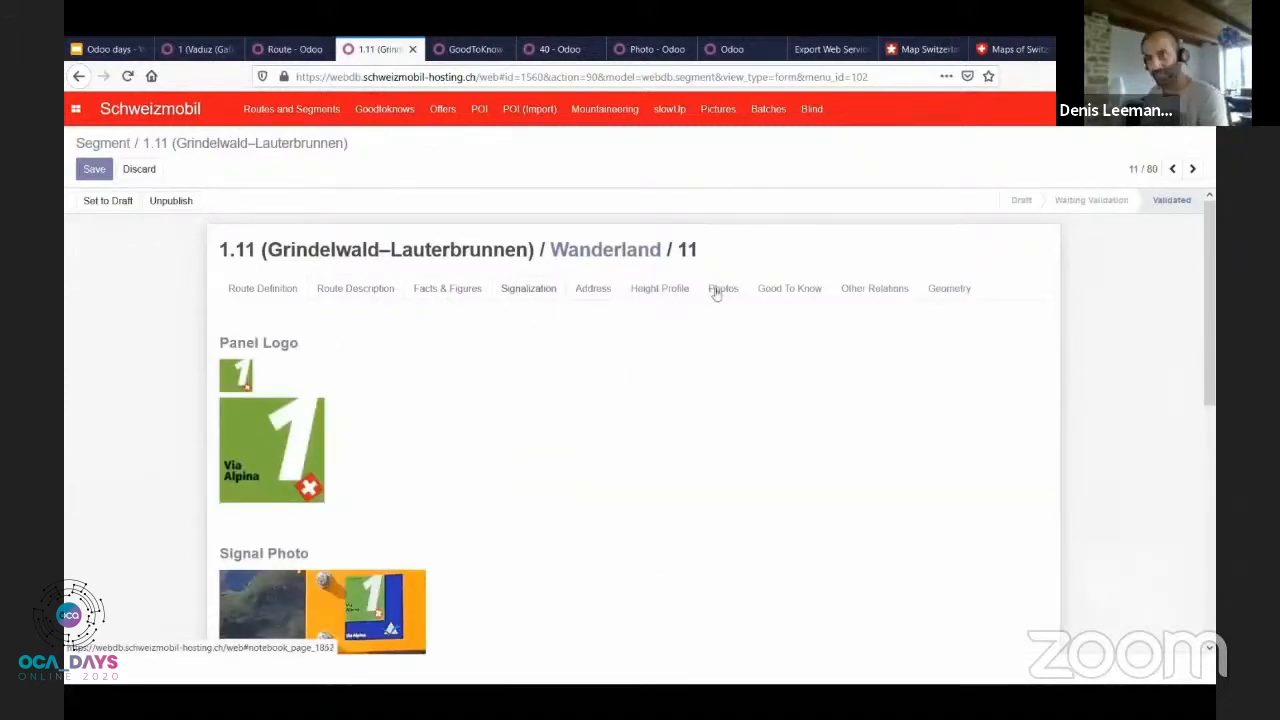
click(722, 288)
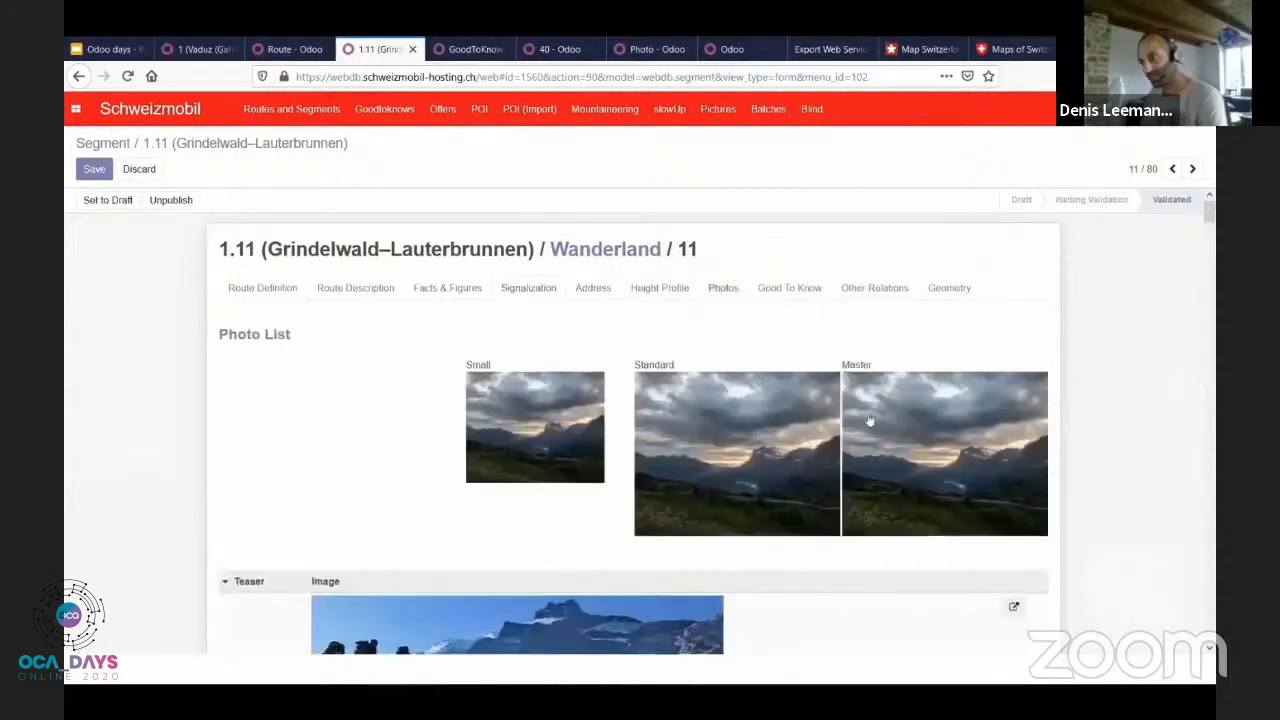
scroll(down, 3)
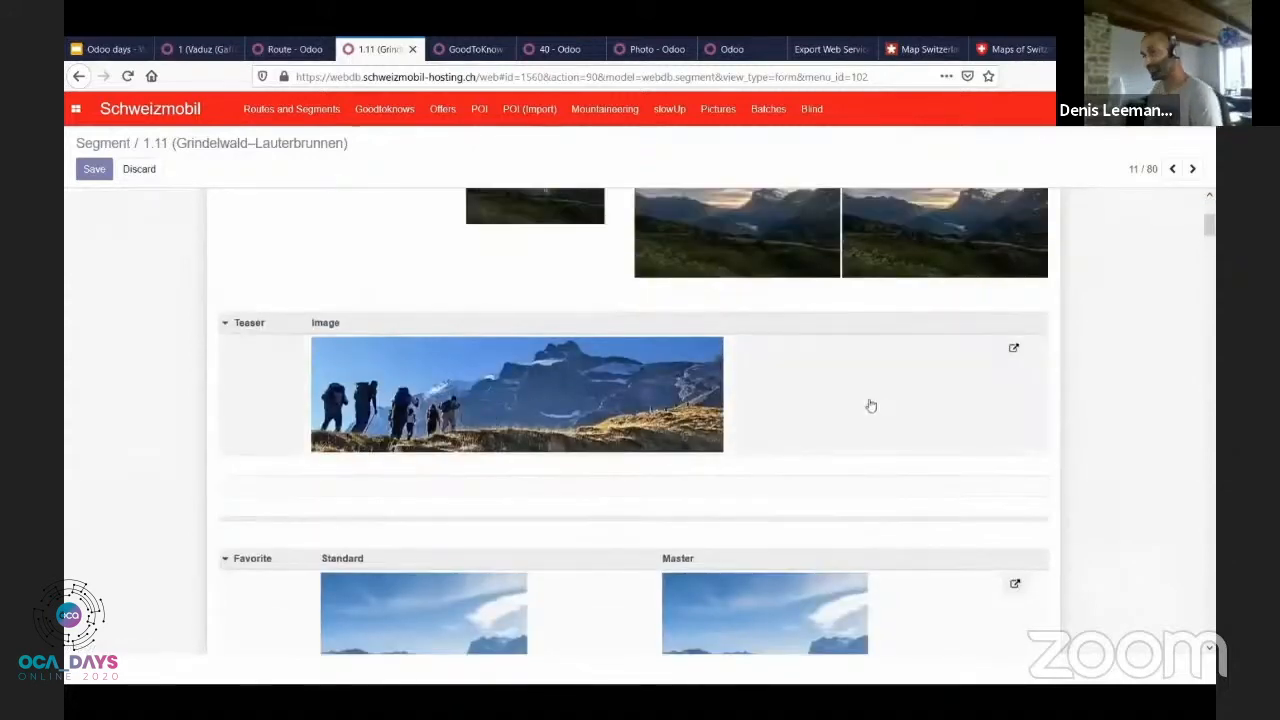
mouse_move(944, 380)
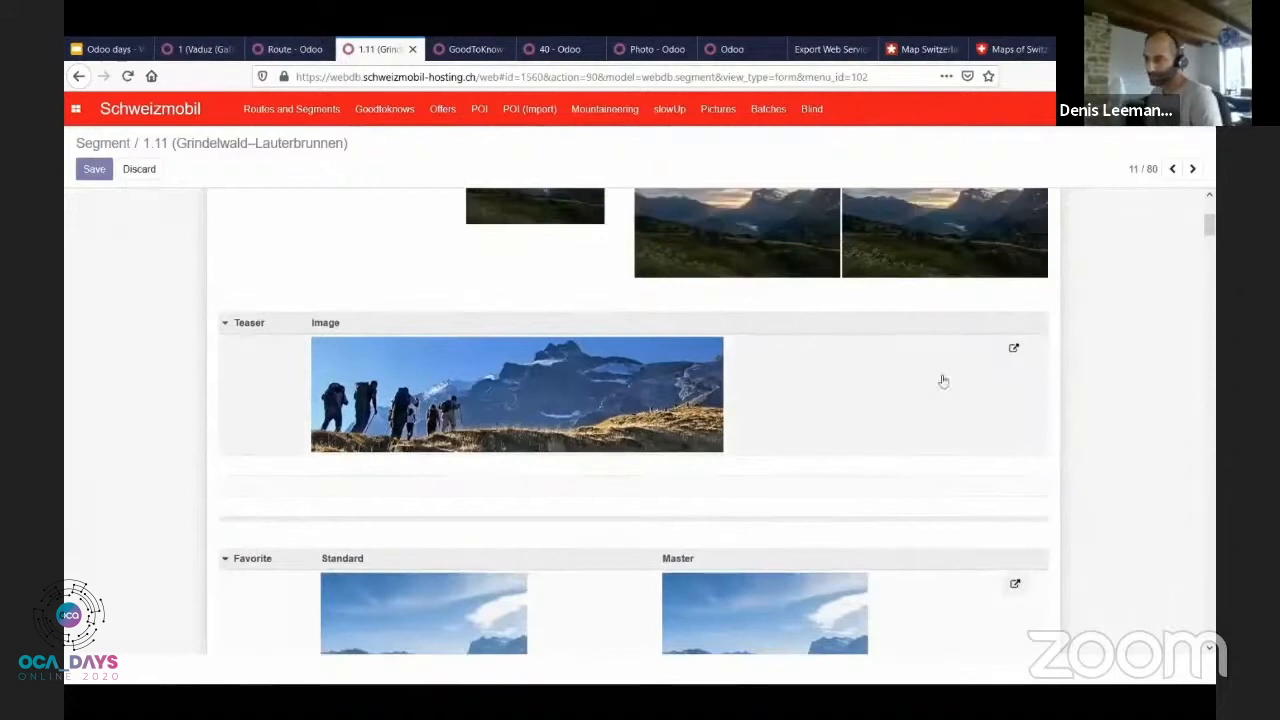
mouse_move(1024, 352)
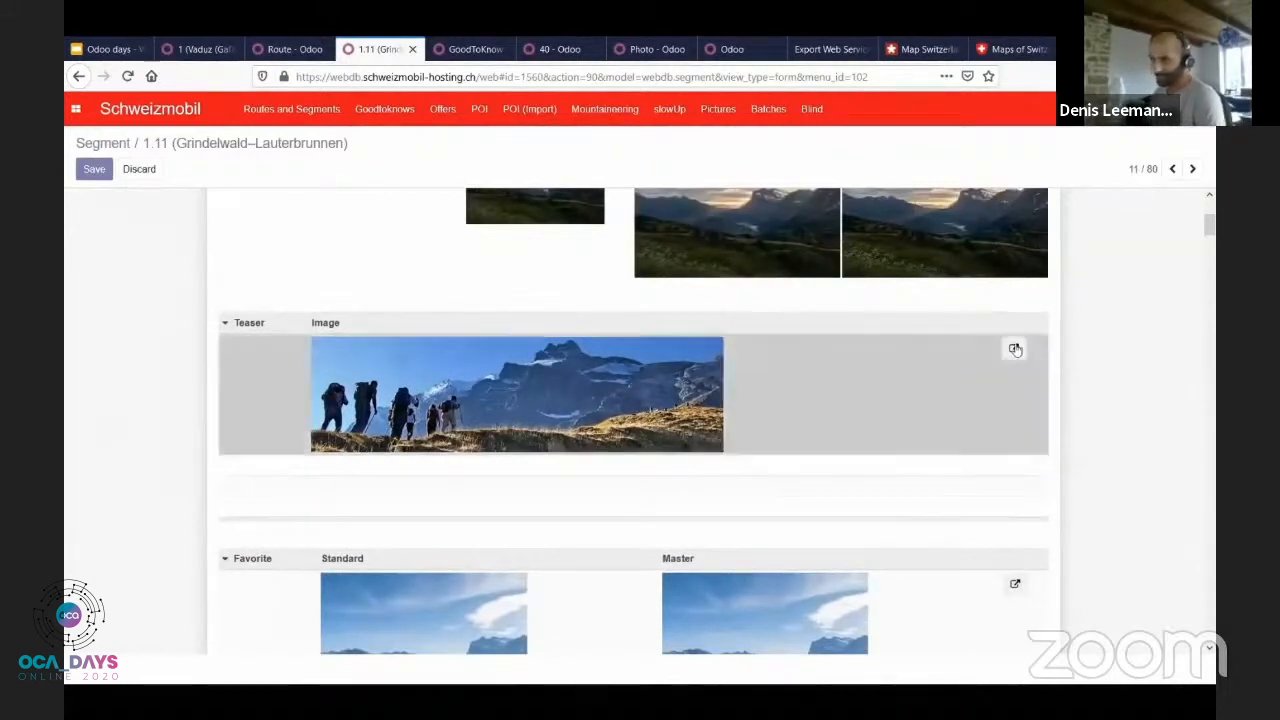
click(94, 168)
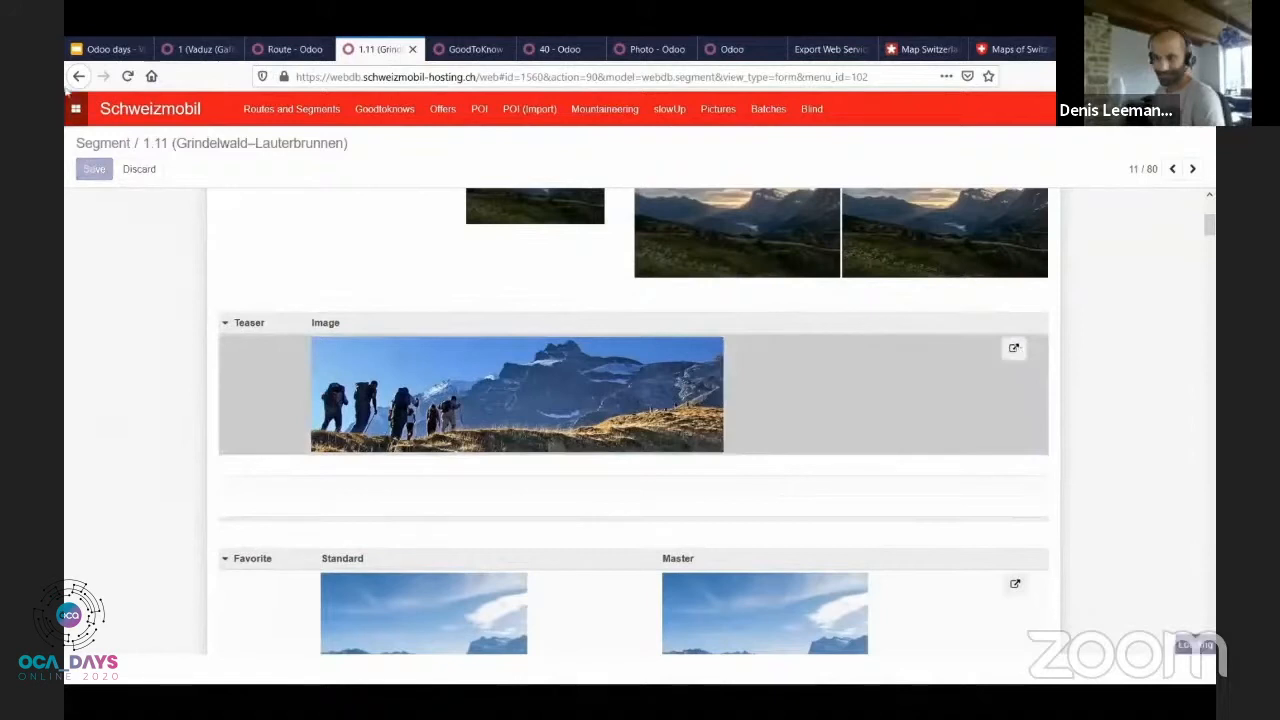
Step: Open the teaser picture record and check its route relations and picture information
click(1014, 348)
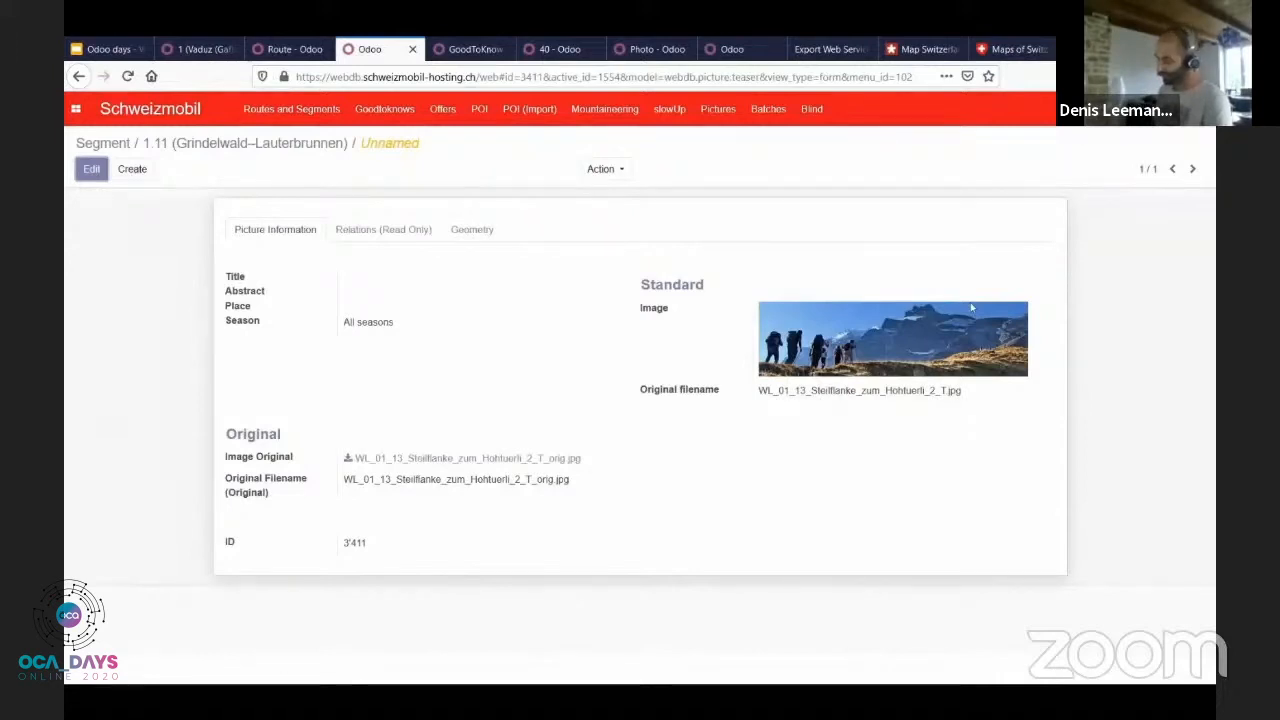
mouse_move(384, 228)
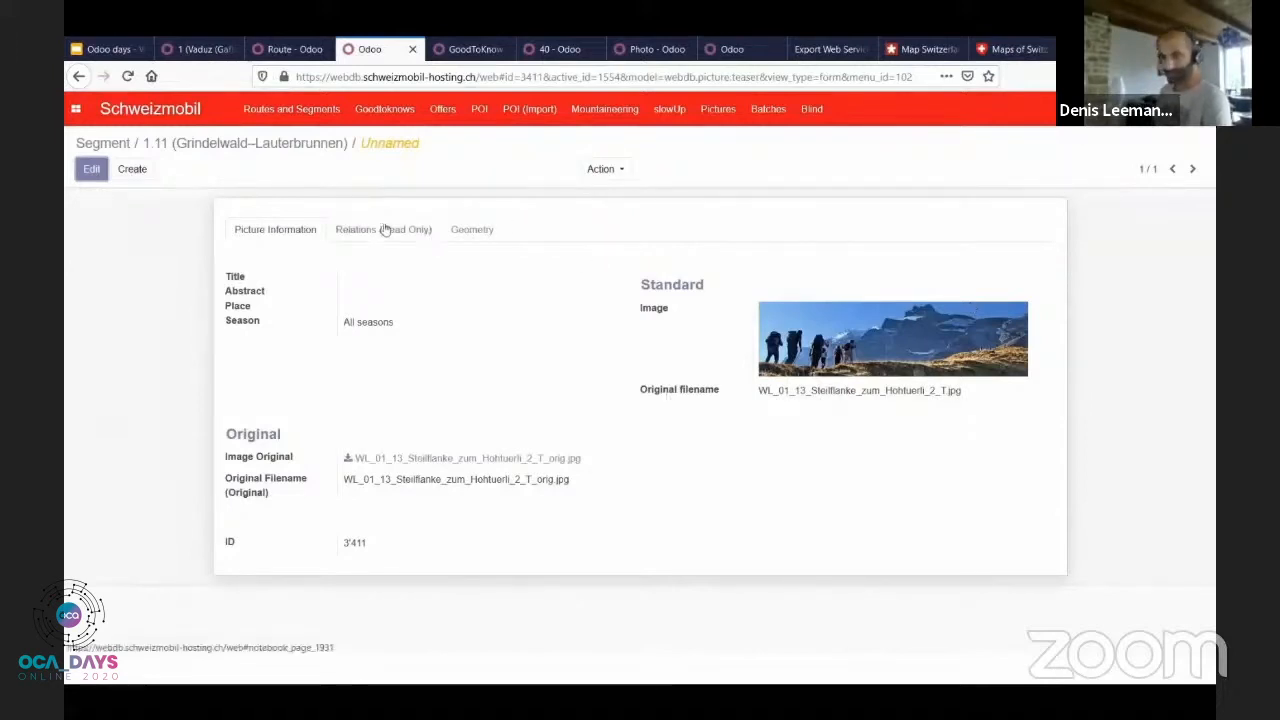
click(384, 228)
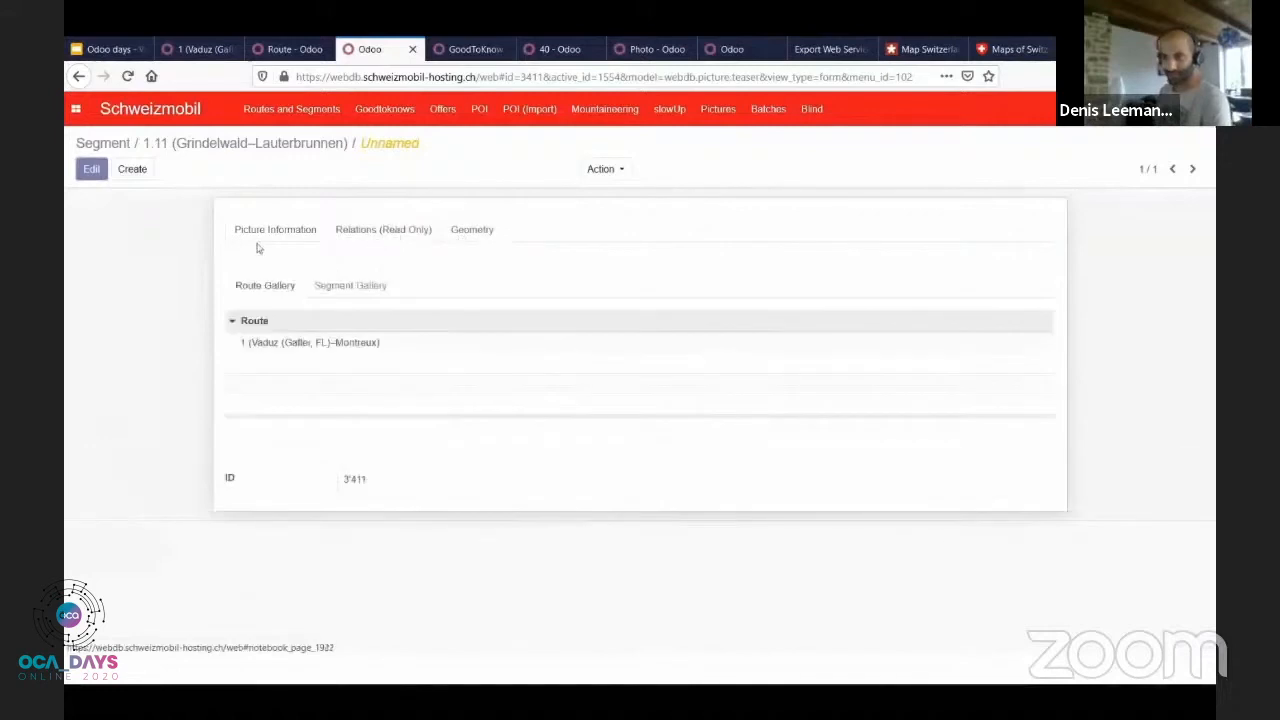
click(276, 228)
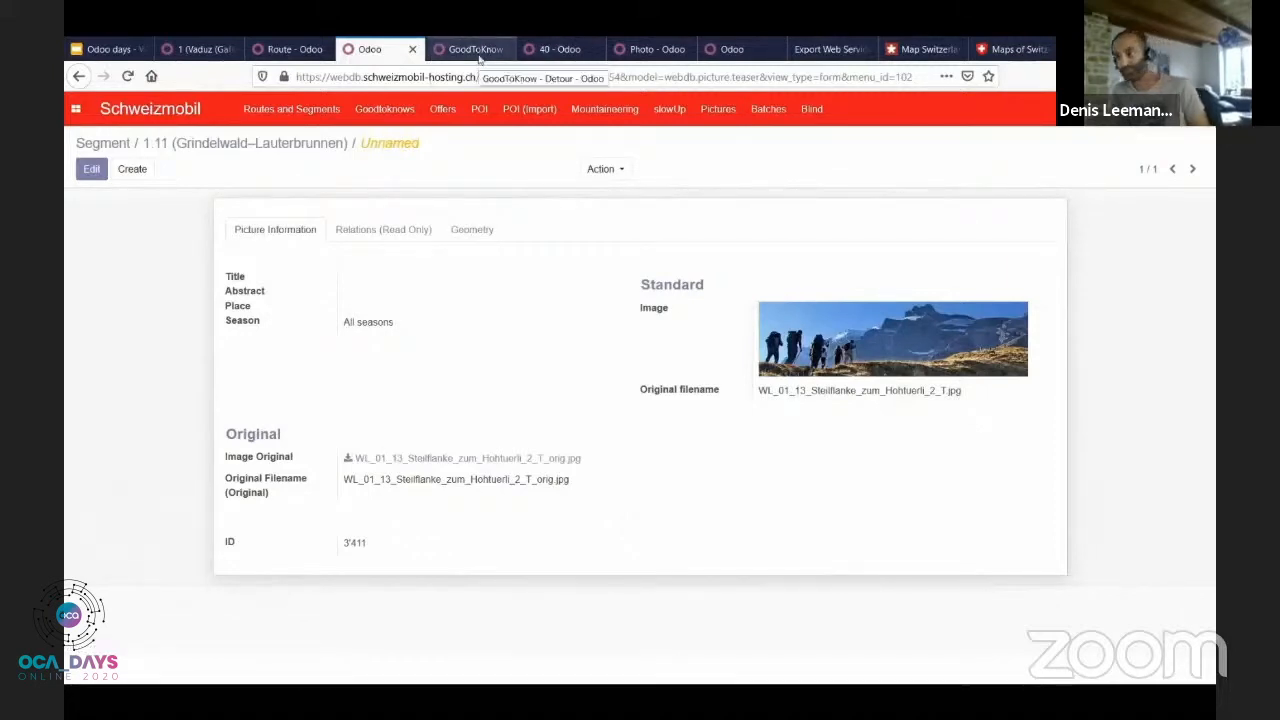
Step: Open a detour record from the GoodToKnow detour list after a glance at mountaineering record 40
click(470, 48)
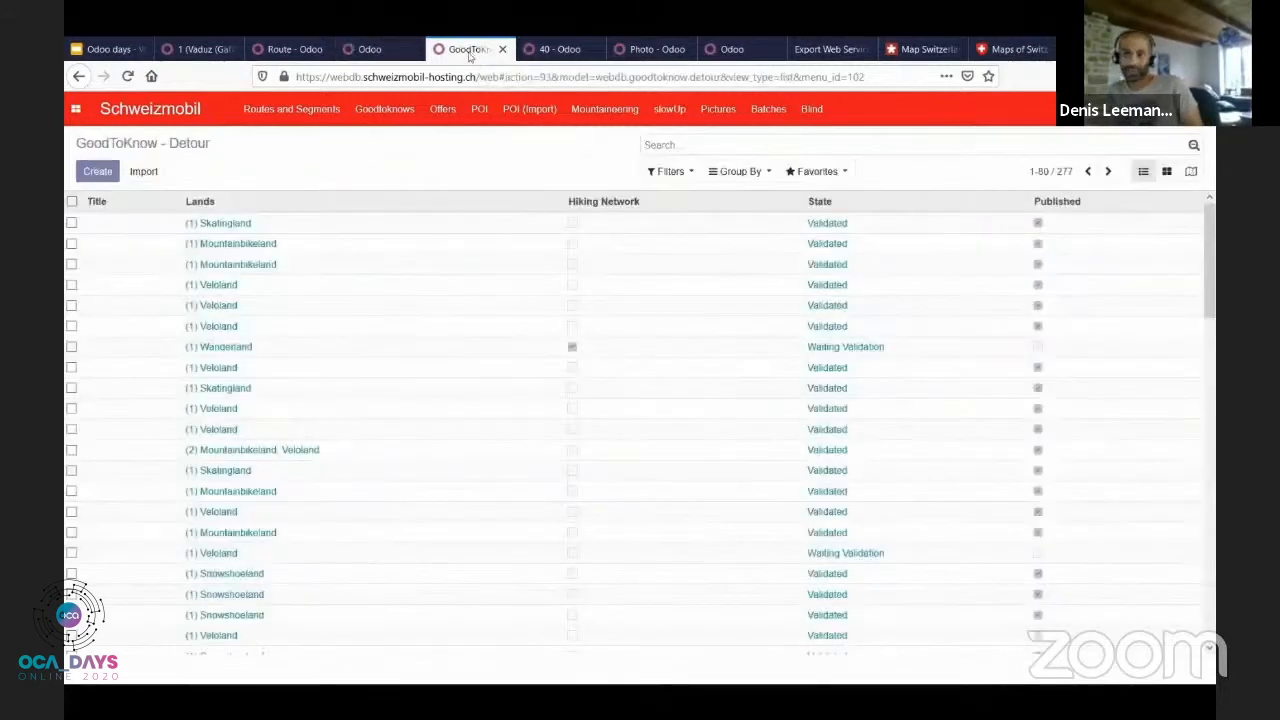
mouse_move(444, 176)
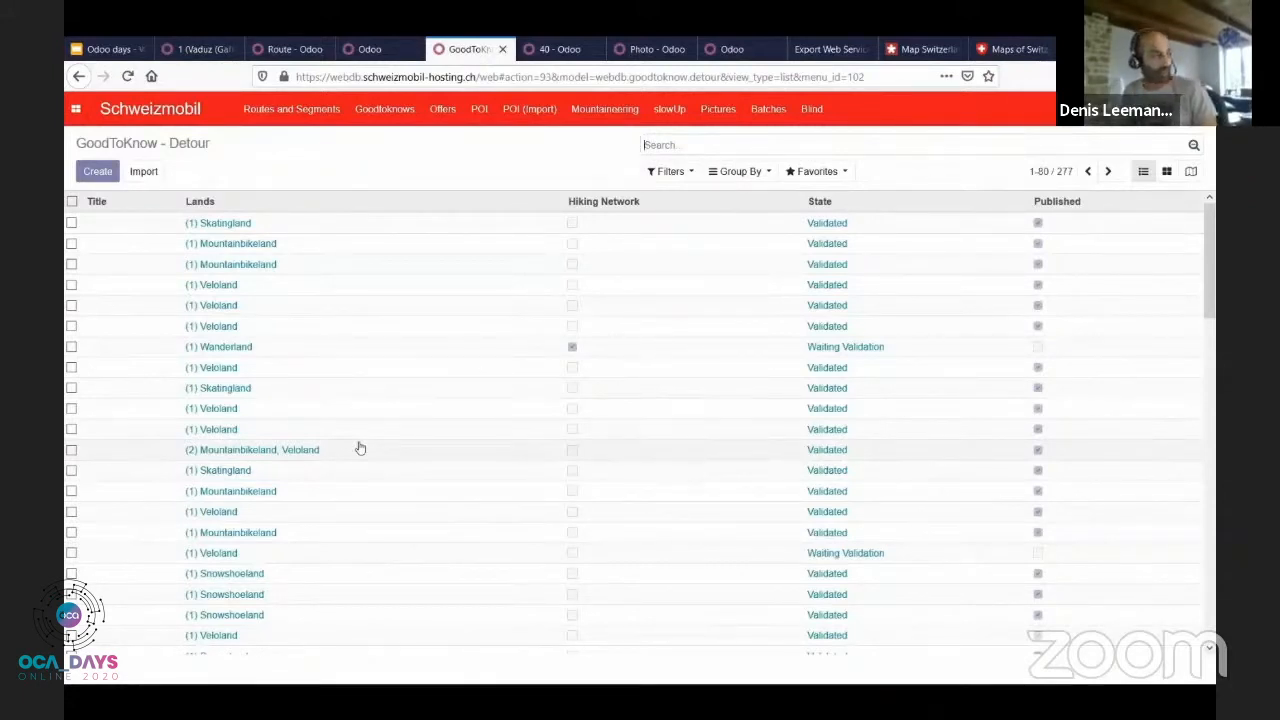
mouse_move(284, 436)
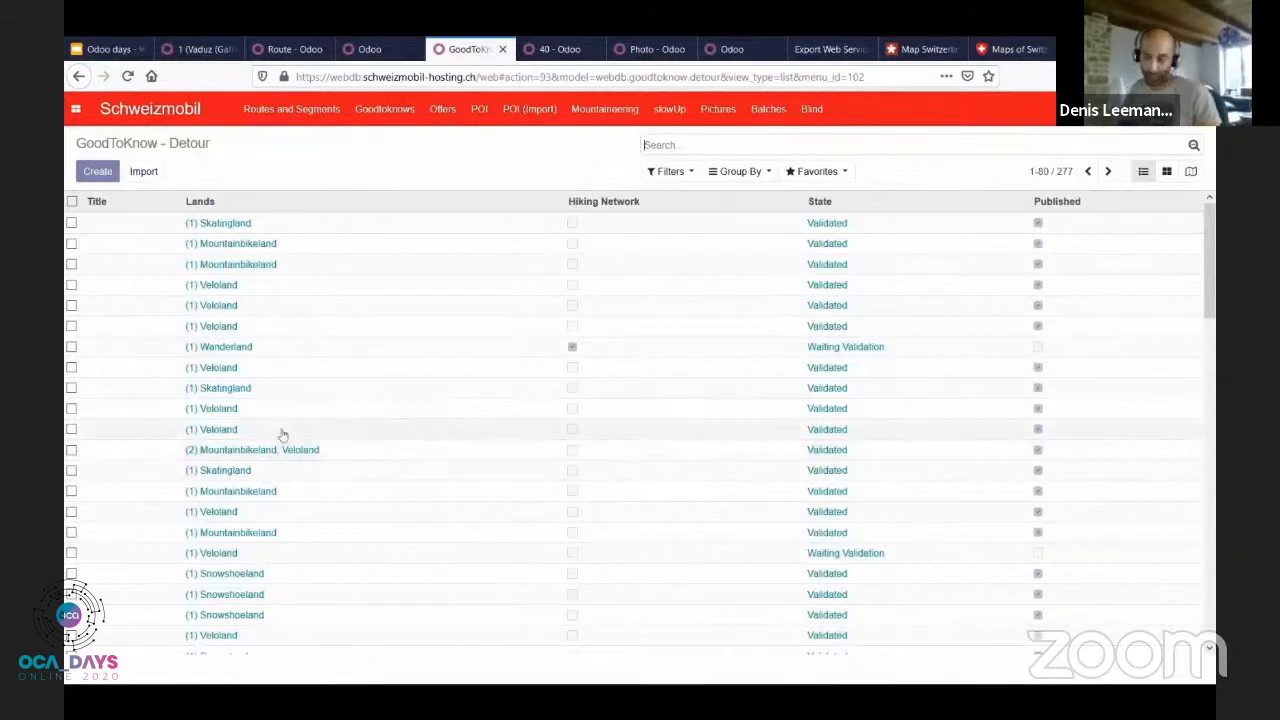
mouse_move(980, 190)
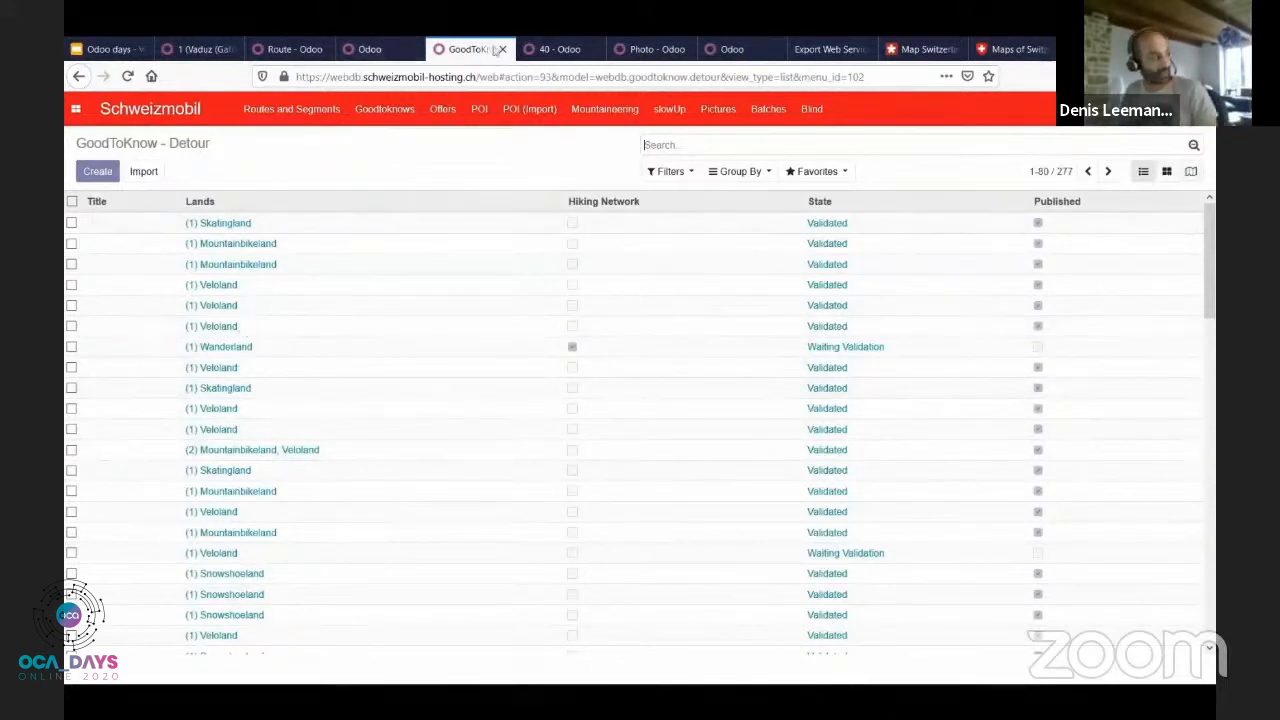
click(560, 48)
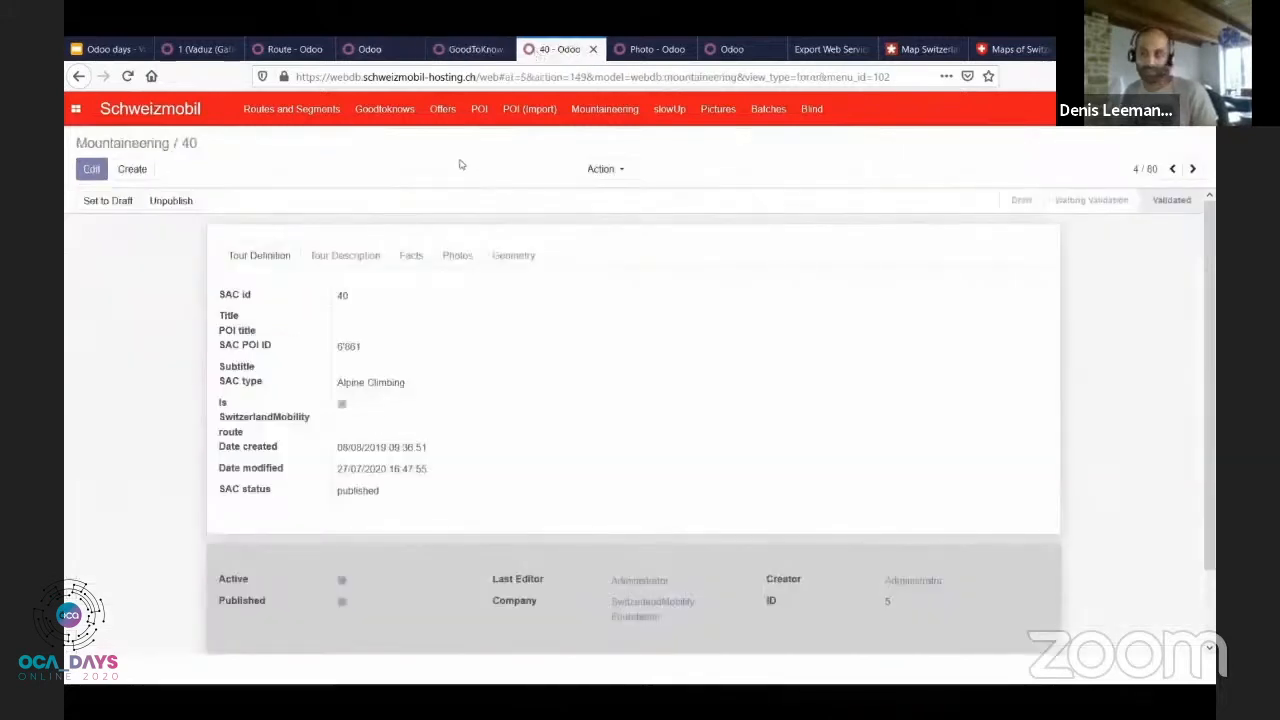
click(468, 48)
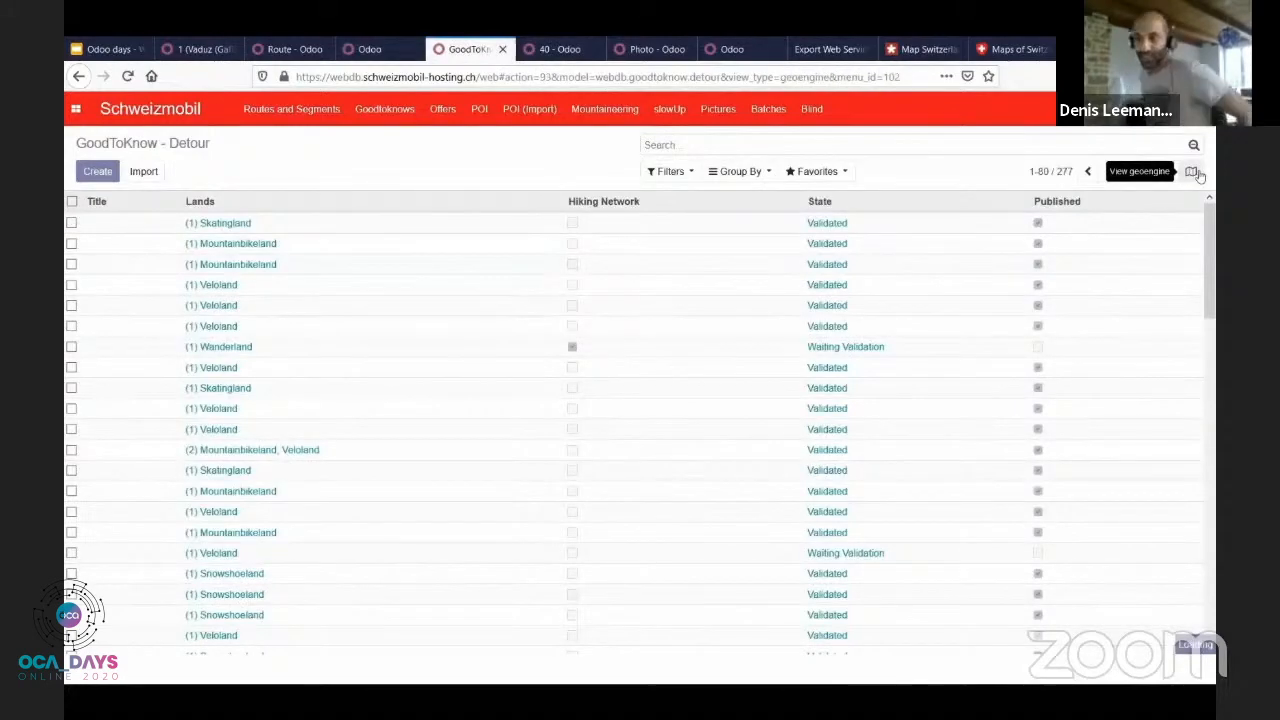
click(1192, 172)
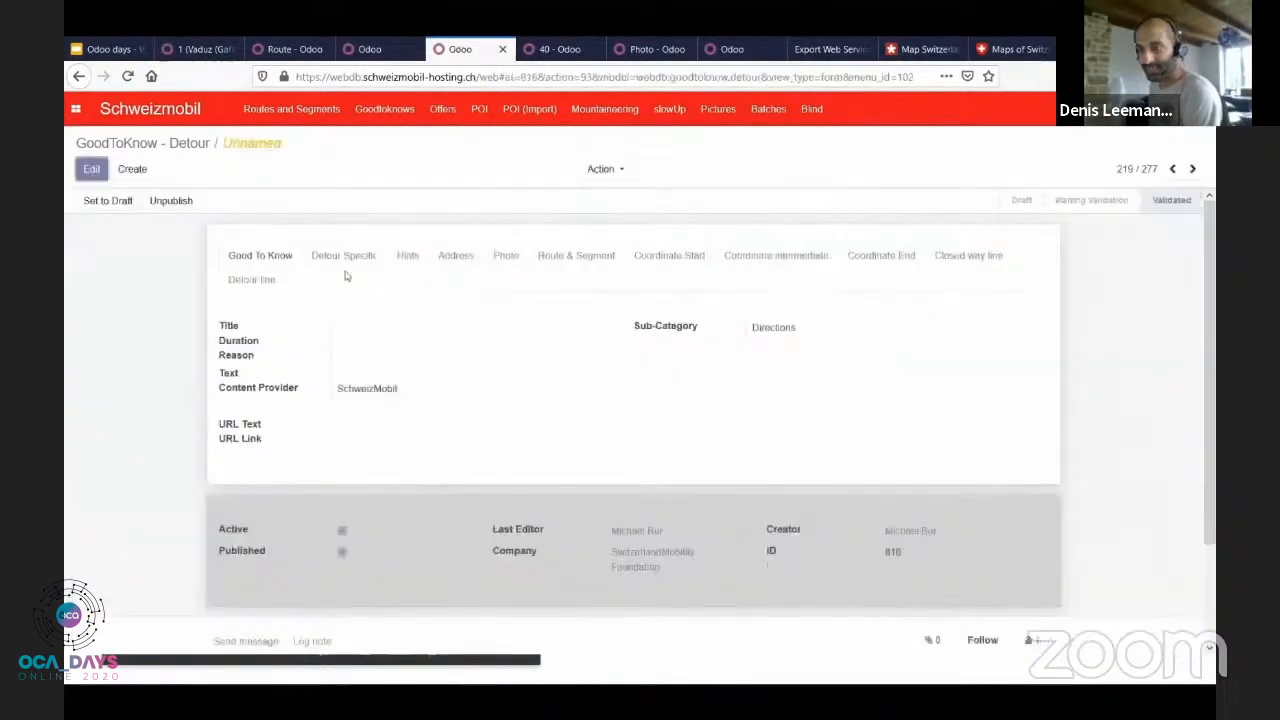
mouse_move(348, 264)
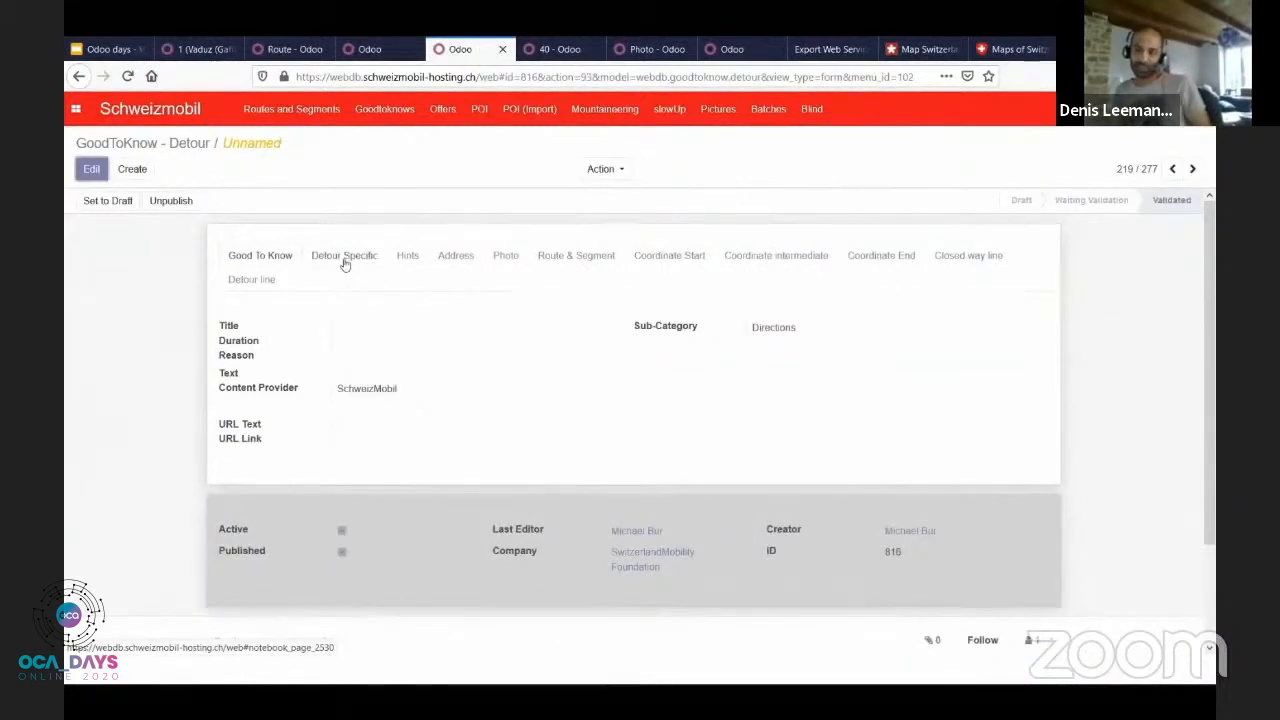
Step: Review the detour's specific details, address, Rüschegg route link and start coordinate map
click(344, 256)
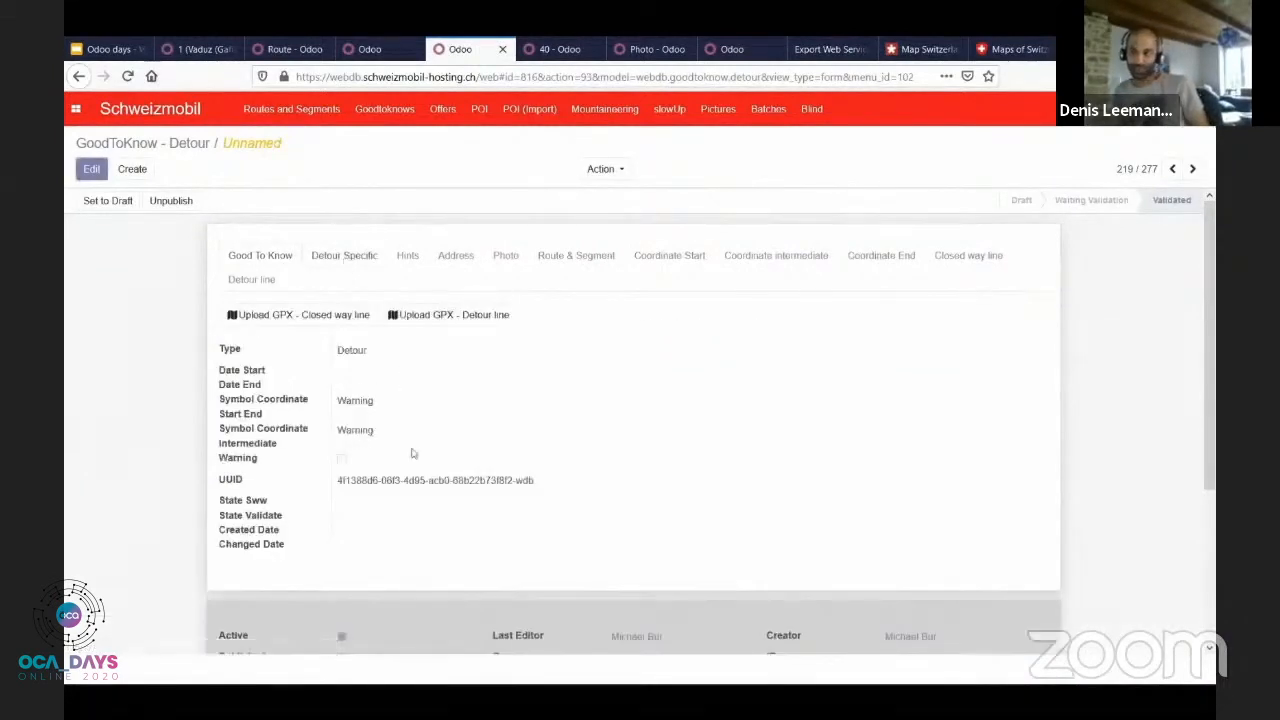
mouse_move(380, 412)
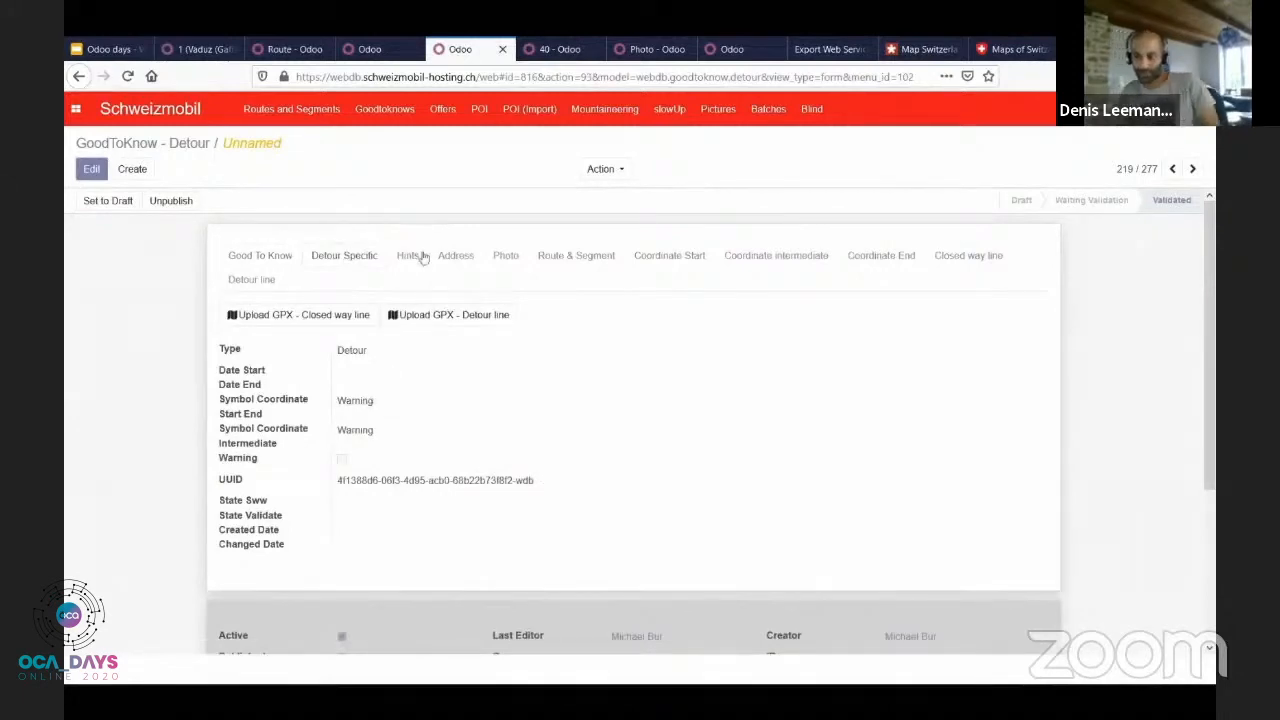
click(456, 256)
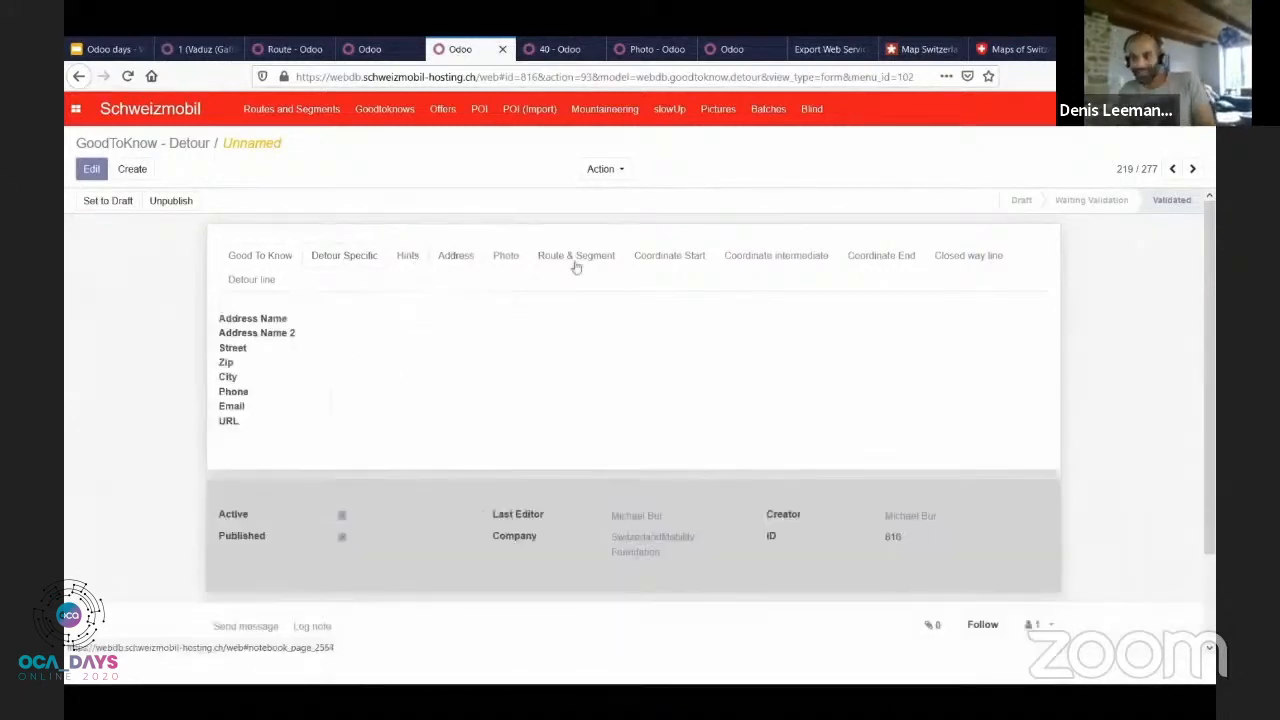
click(576, 256)
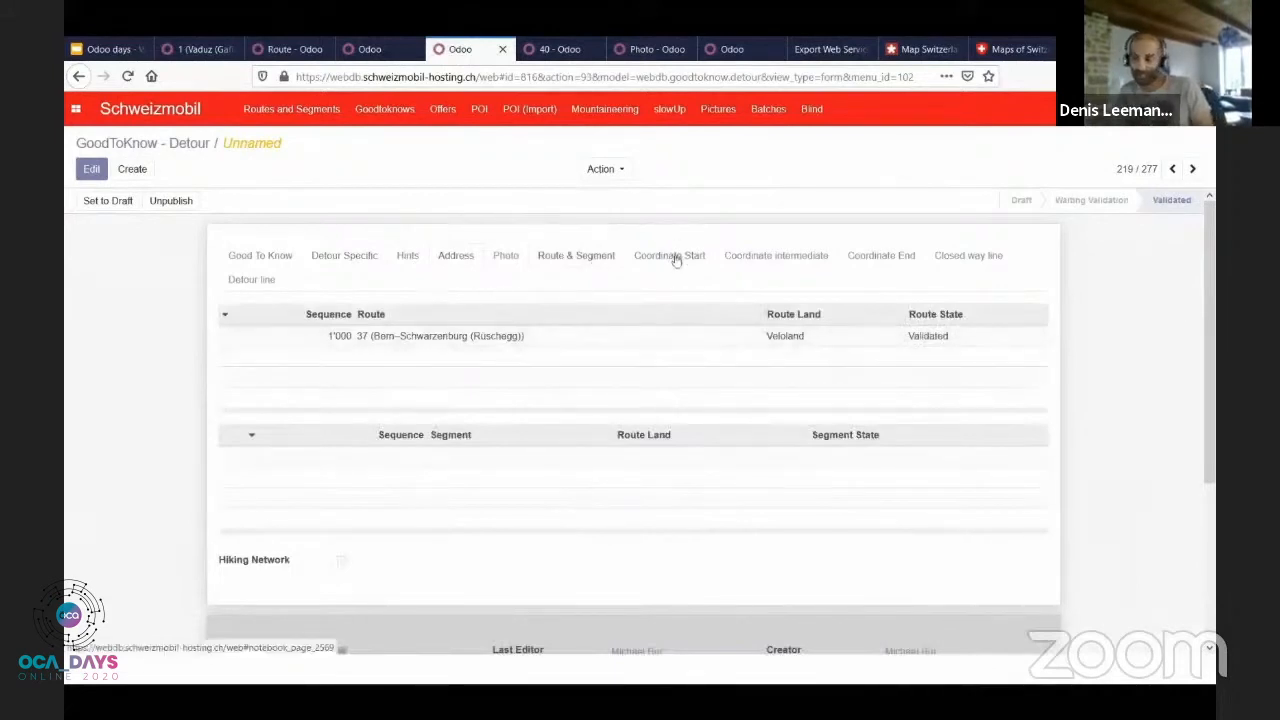
click(668, 256)
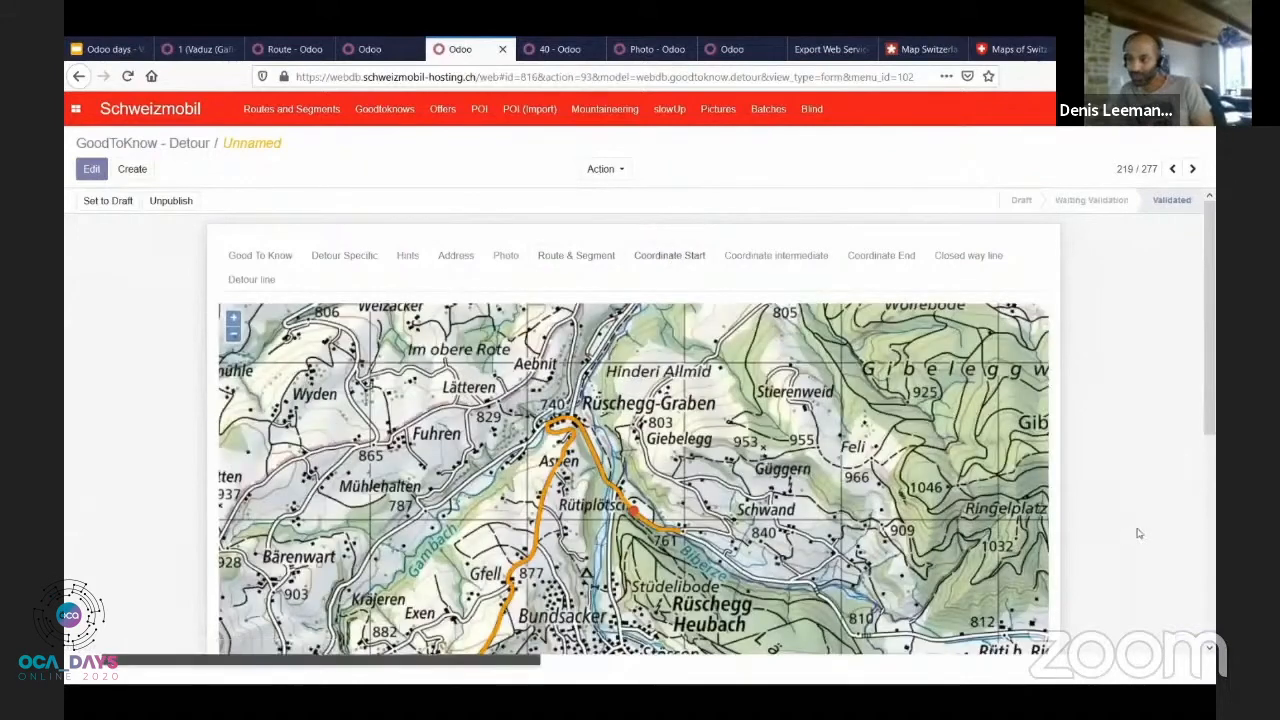
Step: Show the detour's route line drawn on the map around Schwarzenburg
scroll(down, 3)
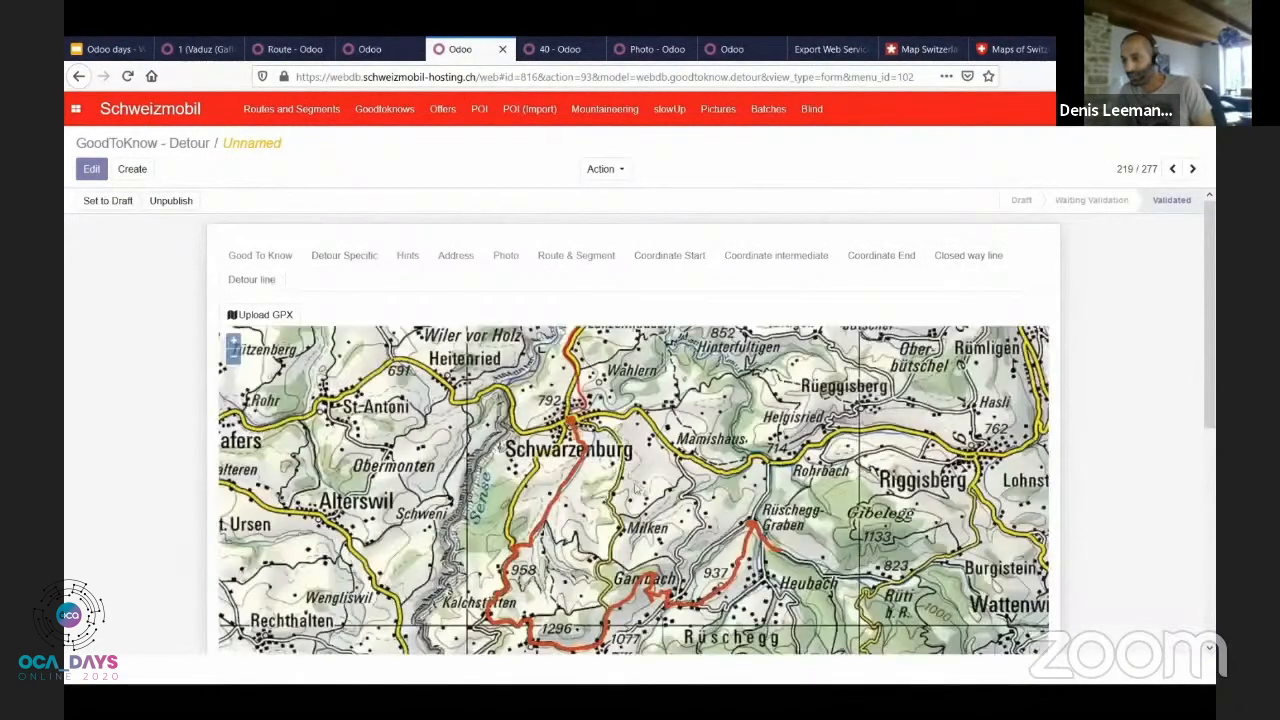
click(232, 356)
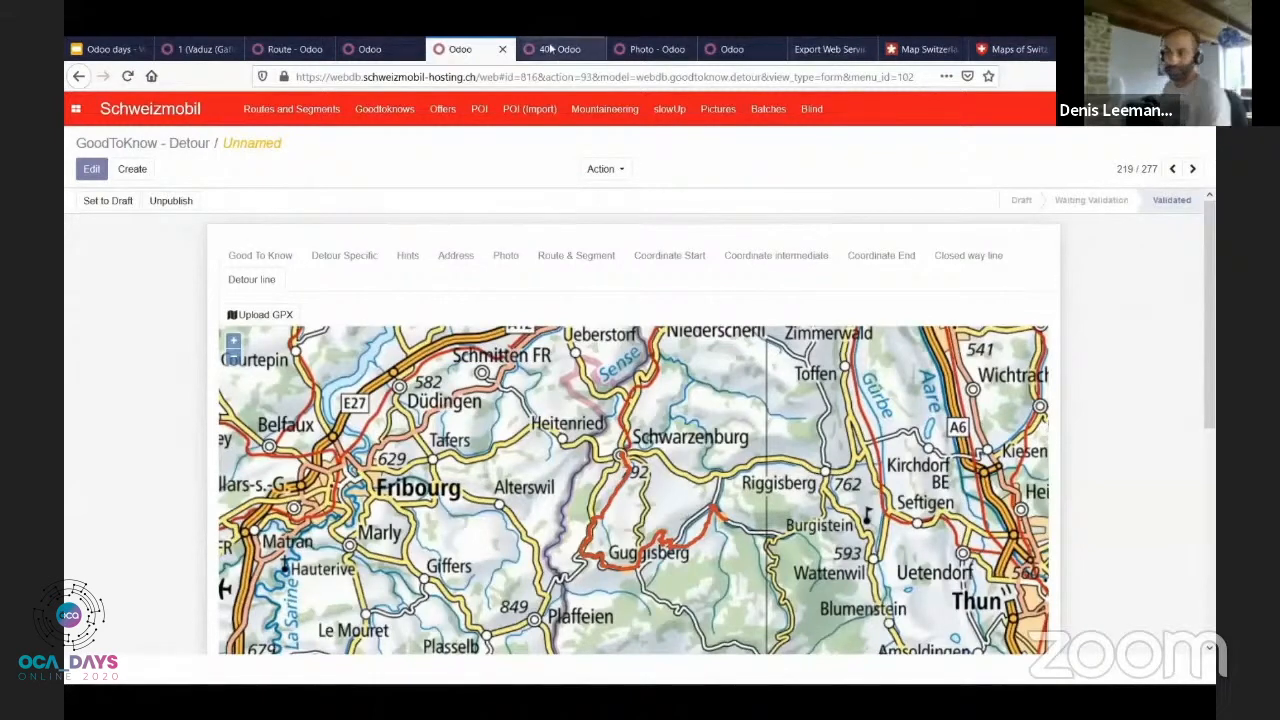
mouse_move(560, 48)
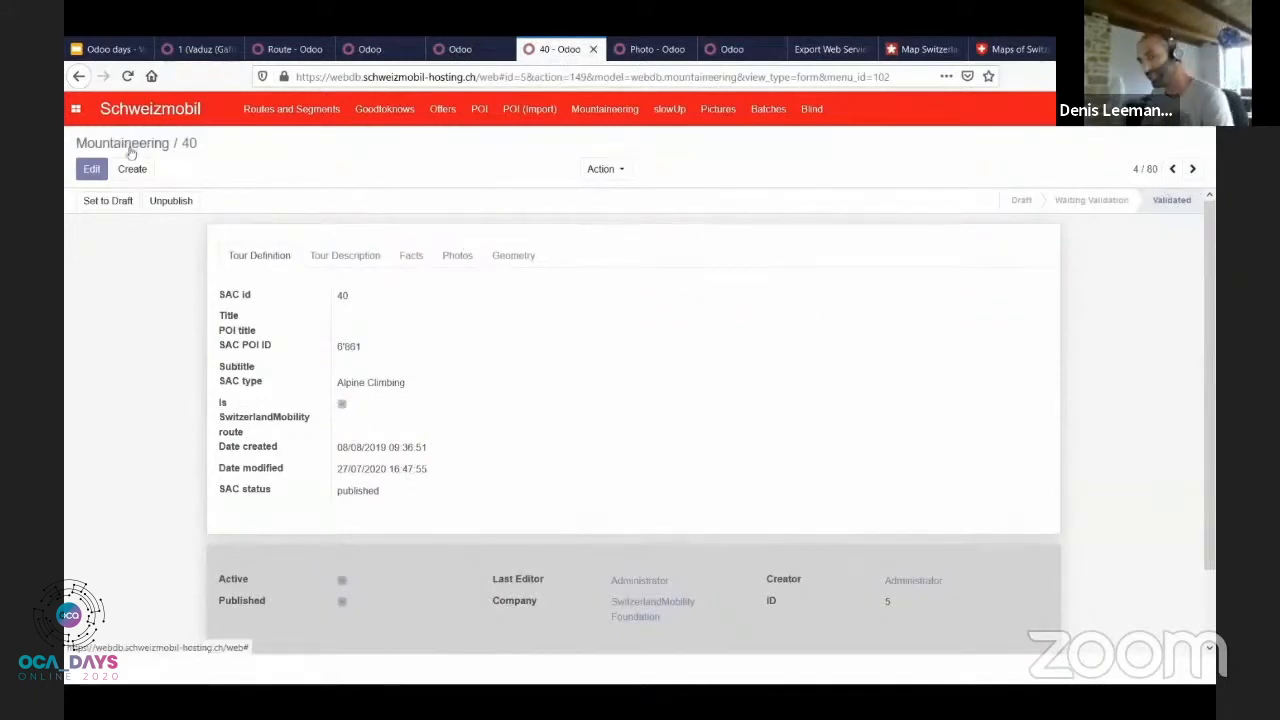
Step: From the mountaineering list, open tour 45's Tour Description and switch the record into edit mode
click(122, 144)
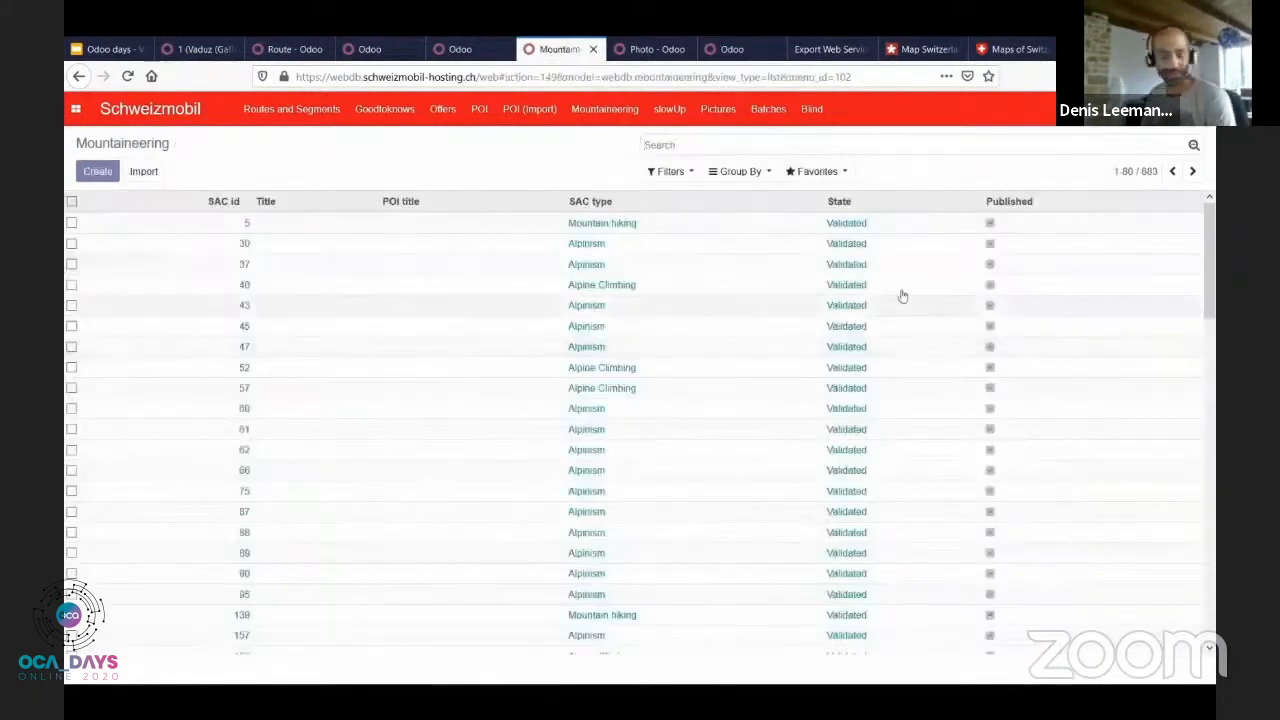
mouse_move(714, 352)
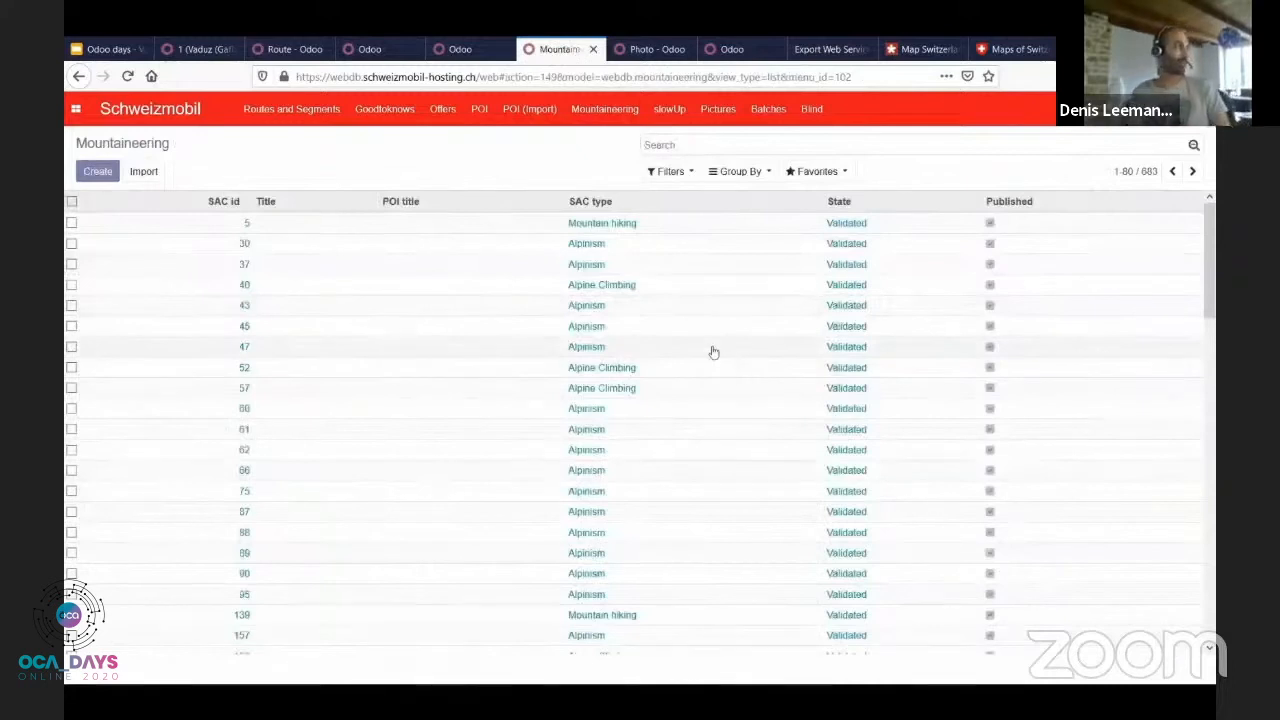
mouse_move(592, 332)
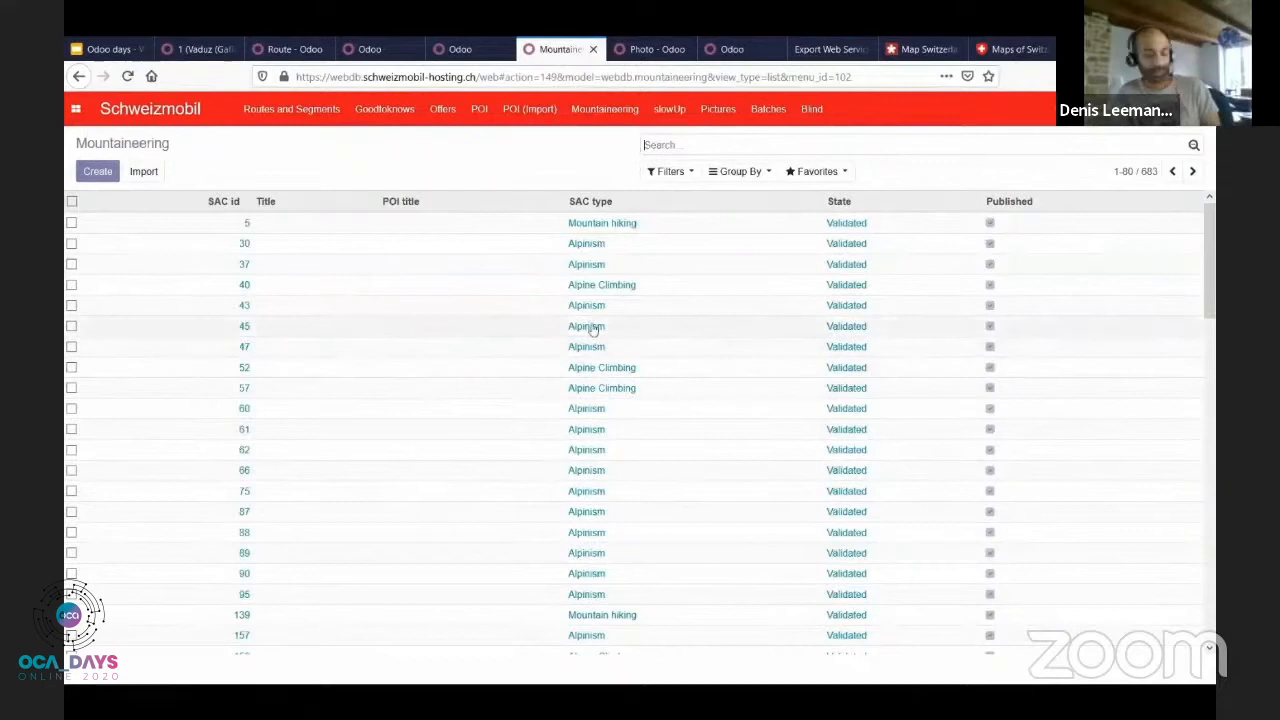
click(244, 326)
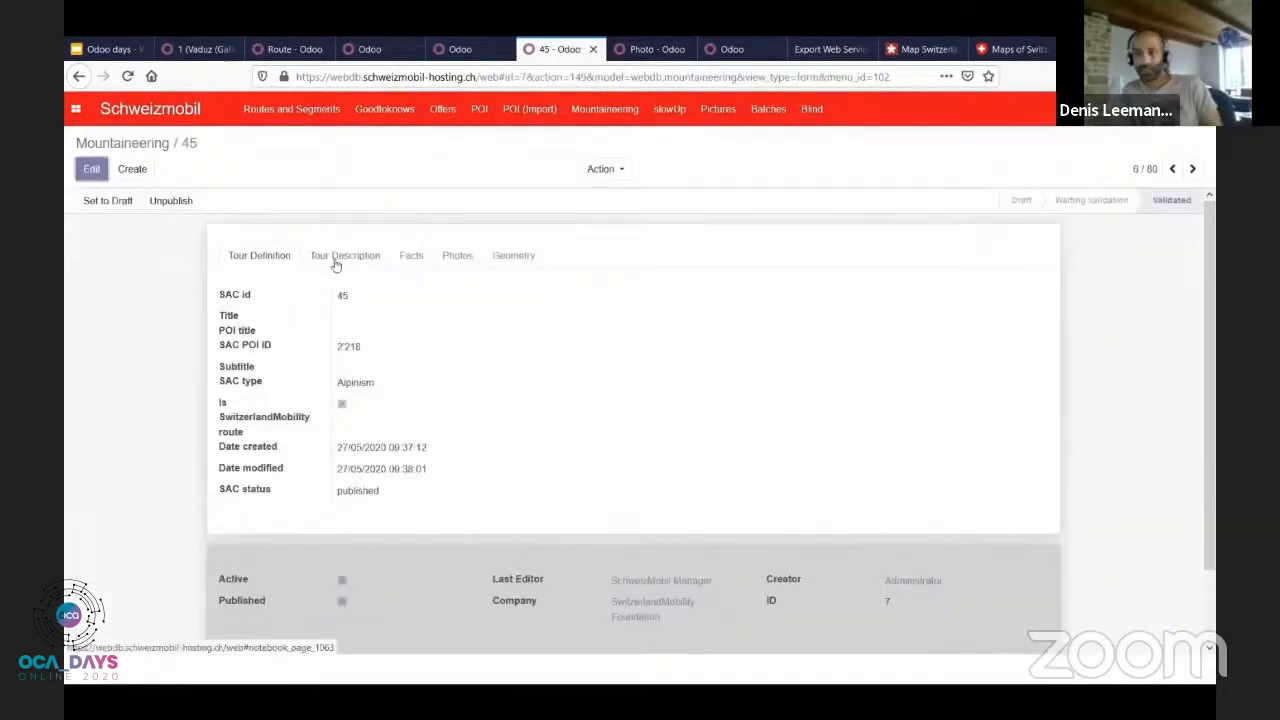
click(344, 256)
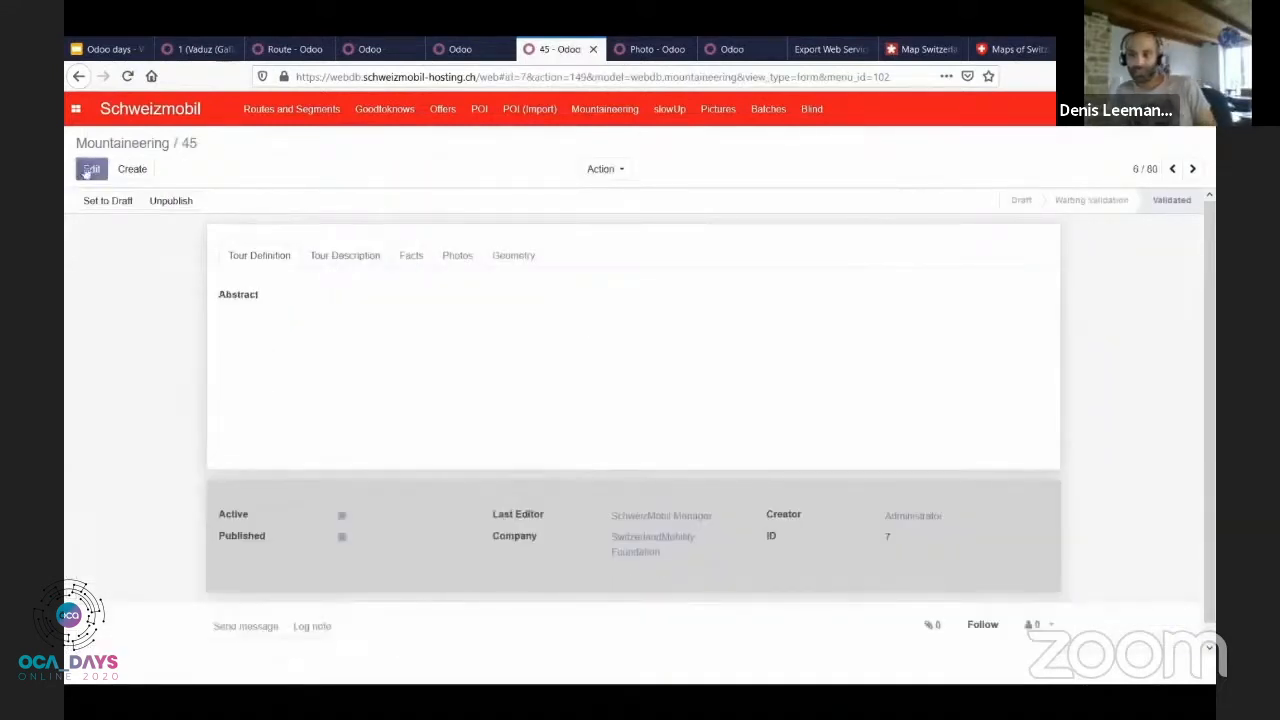
click(90, 168)
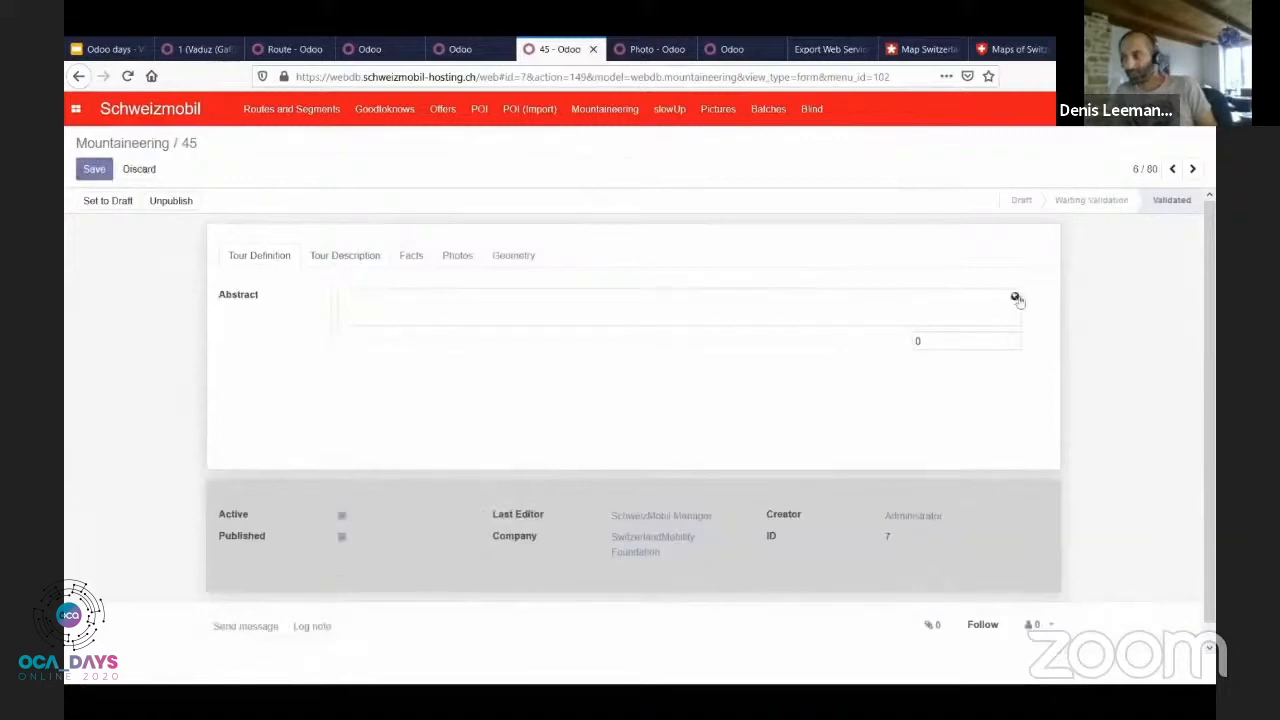
Step: Review the Abstract field's translations, cancel without changes, and show the tour's Photos tab
click(1016, 300)
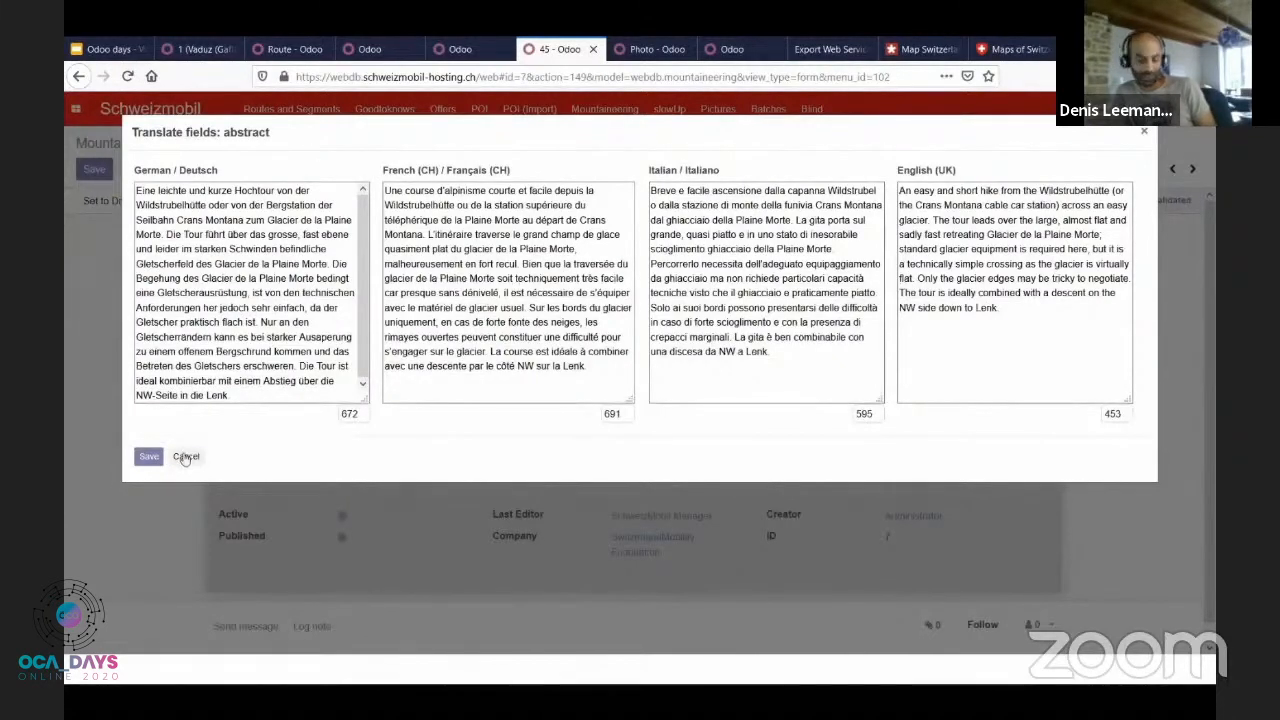
click(186, 456)
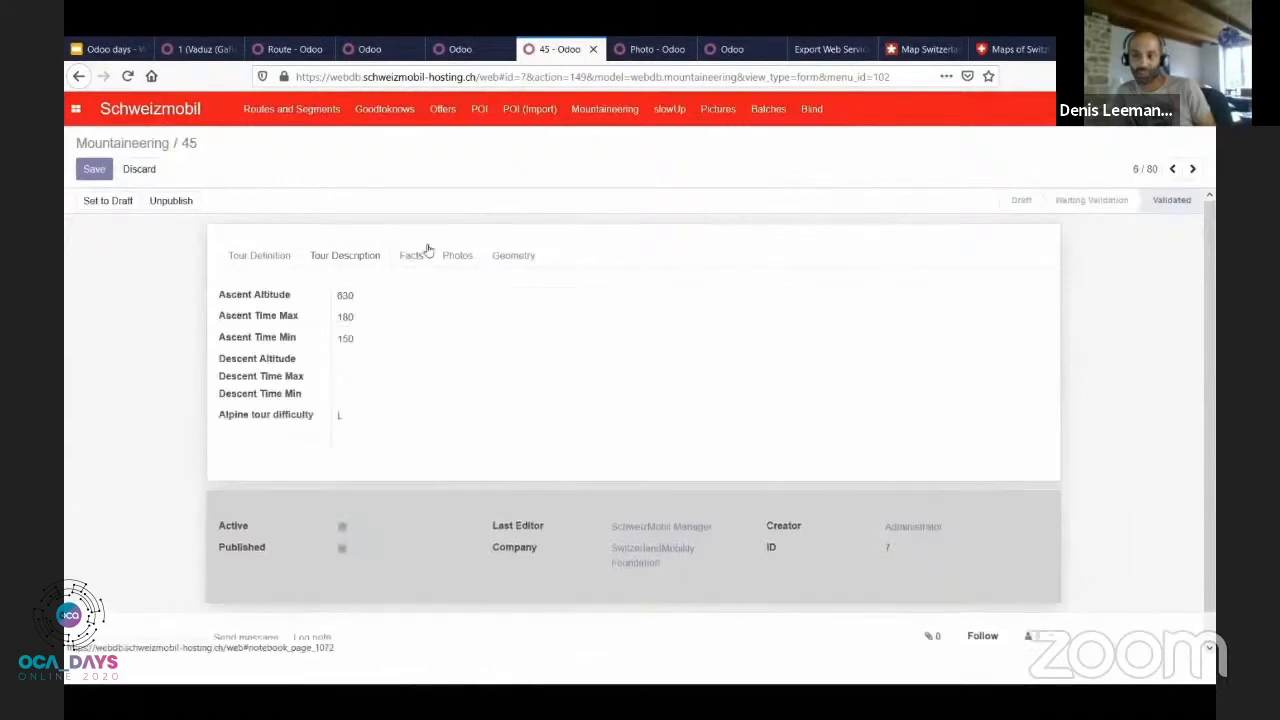
click(456, 256)
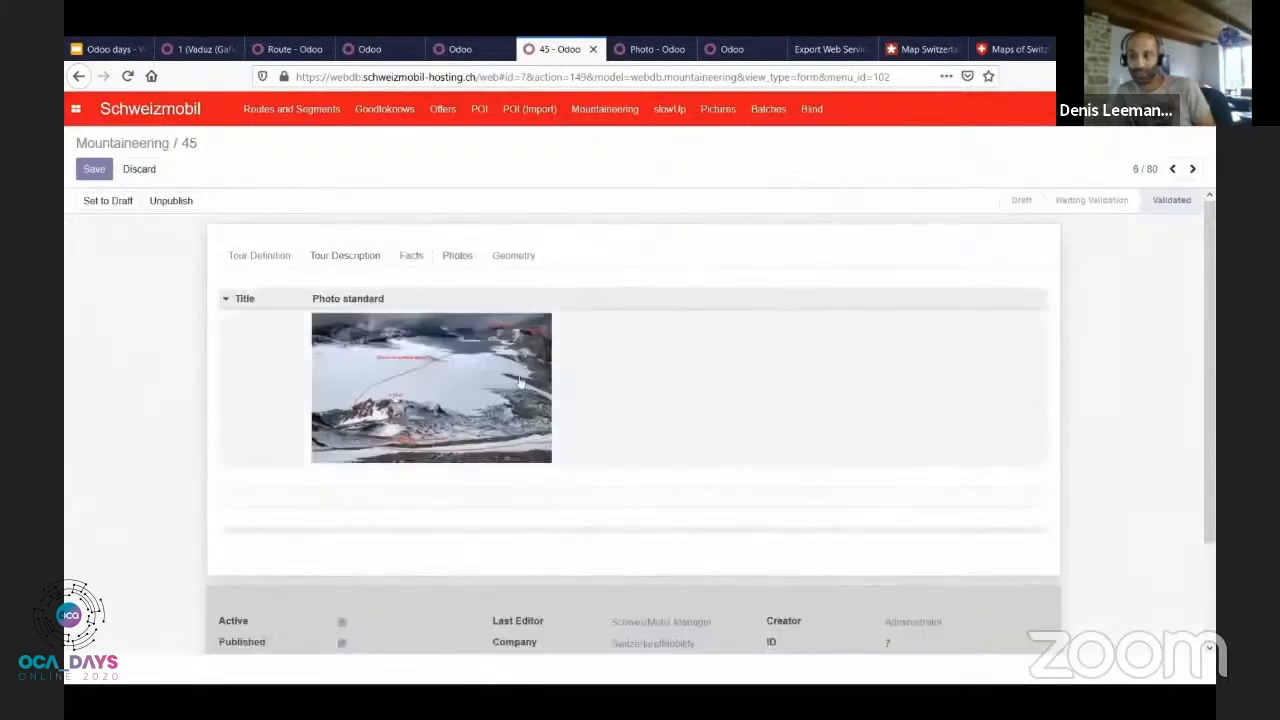
mouse_move(656, 48)
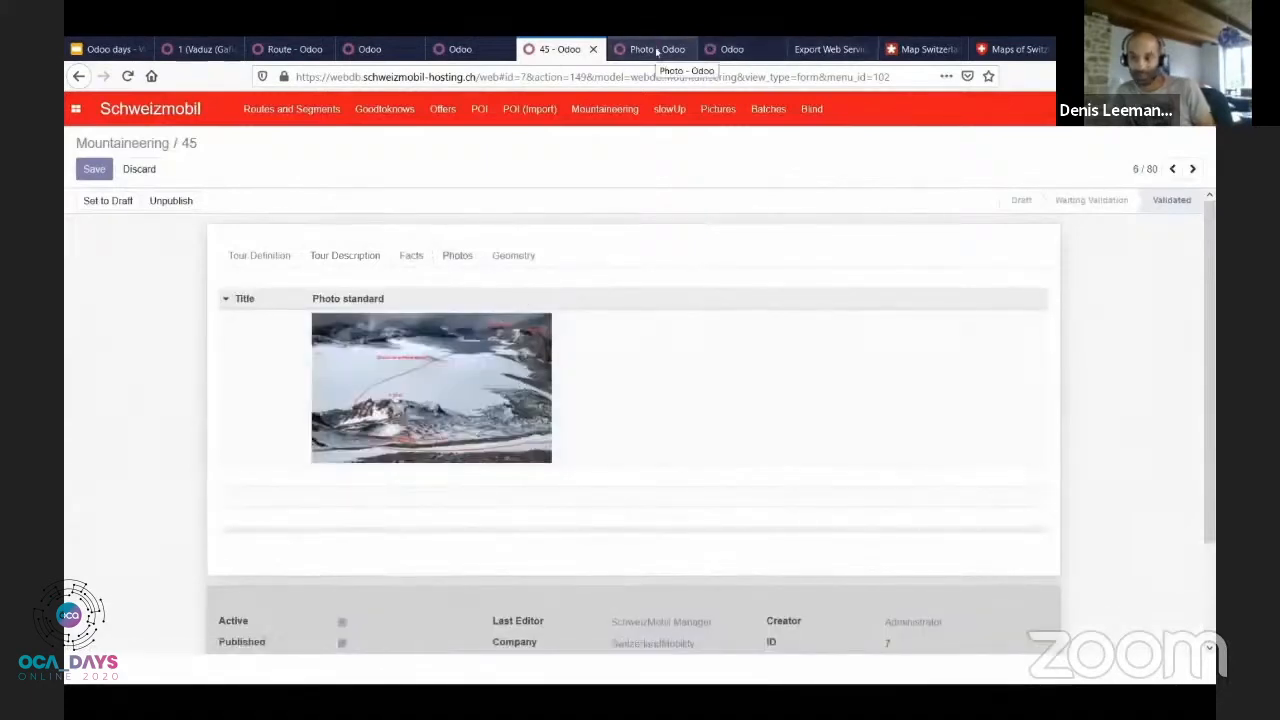
Step: Browse the general Photo list and open the snowy ridge photo's record
click(652, 48)
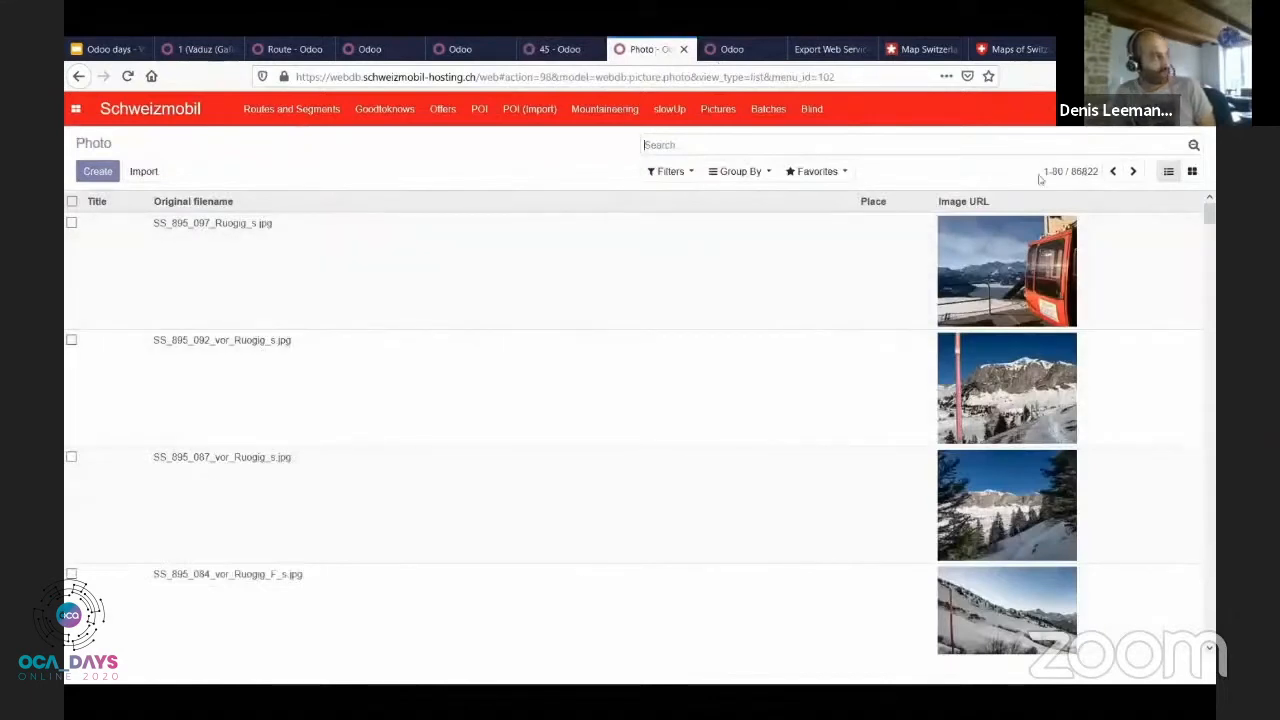
mouse_move(782, 538)
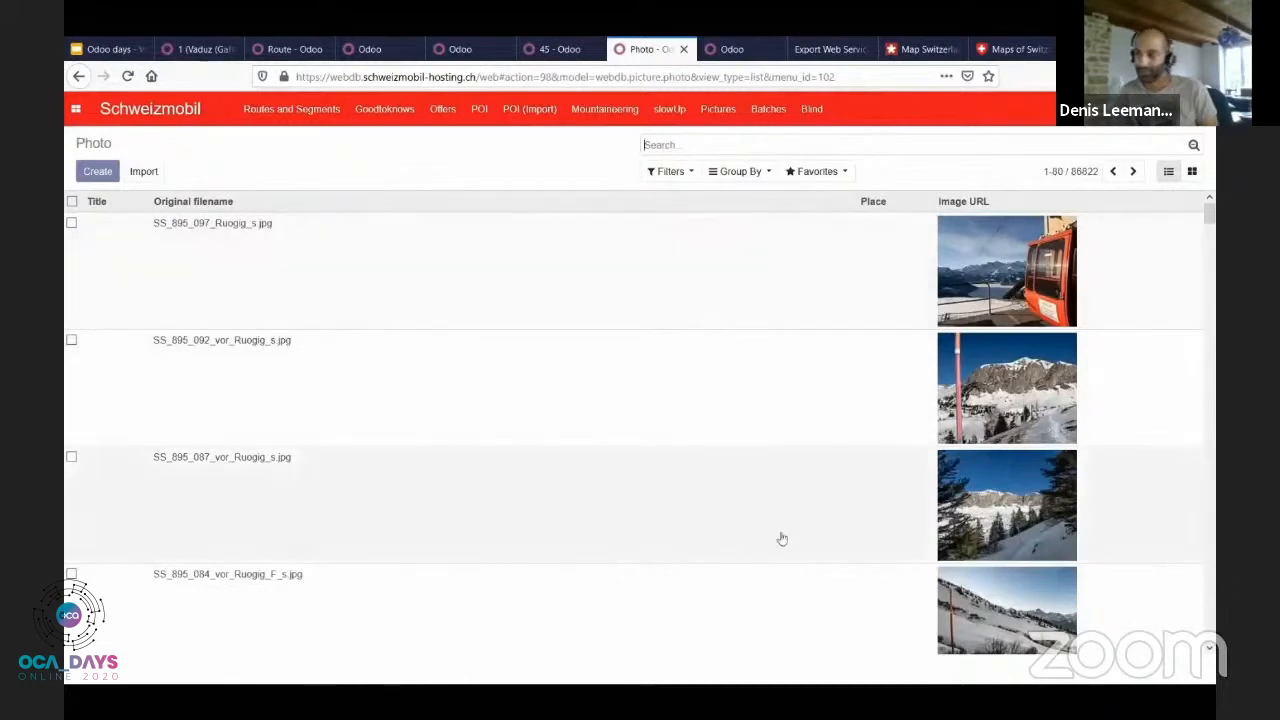
scroll(down, 3)
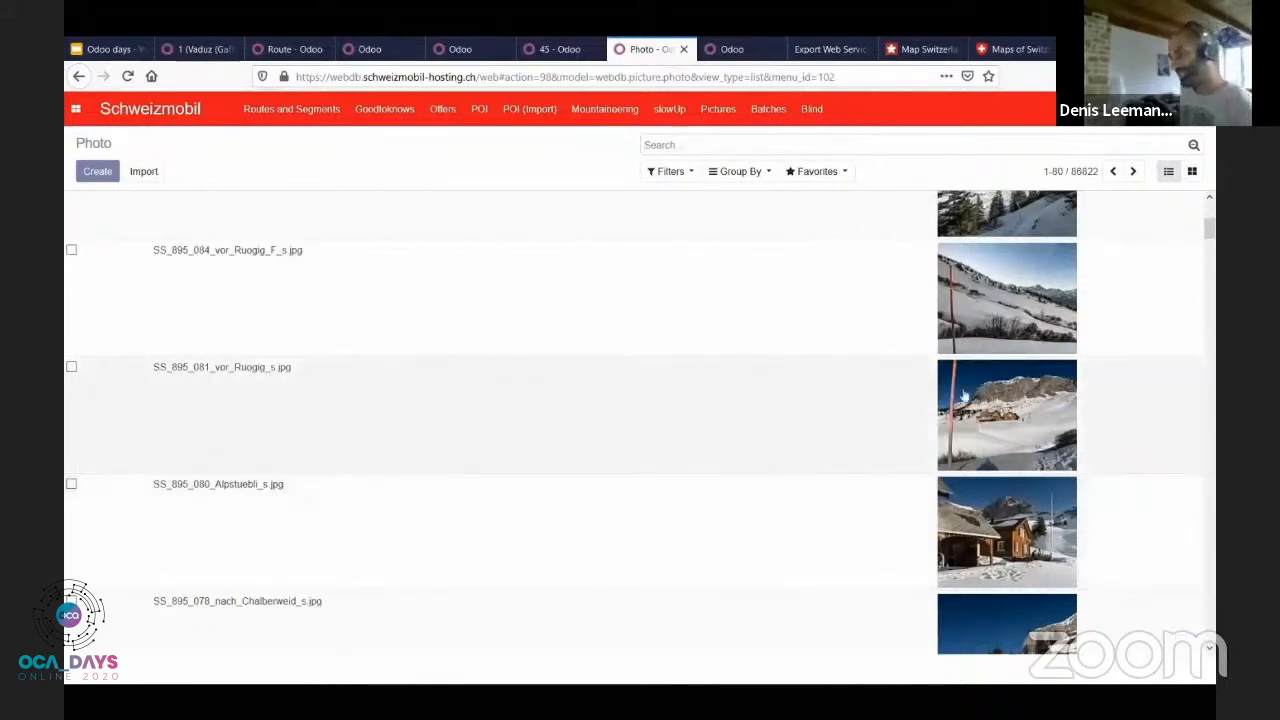
mouse_move(884, 400)
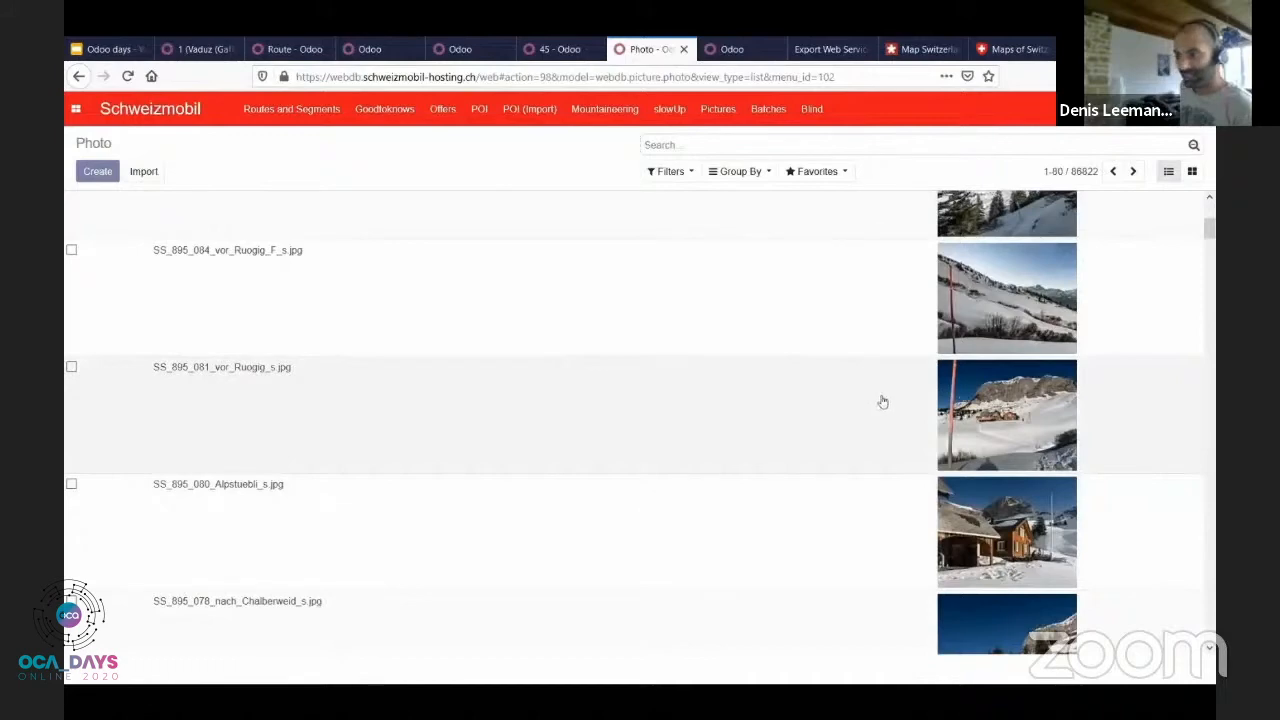
click(222, 368)
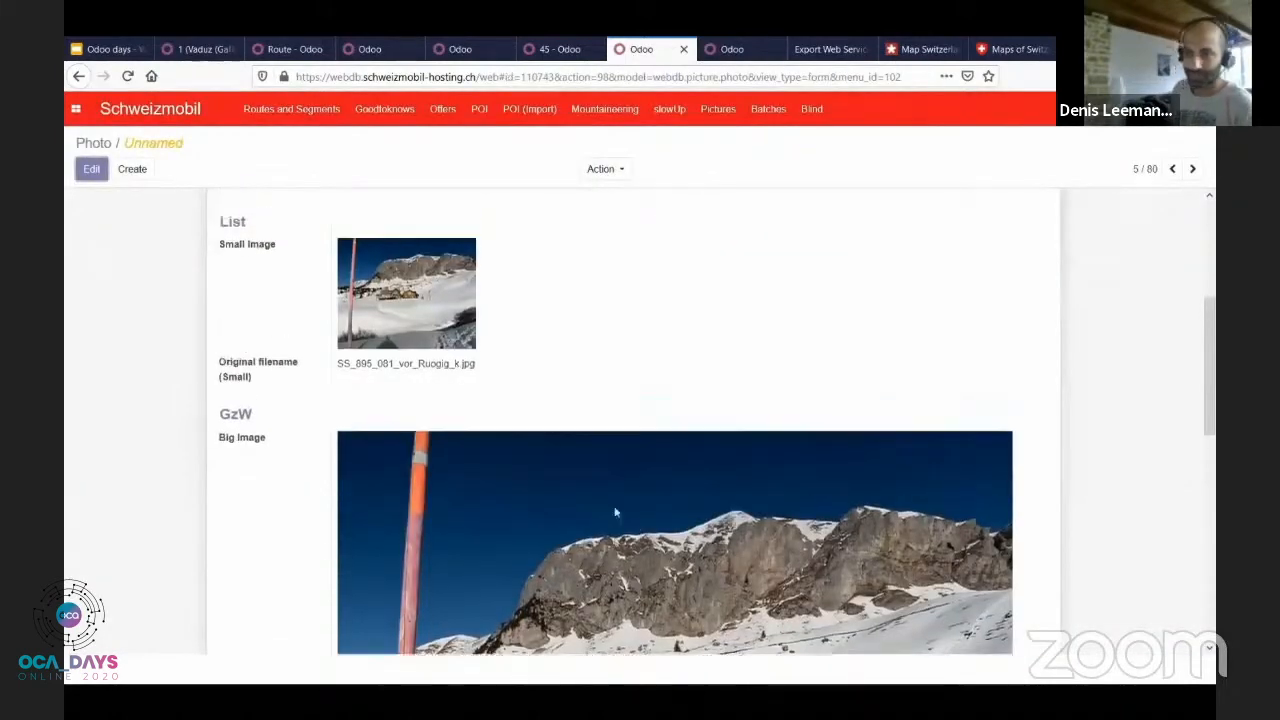
Step: Look through the photo record's images down to the Original image field
scroll(up, 3)
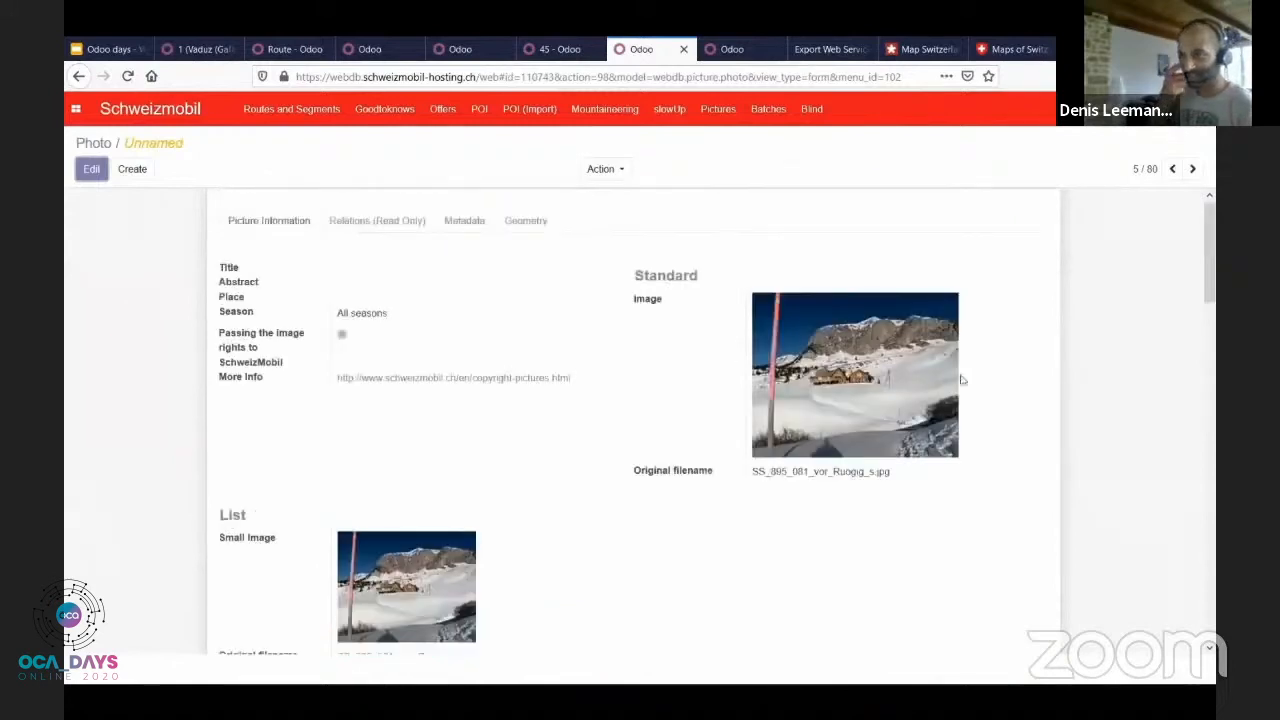
mouse_move(884, 370)
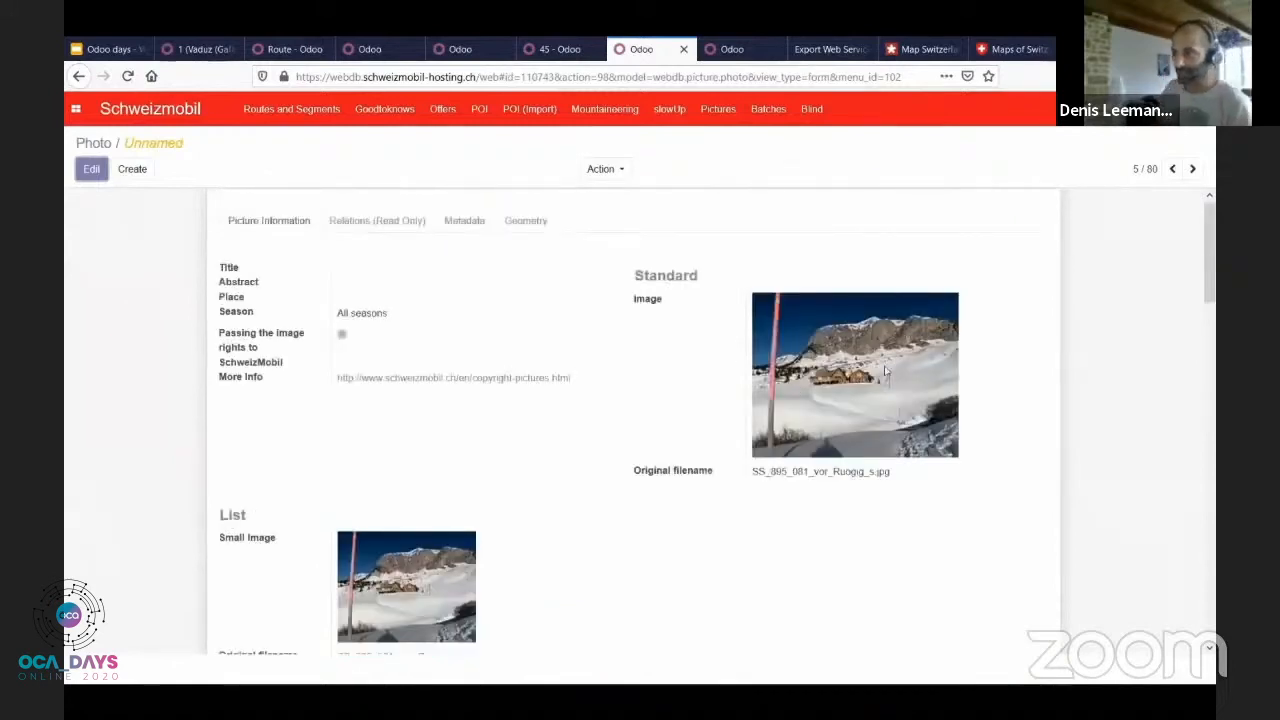
scroll(down, 3)
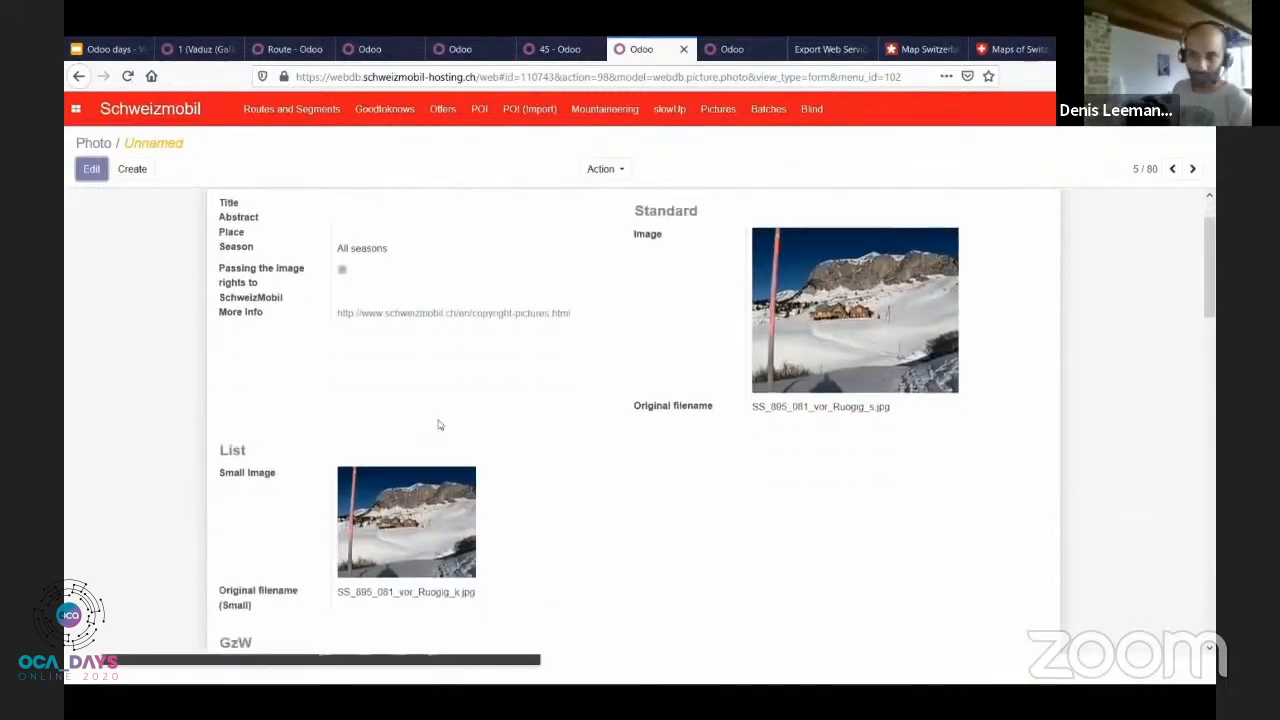
mouse_move(568, 486)
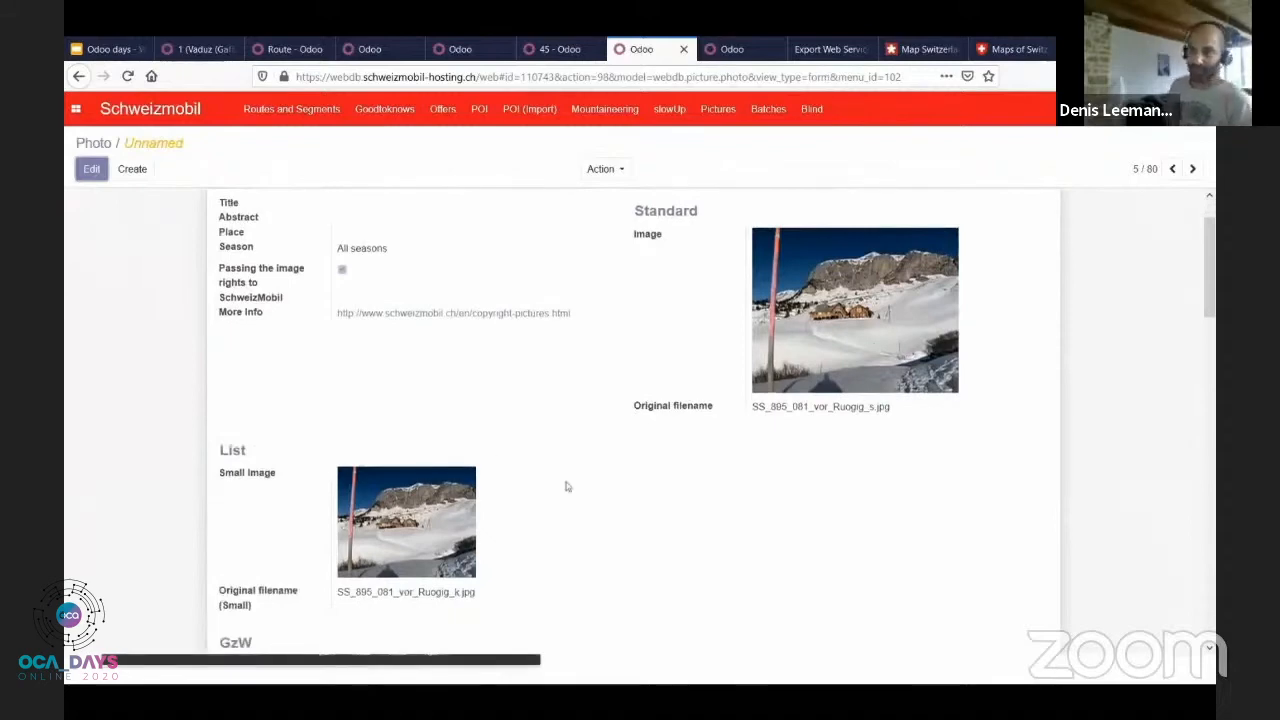
scroll(down, 3)
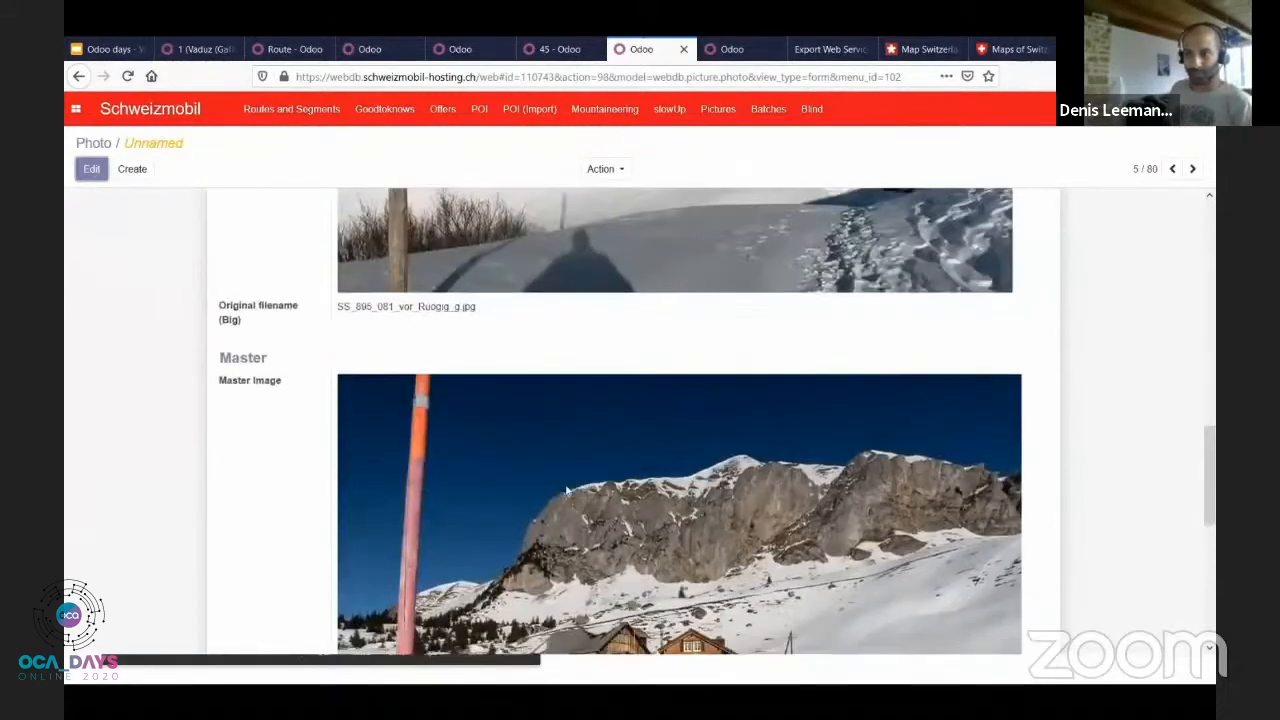
scroll(down, 3)
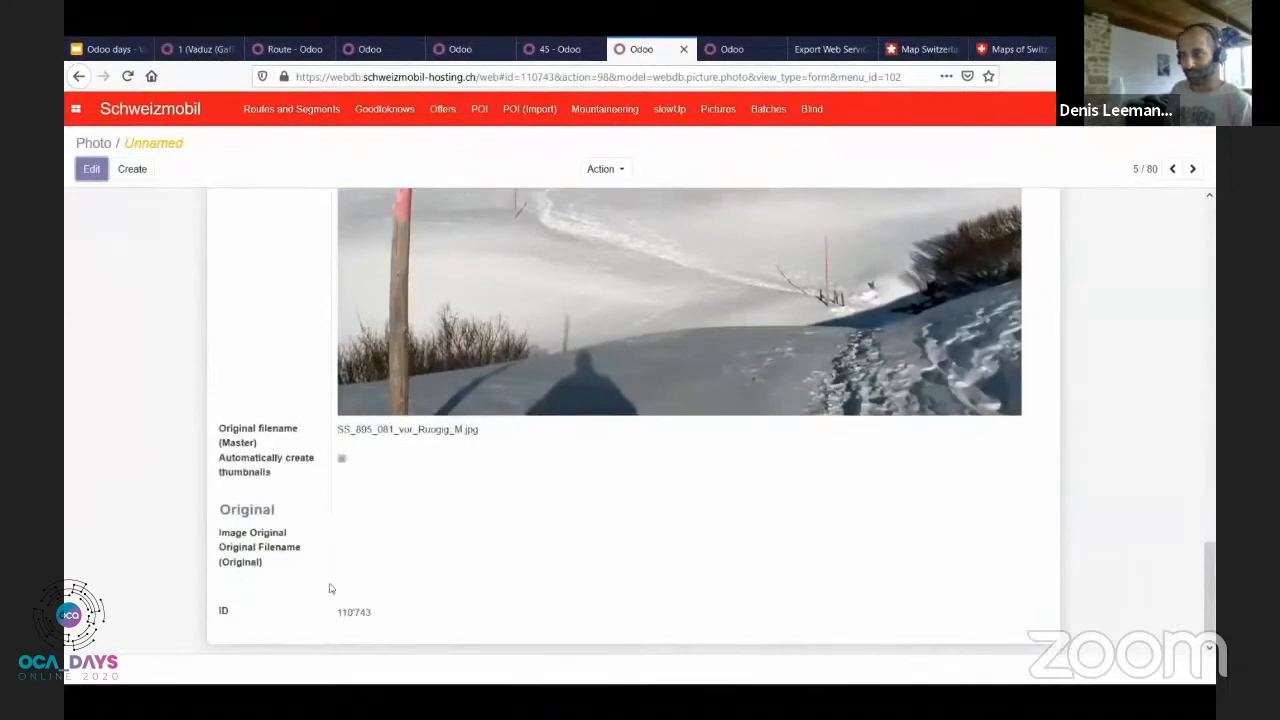
double_click(268, 532)
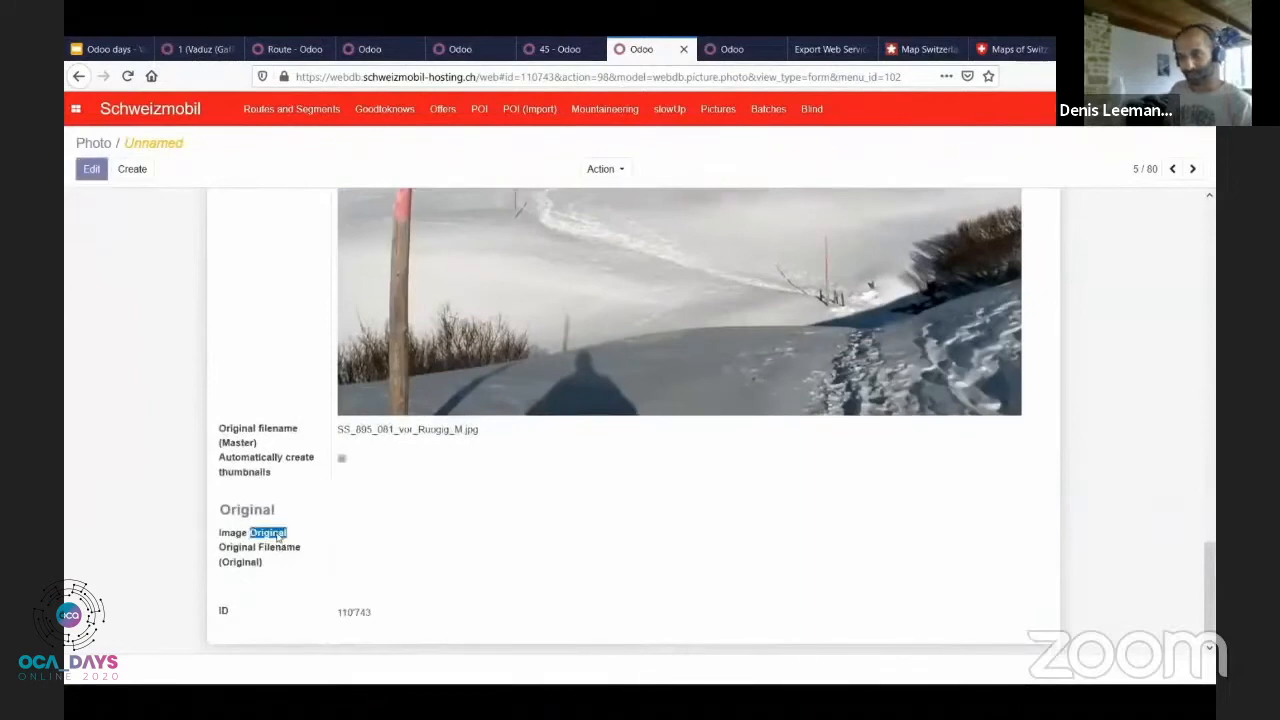
scroll(up, 3)
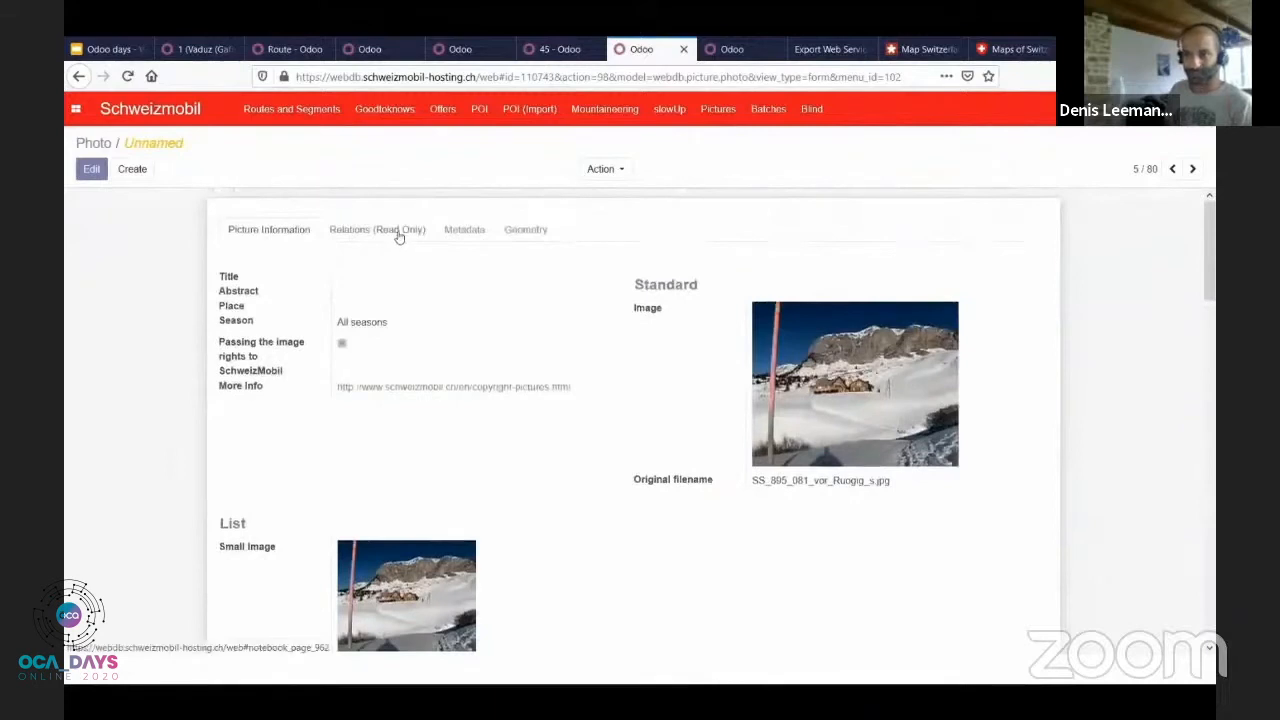
Step: Review the photo's related routes, metadata and geometry, then bring up the Route list
click(376, 228)
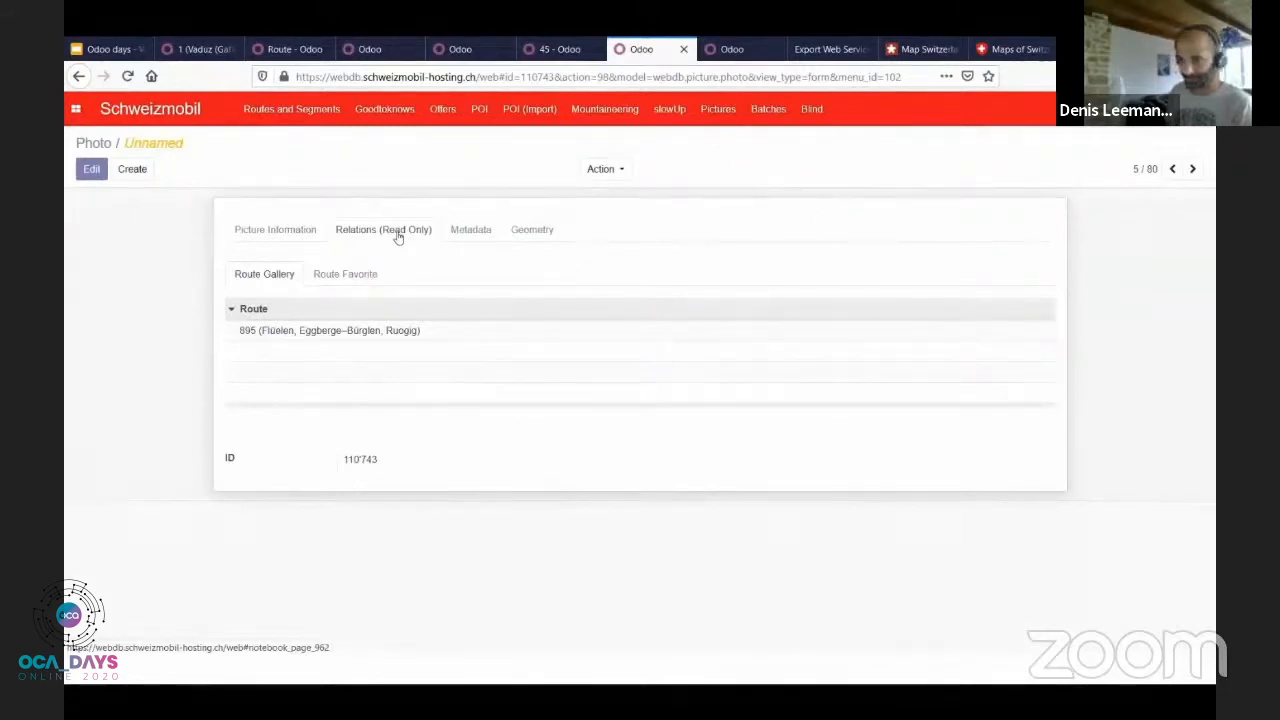
click(268, 228)
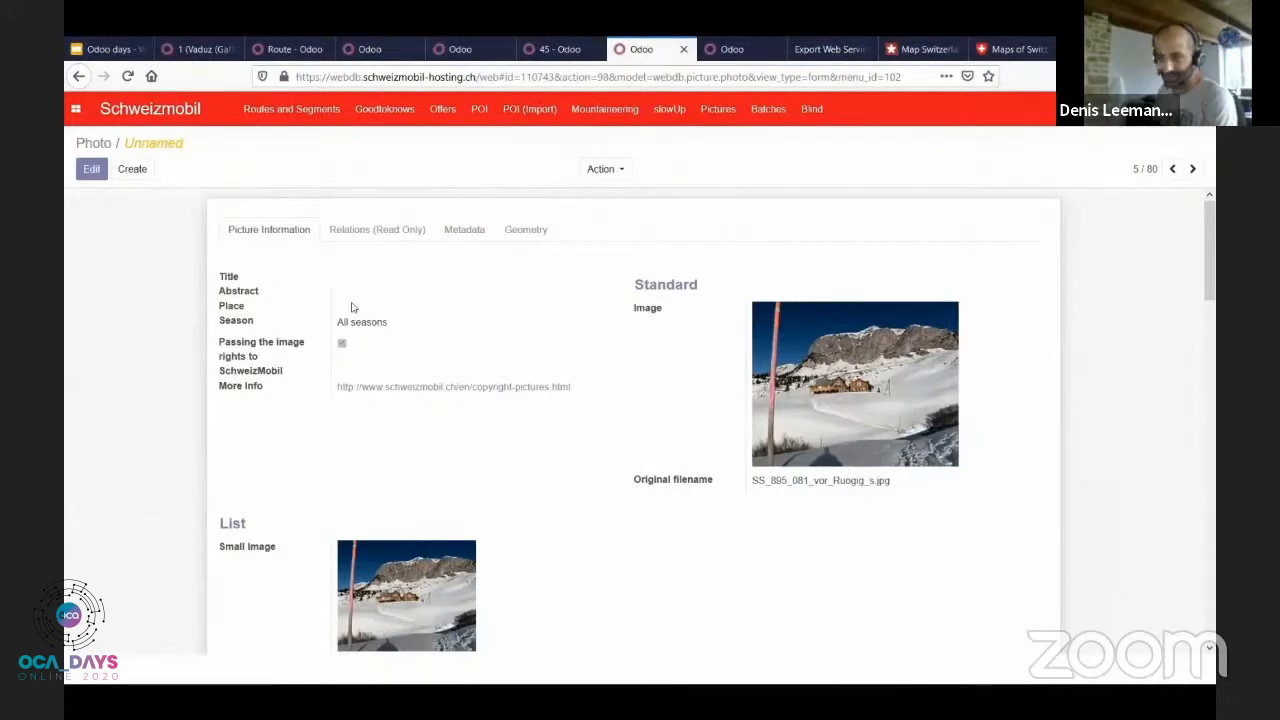
click(464, 228)
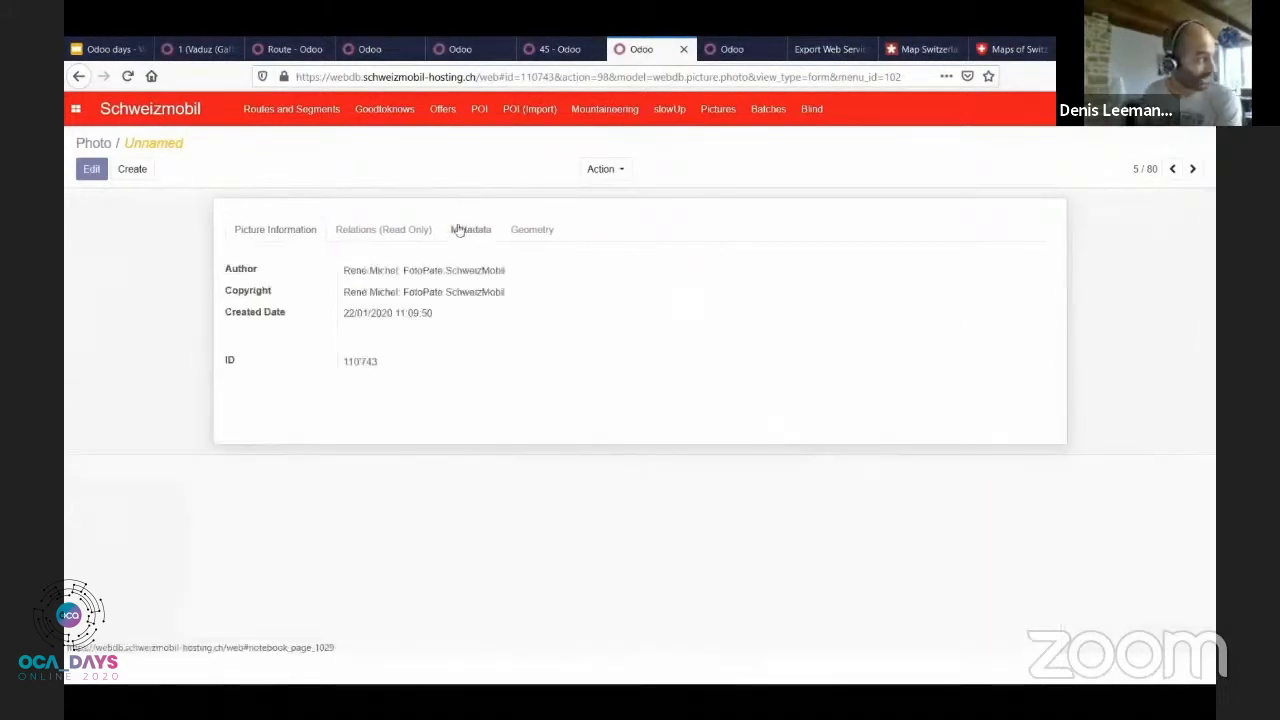
click(532, 228)
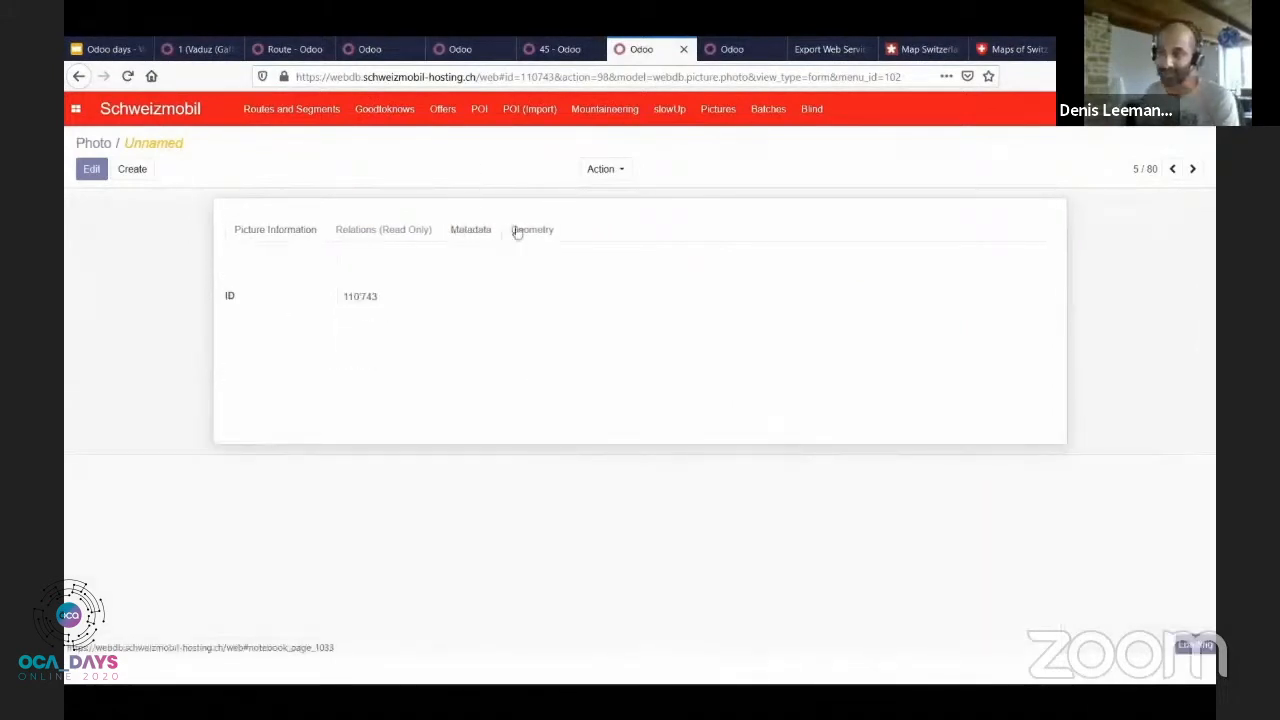
click(532, 228)
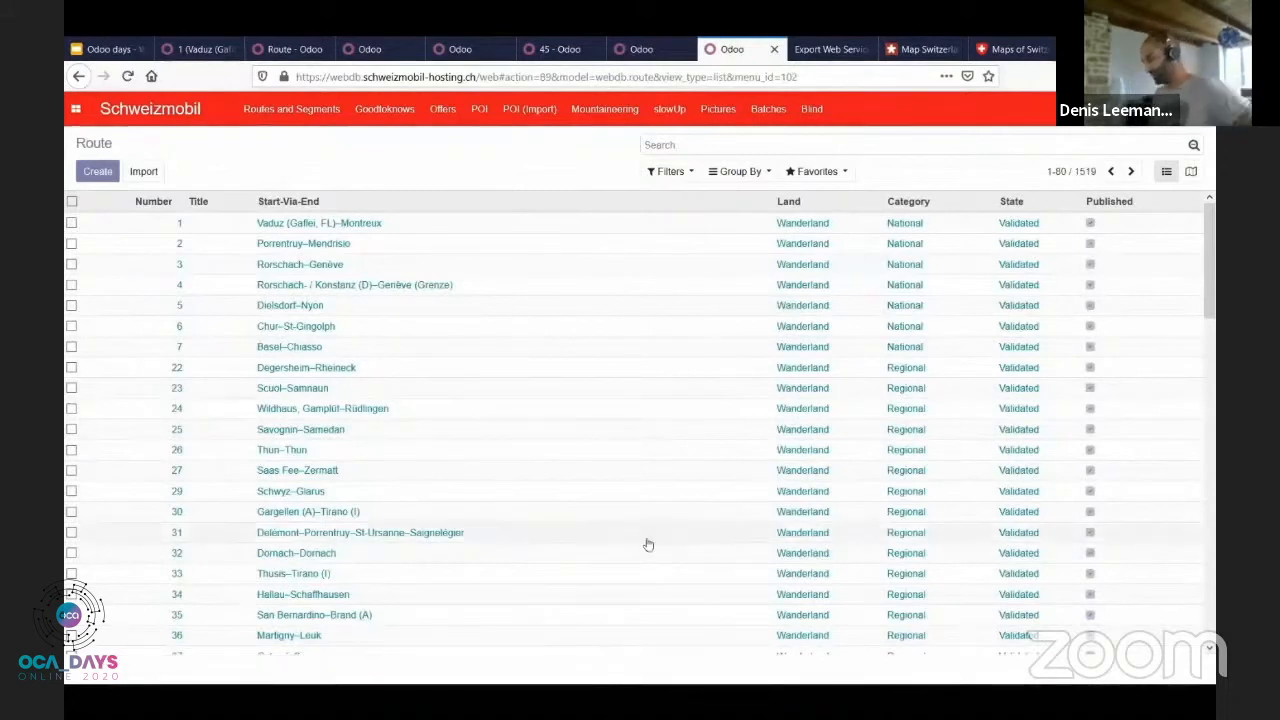
mouse_move(716, 514)
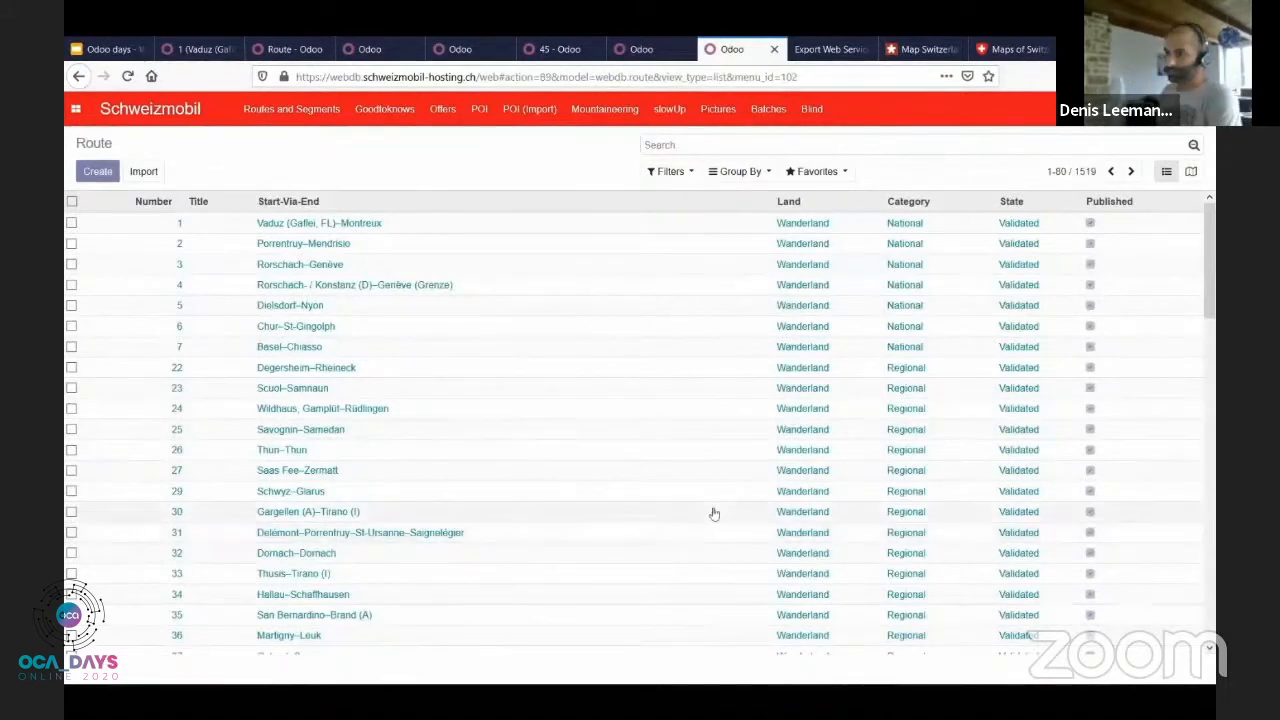
mouse_move(830, 48)
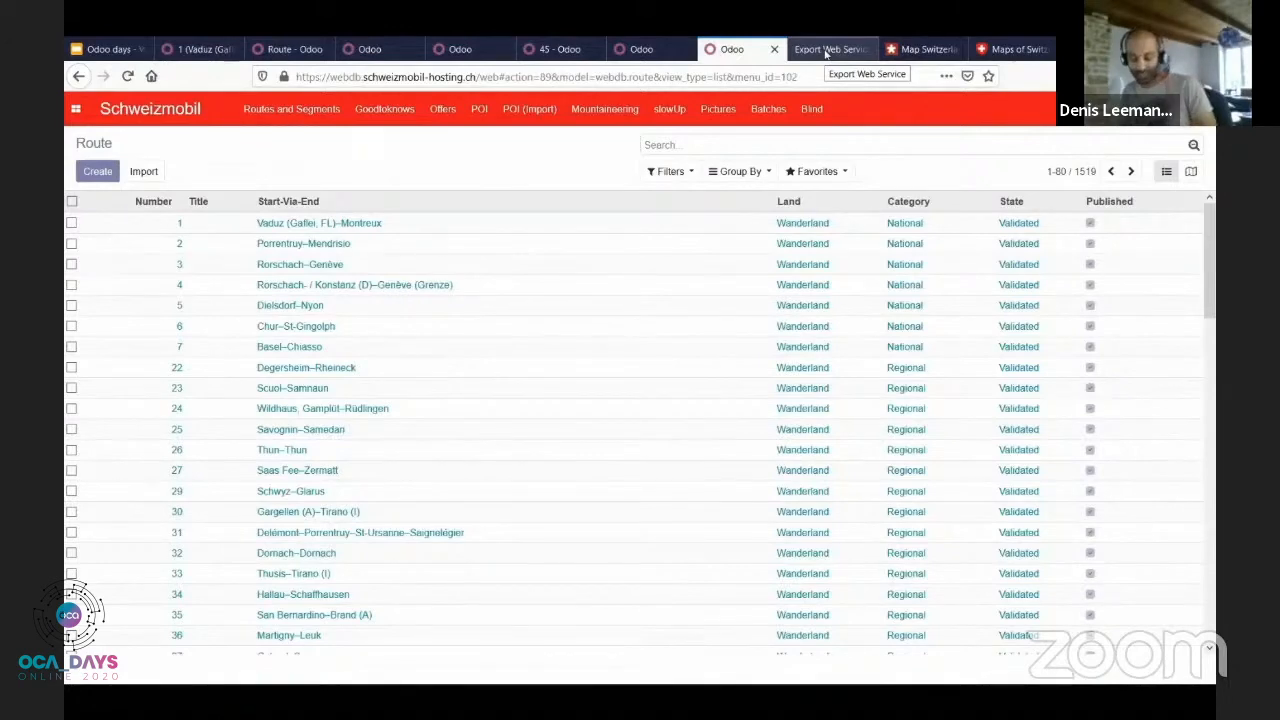
Step: Scroll the Export Web Service's JSON route output, highlighting an accommodation entry, then move to the SwitzerlandMobility map
click(830, 48)
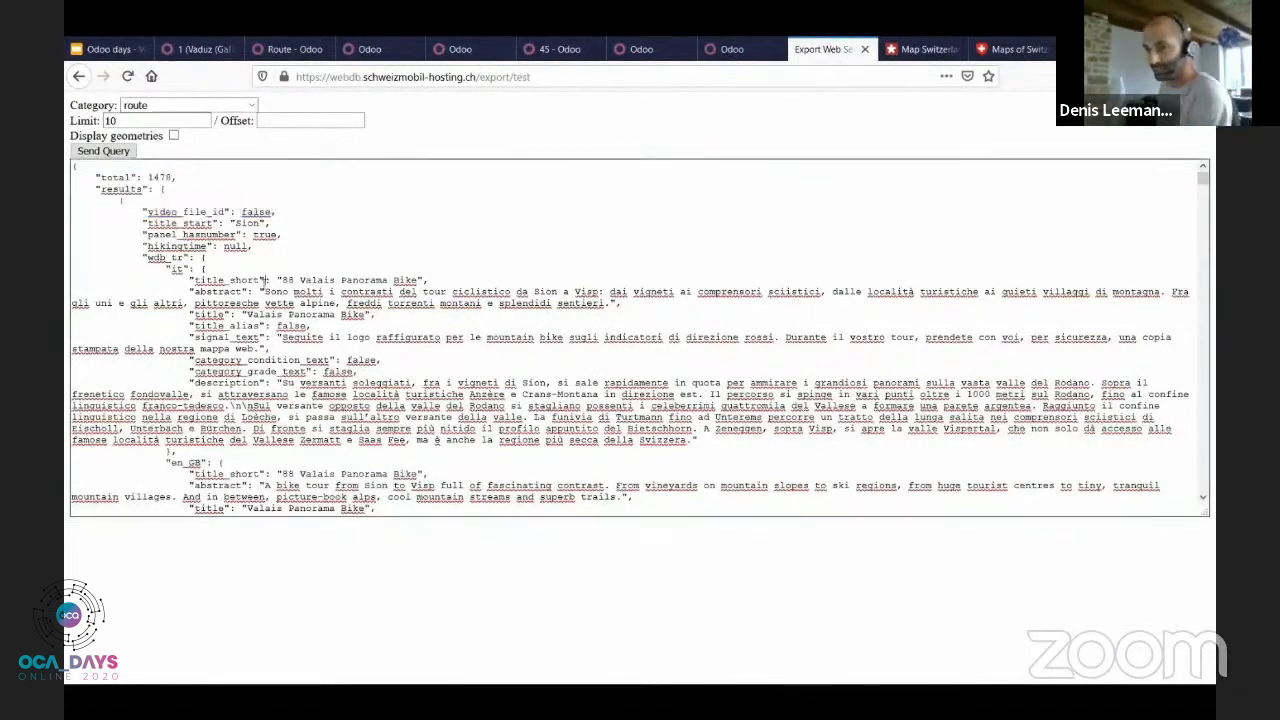
scroll(down, 3)
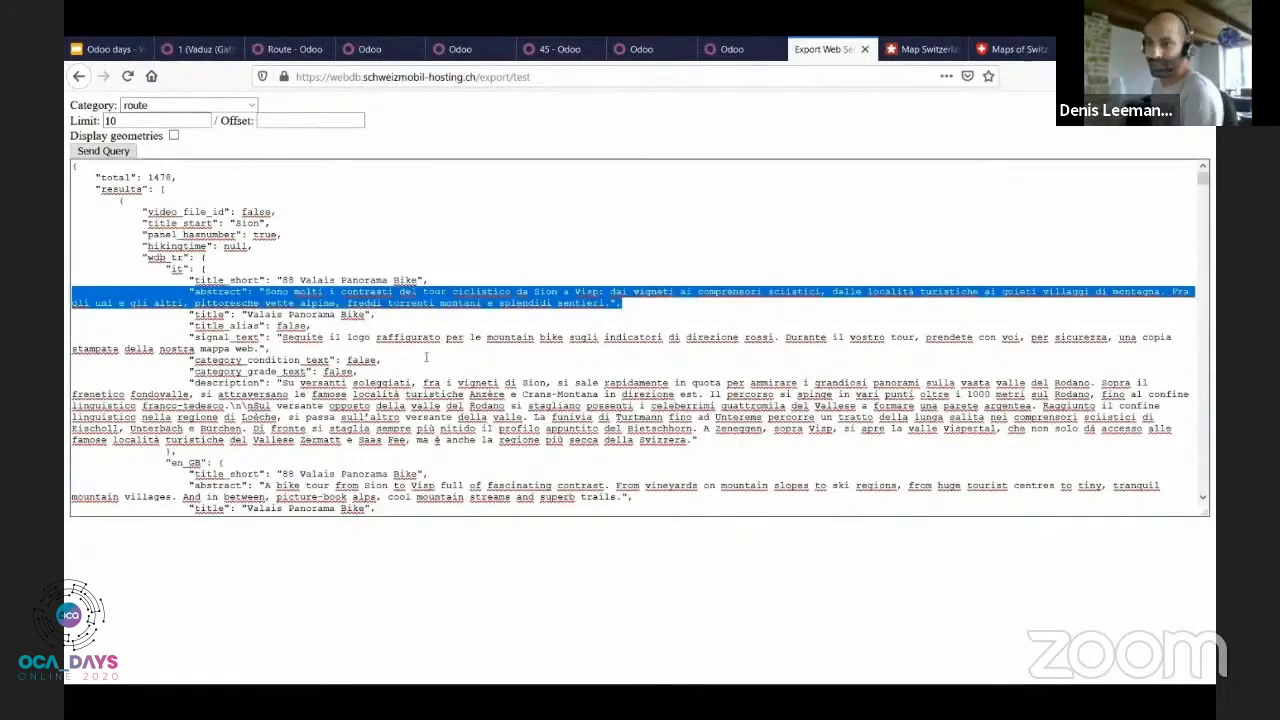
scroll(down, 3)
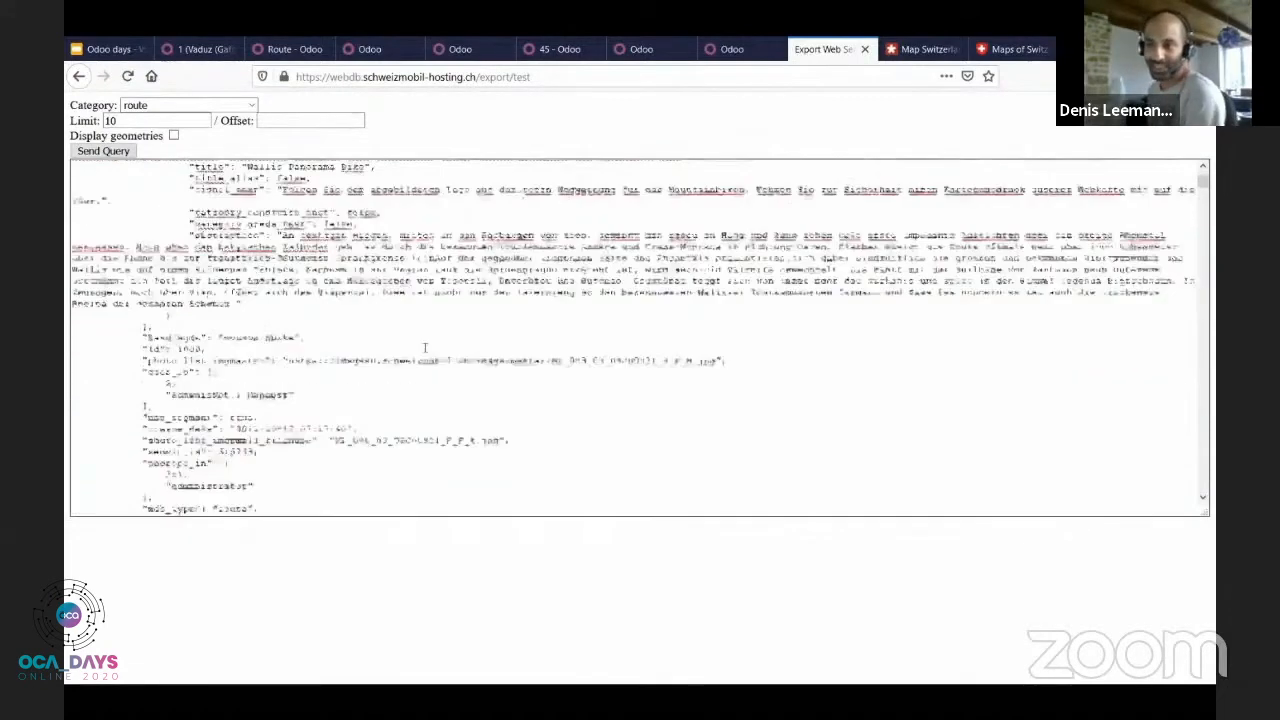
scroll(down, 3)
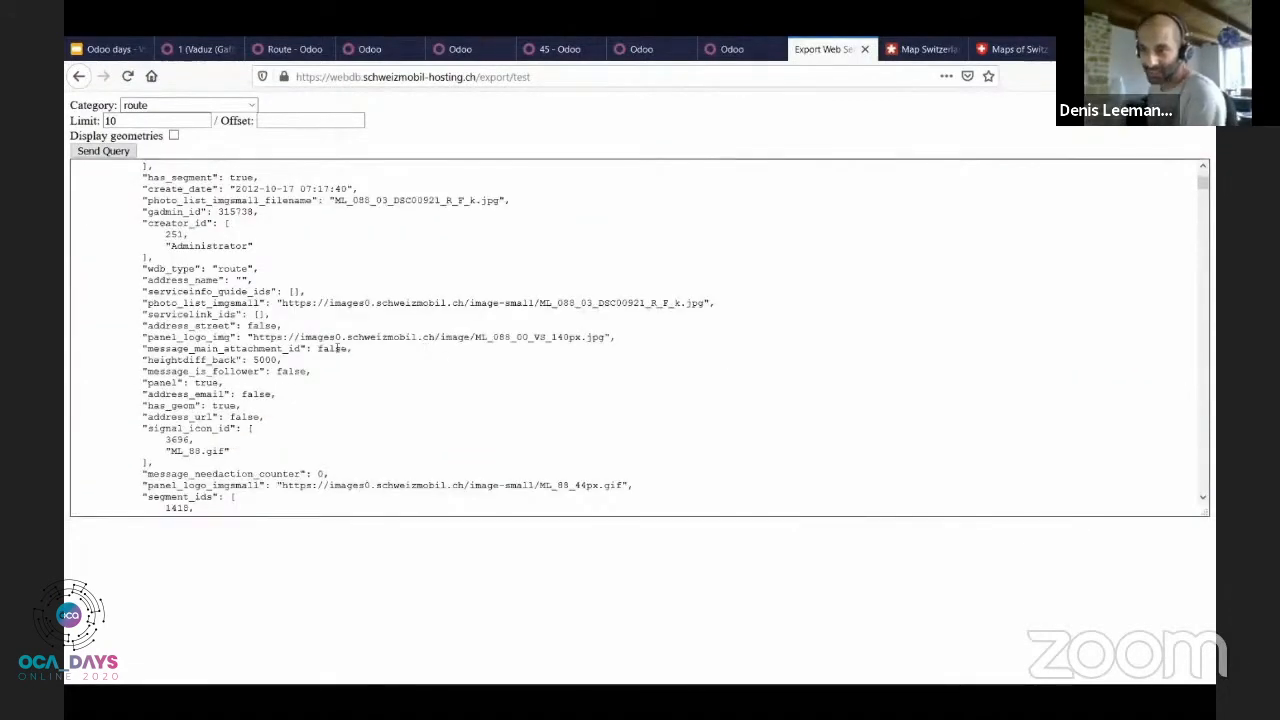
scroll(down, 3)
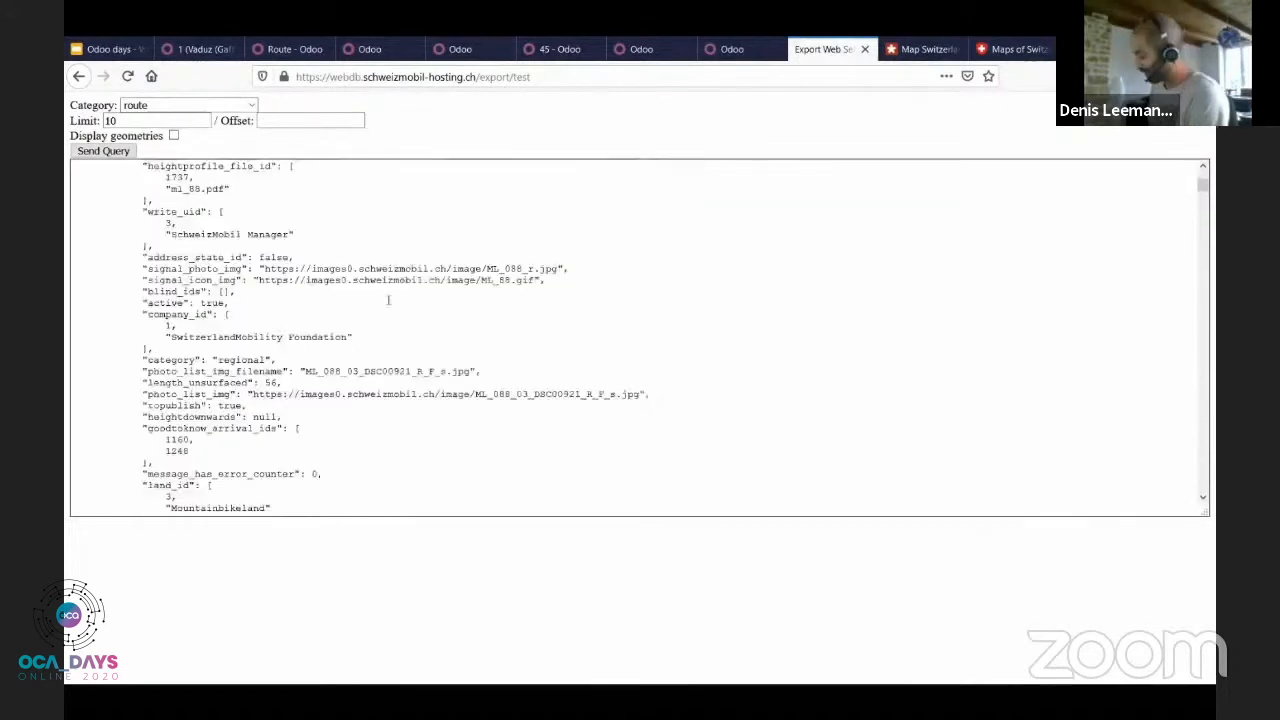
double_click(388, 280)
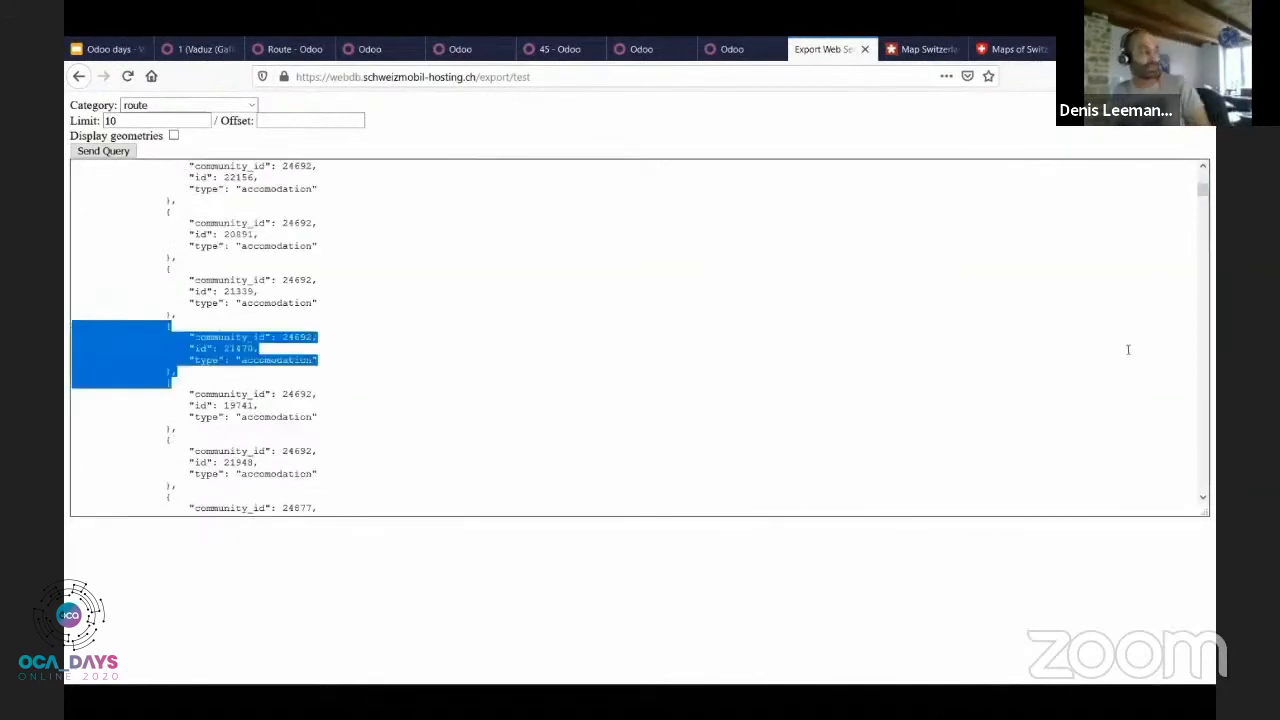
mouse_move(920, 374)
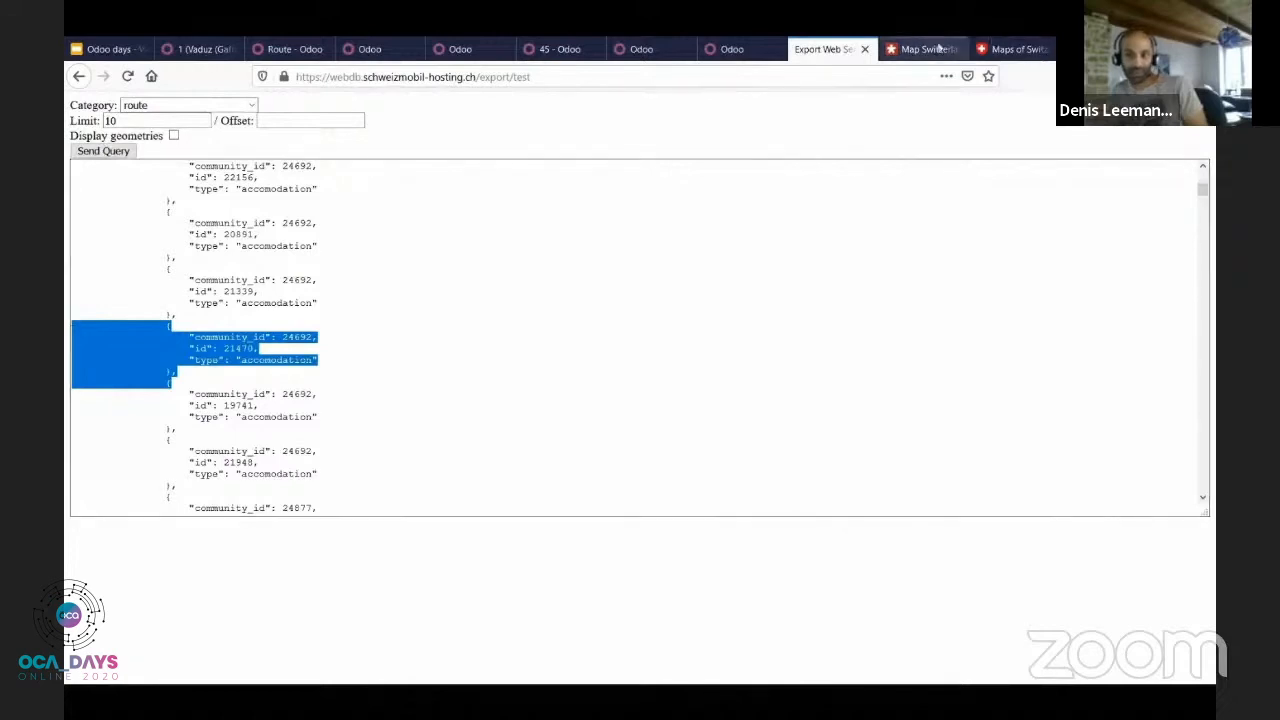
mouse_move(928, 48)
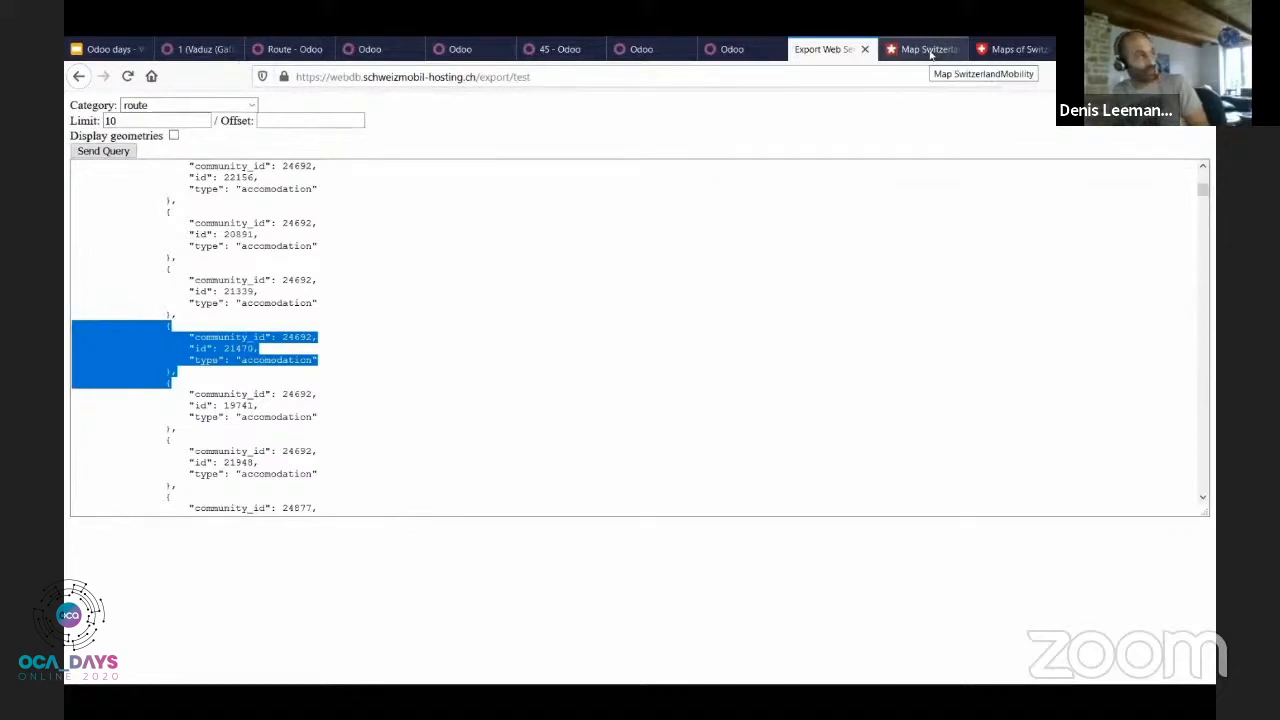
click(920, 48)
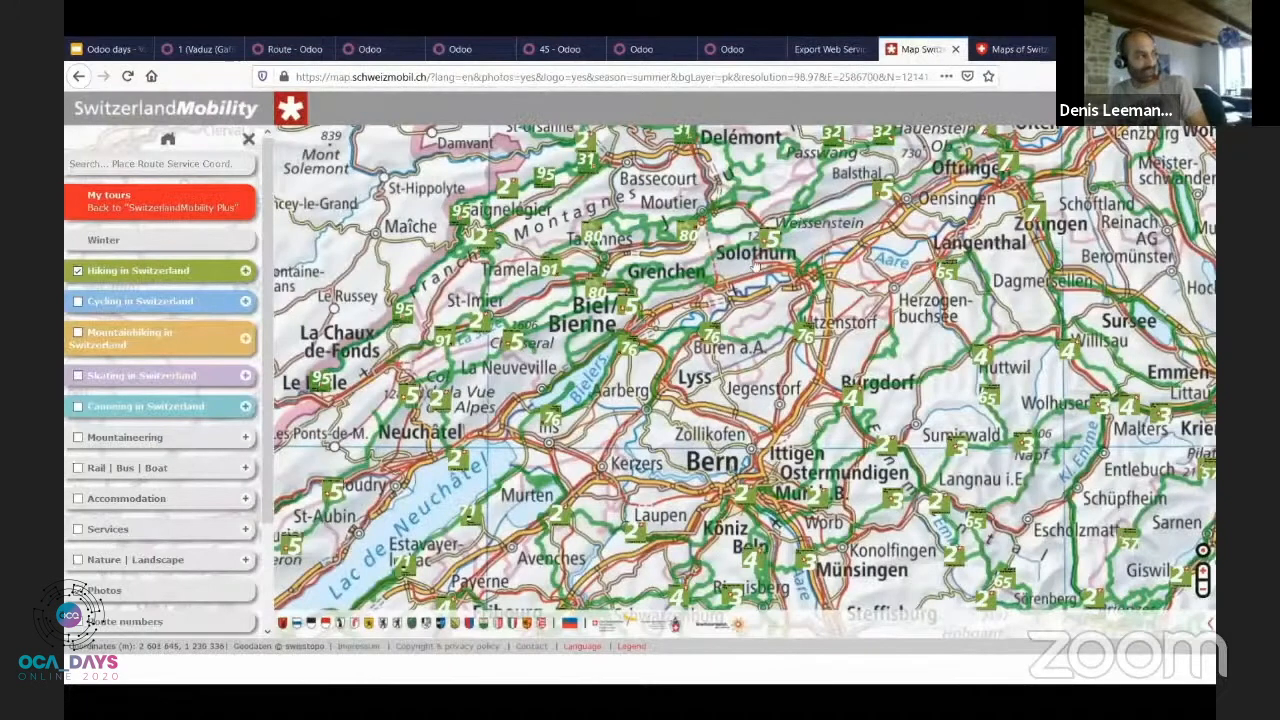
Step: Zoom to Frinvillier, view the Jura Crest Trail stage's photos in the carousel, and zoom in further
scroll(down, 3)
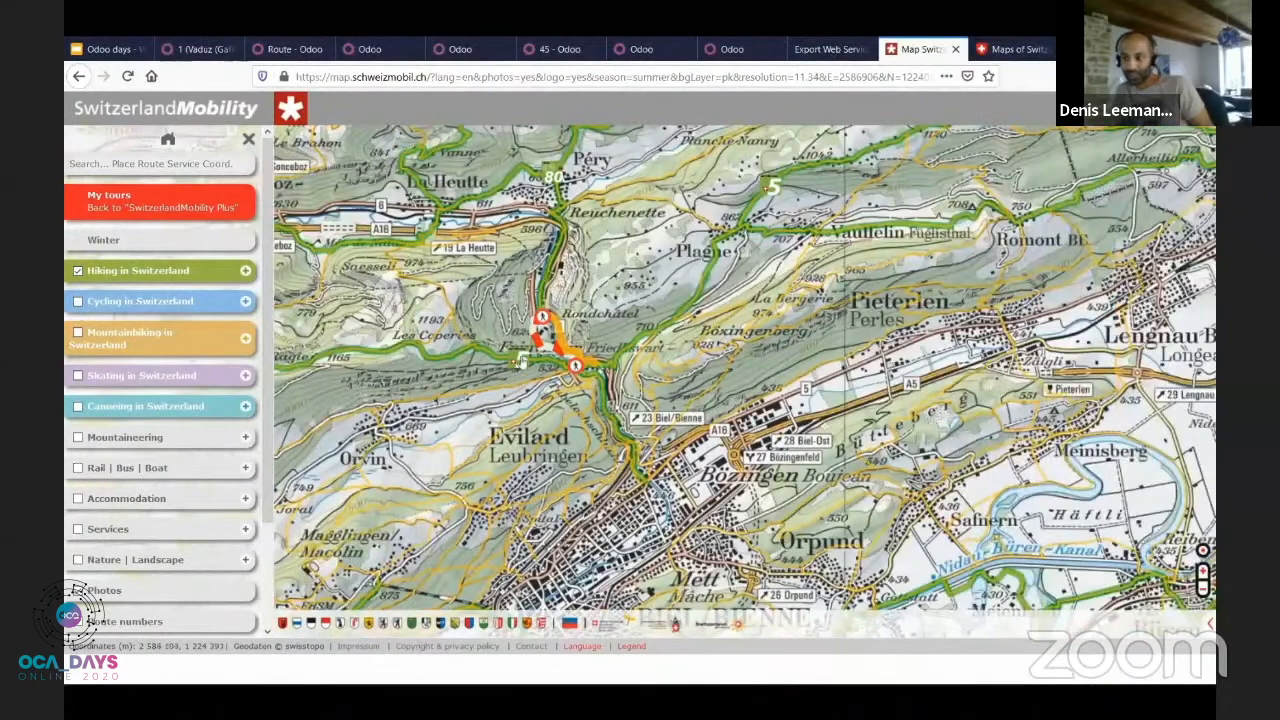
click(540, 340)
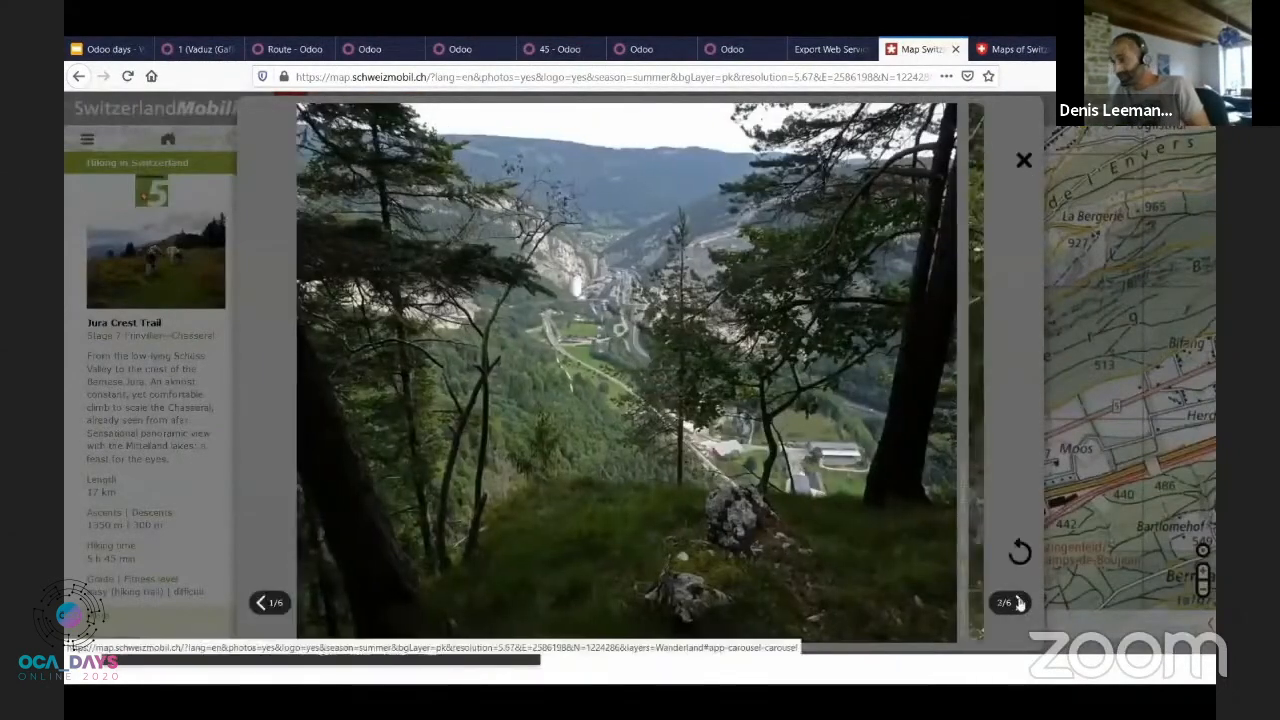
click(1012, 602)
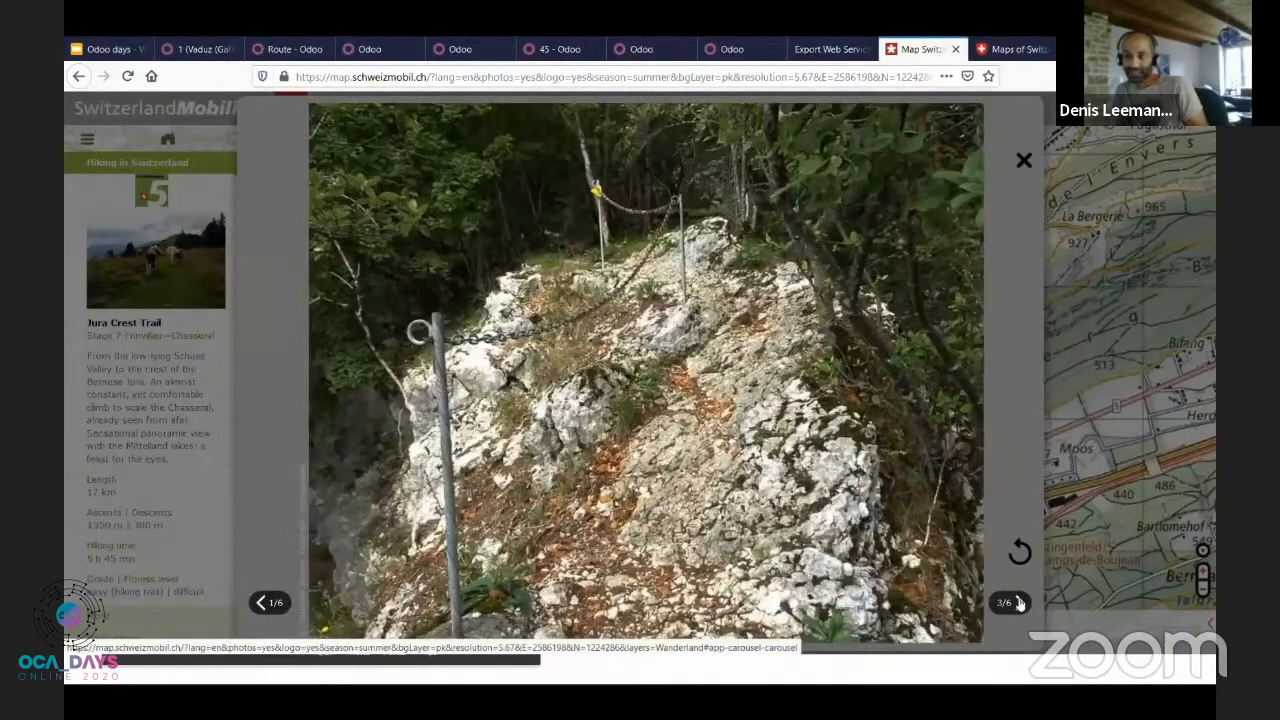
click(1010, 602)
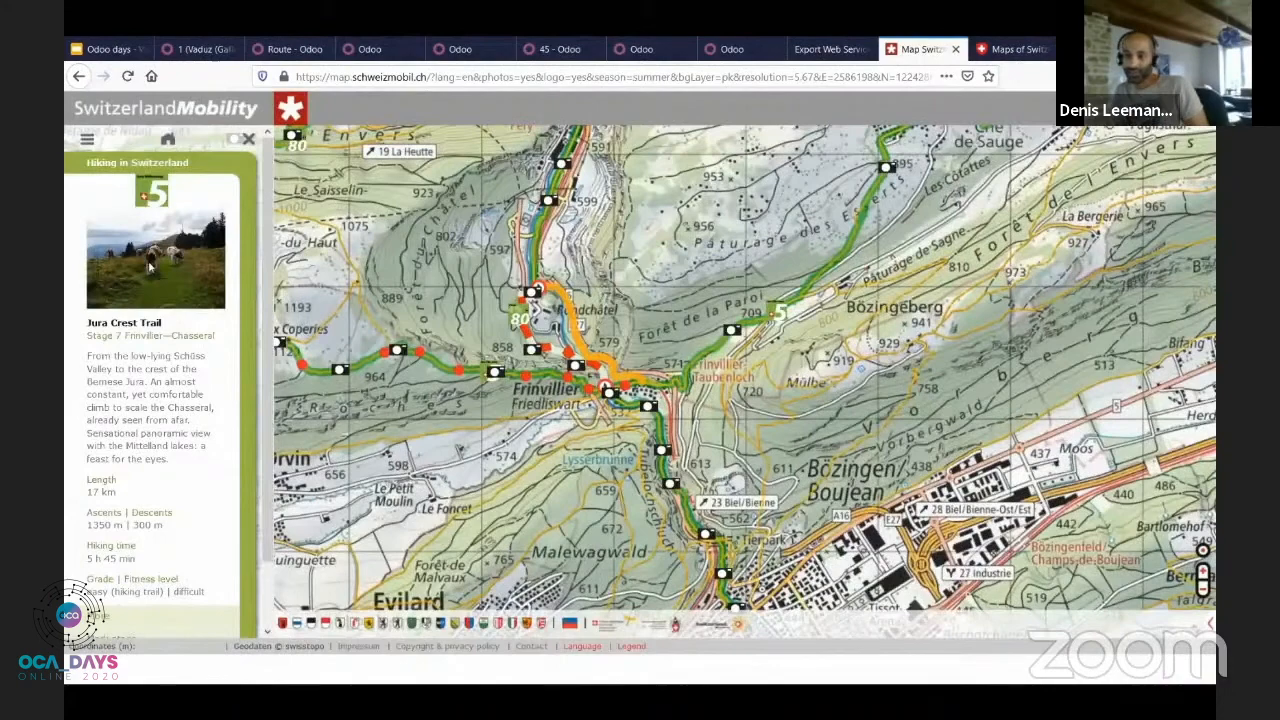
mouse_move(648, 410)
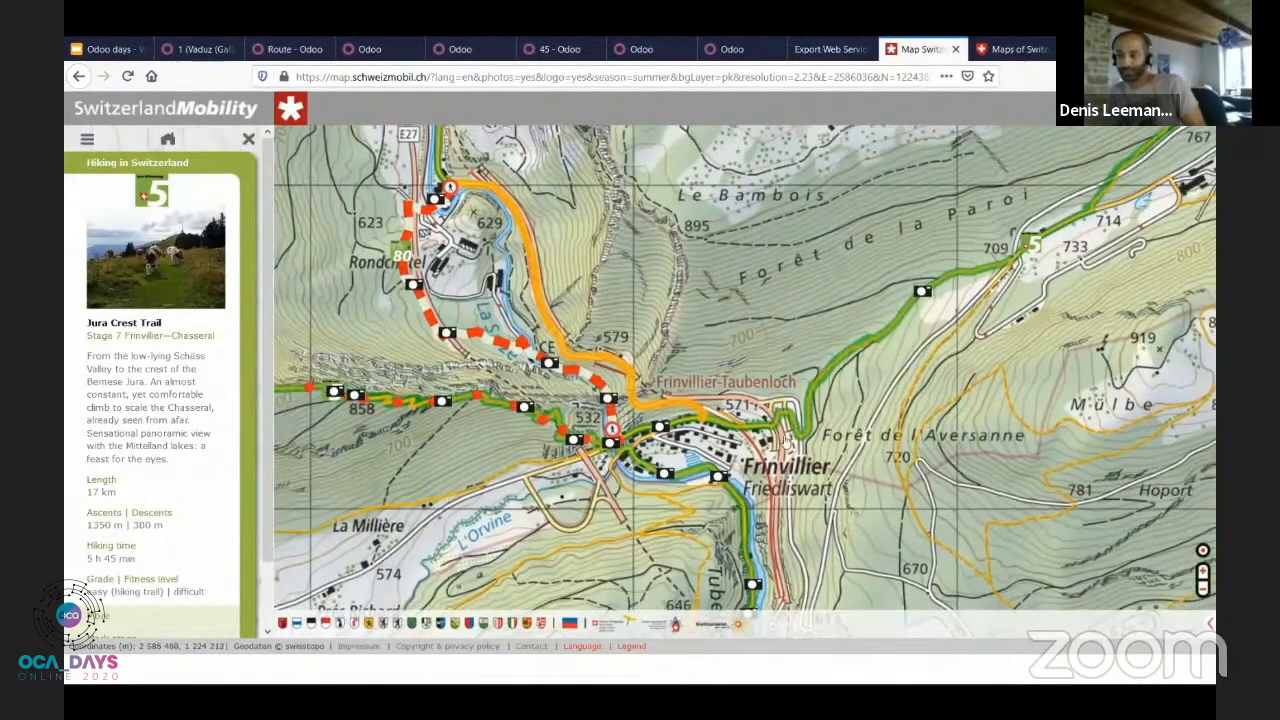
scroll(down, 3)
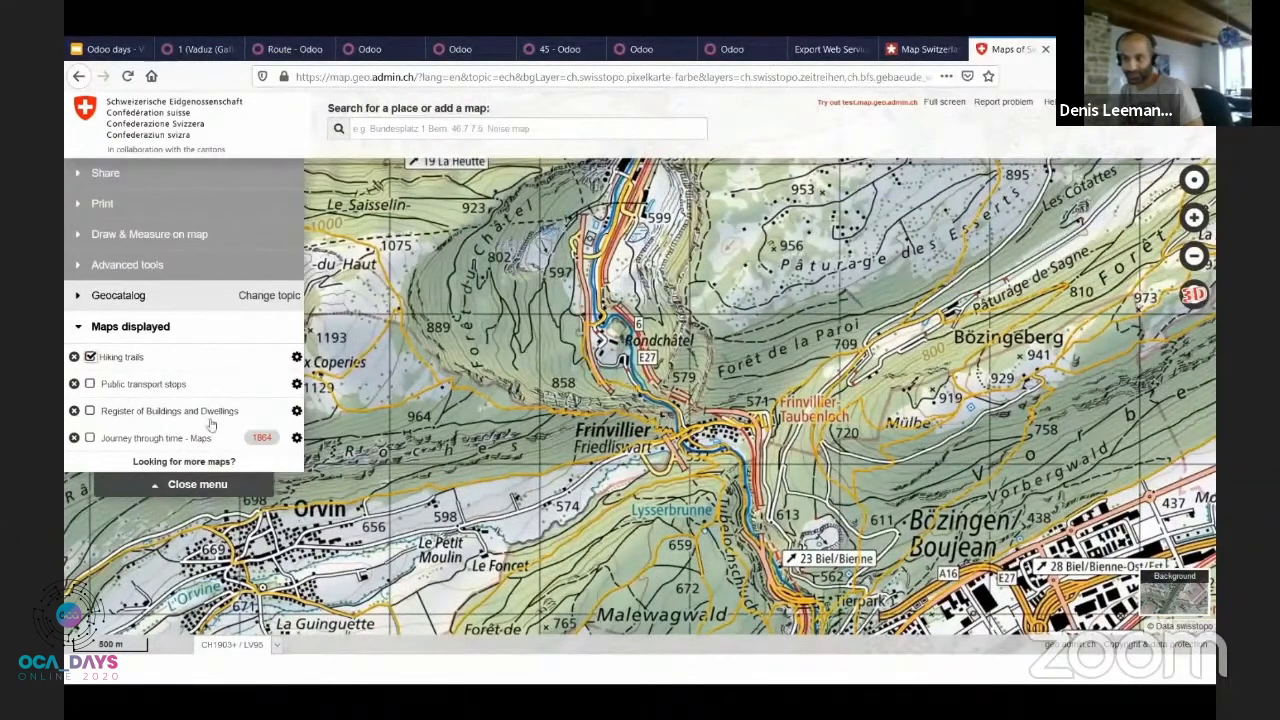
mouse_move(684, 412)
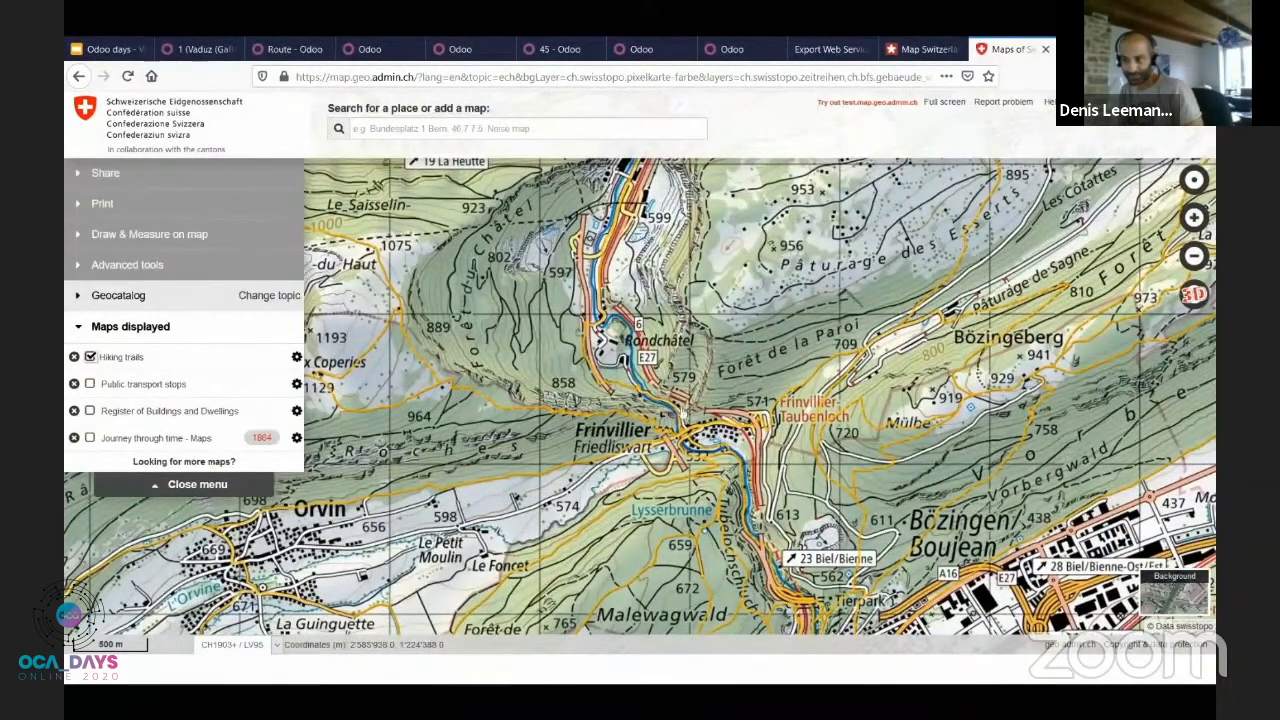
Step: View the Frinvillier area on map.geo.admin.ch with the Hiking trails layer displayed
click(1194, 256)
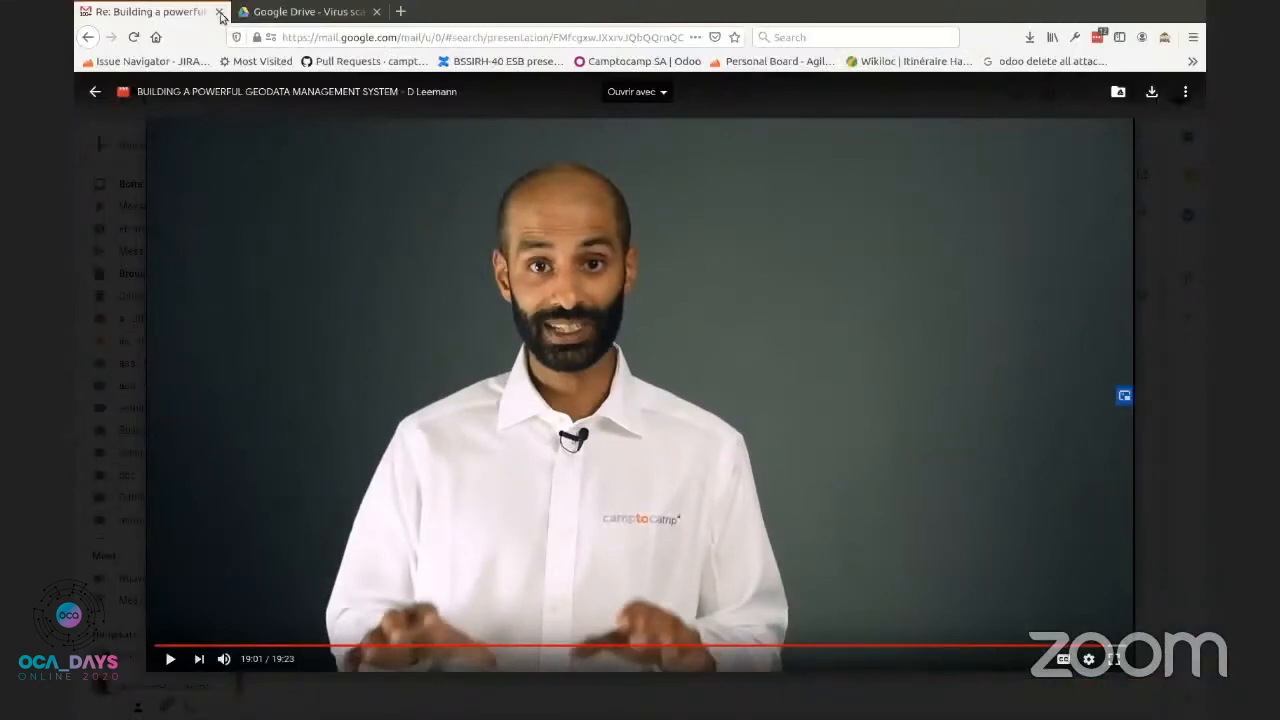
Step: Close the tab playing the recorded talk video, leaving the Google Drive scan warning page
click(220, 12)
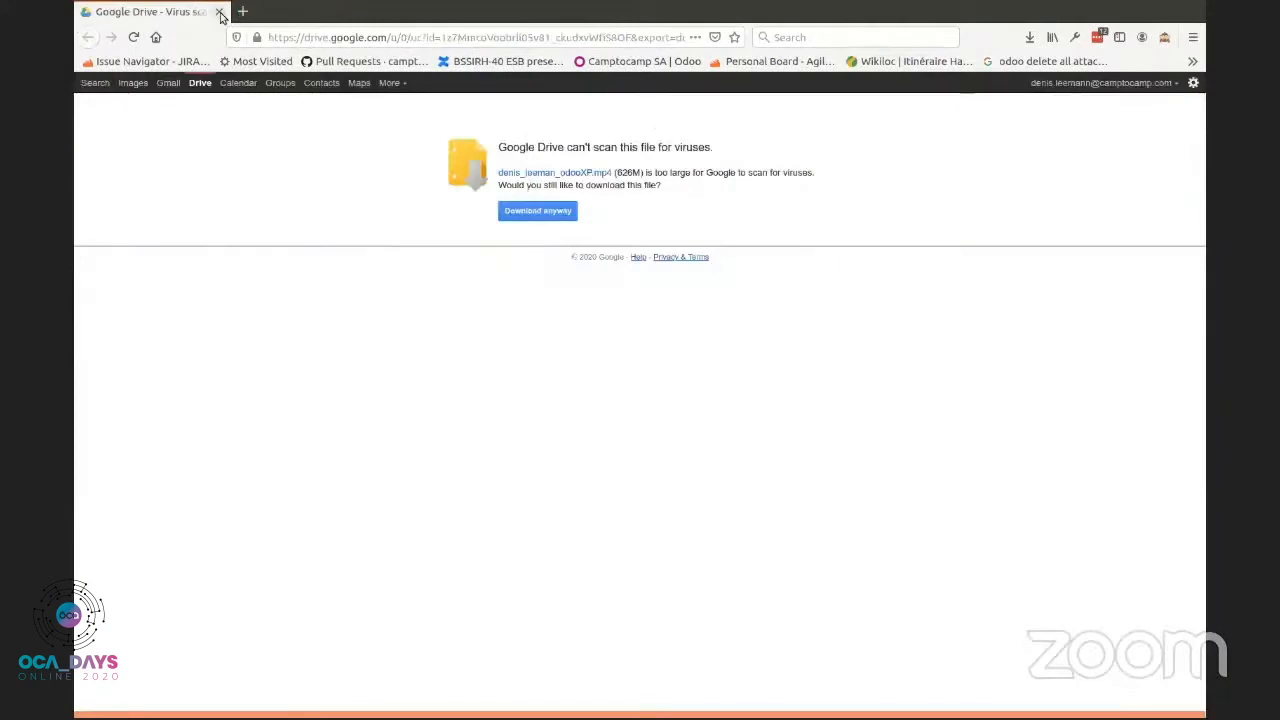